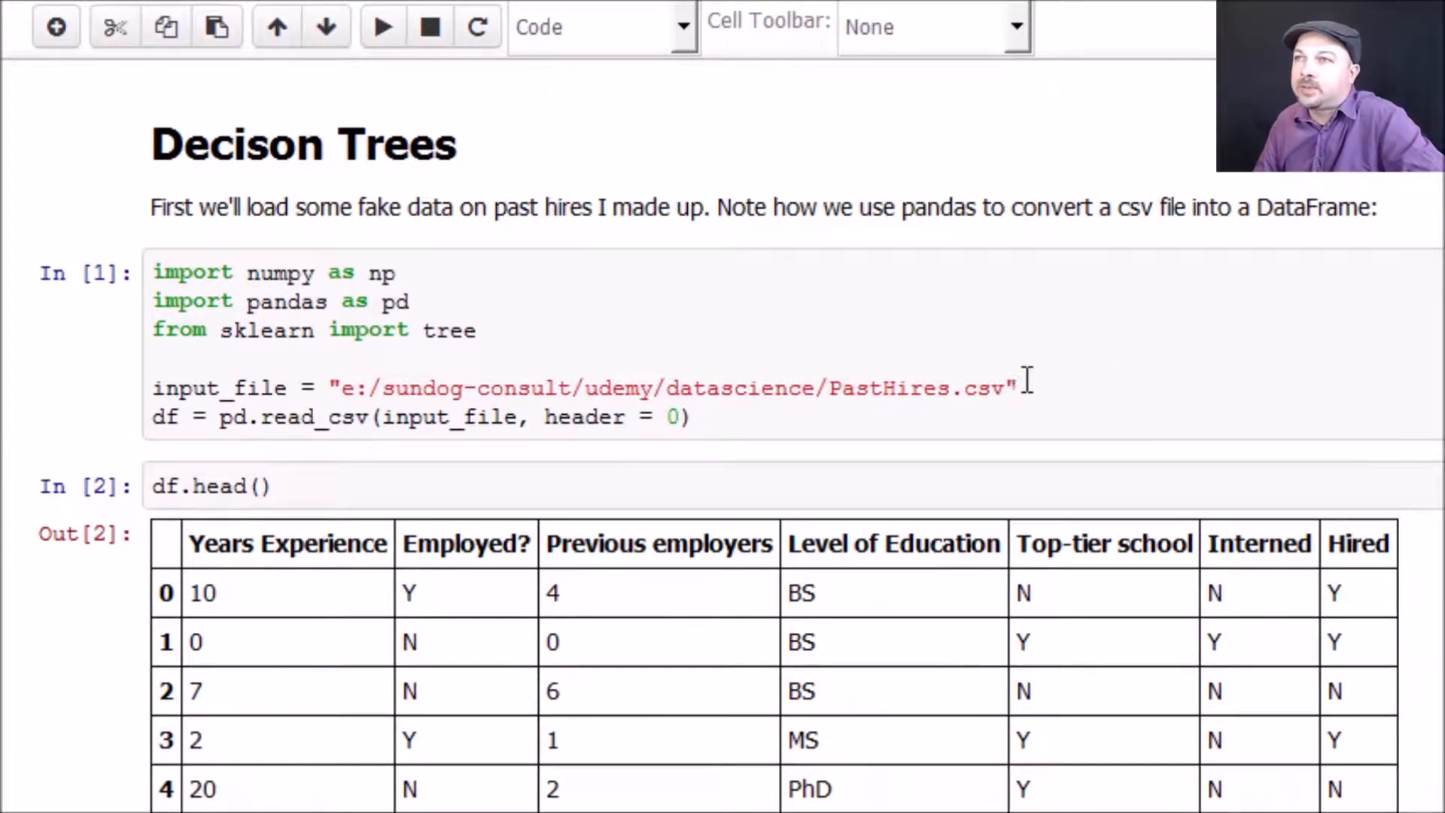
# Step: Rerun the imports and read_csv cell that loads PastHires into a DataFrame
pyautogui.click(1018, 386)
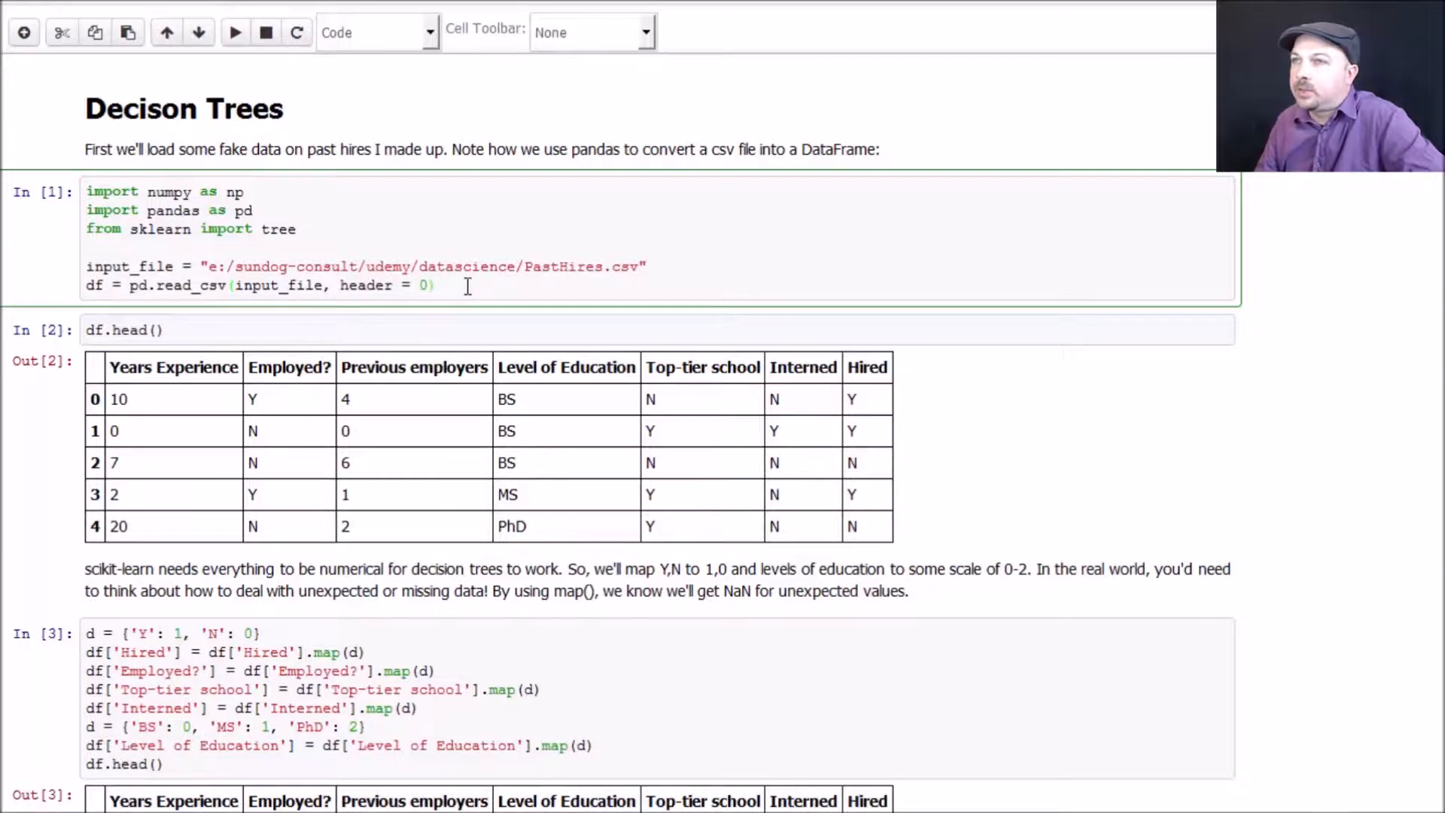
pyautogui.click(235, 32)
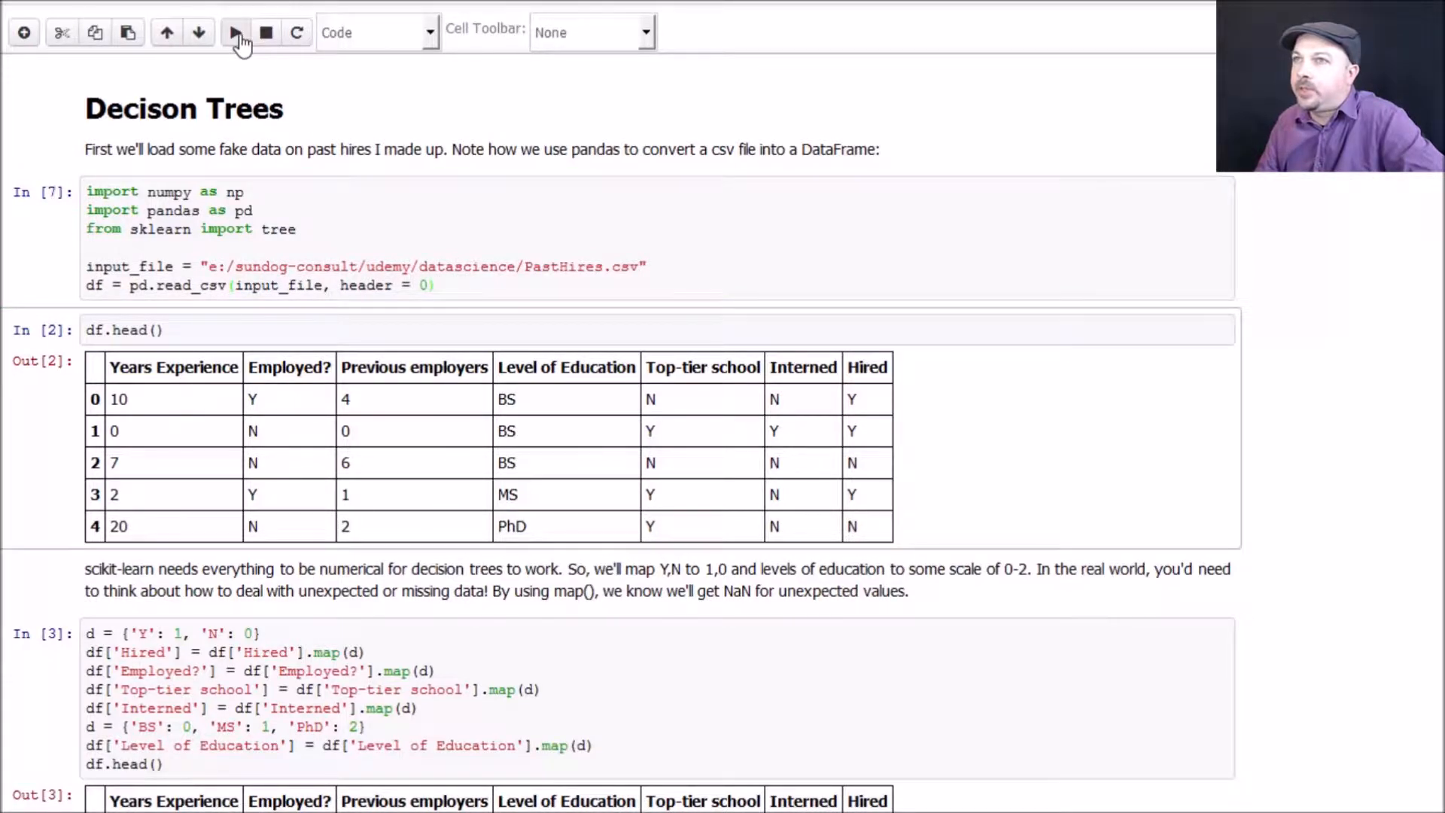
# Step: Re-execute df.head() to display the first five past-hires rows
pyautogui.click(236, 32)
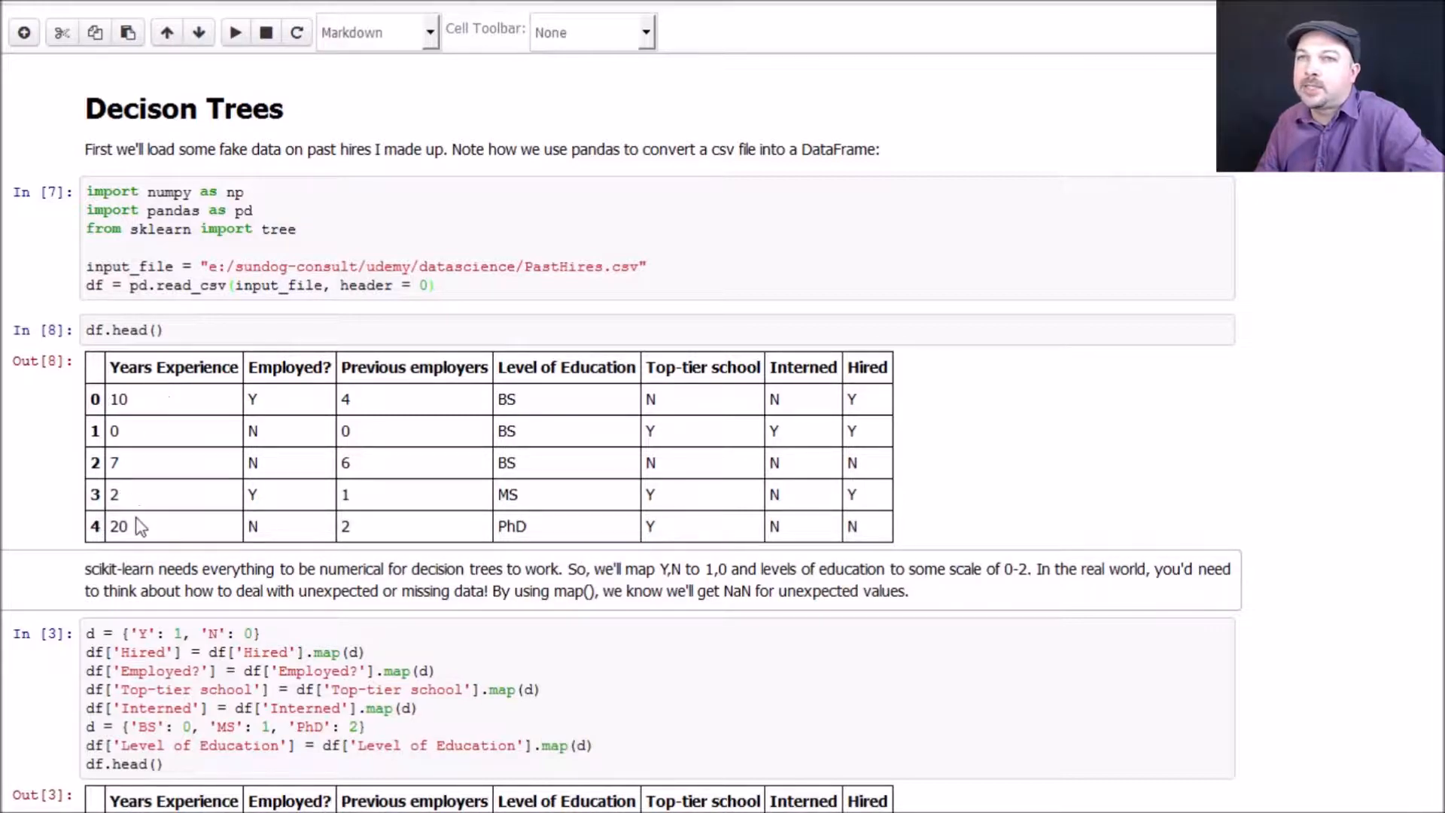
pyautogui.moveTo(267, 516)
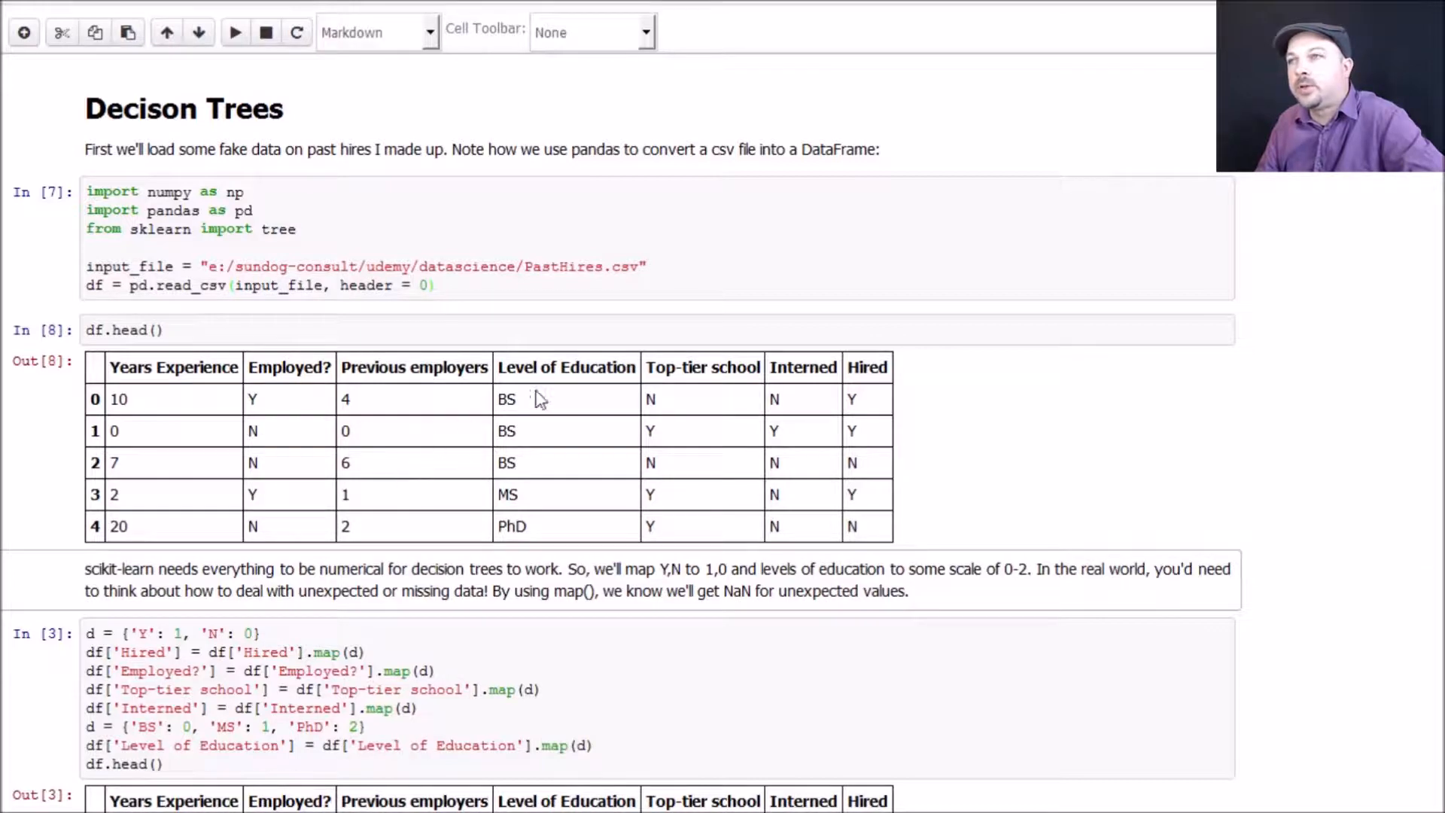
pyautogui.moveTo(745, 421)
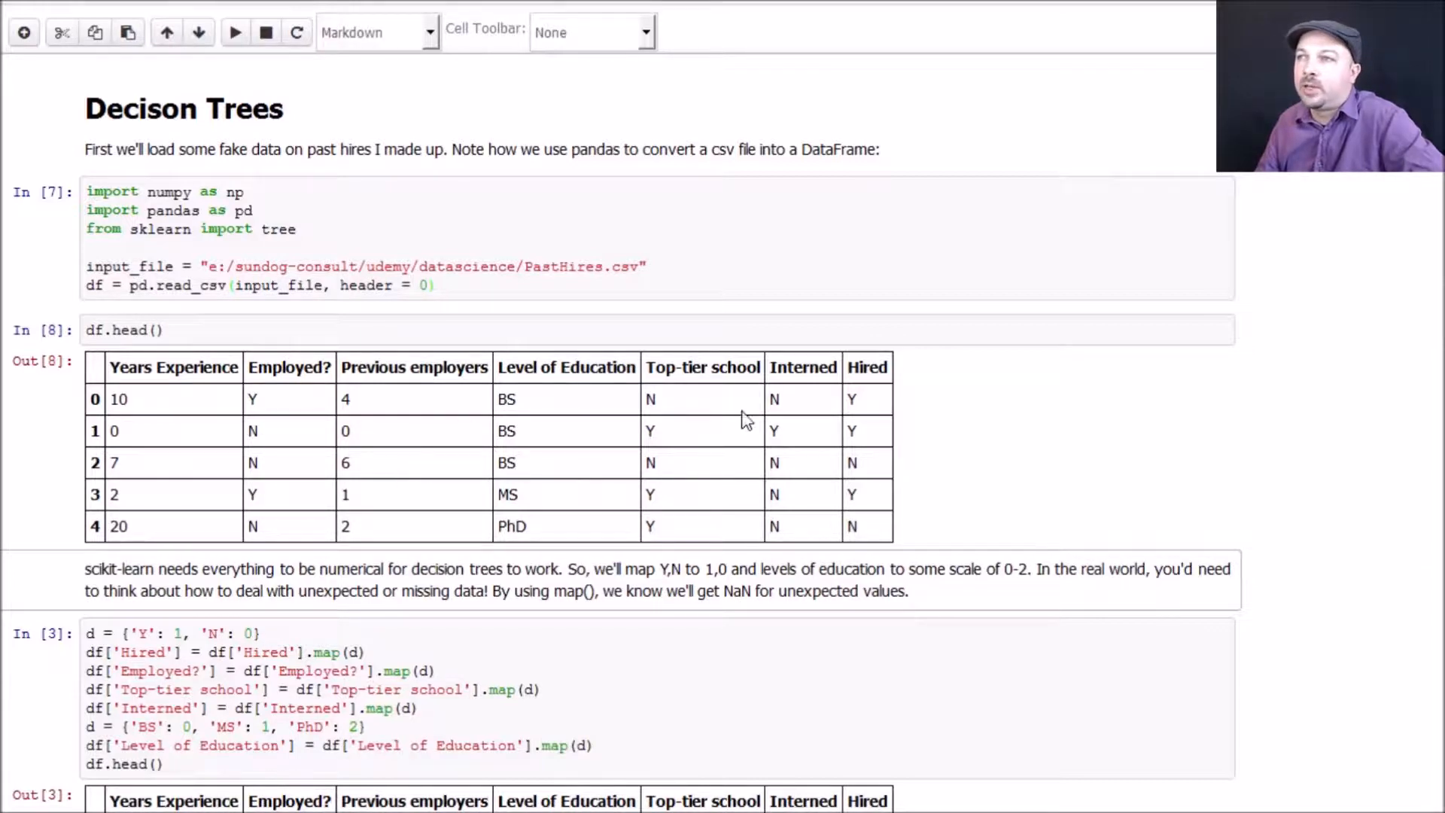
pyautogui.moveTo(811, 370)
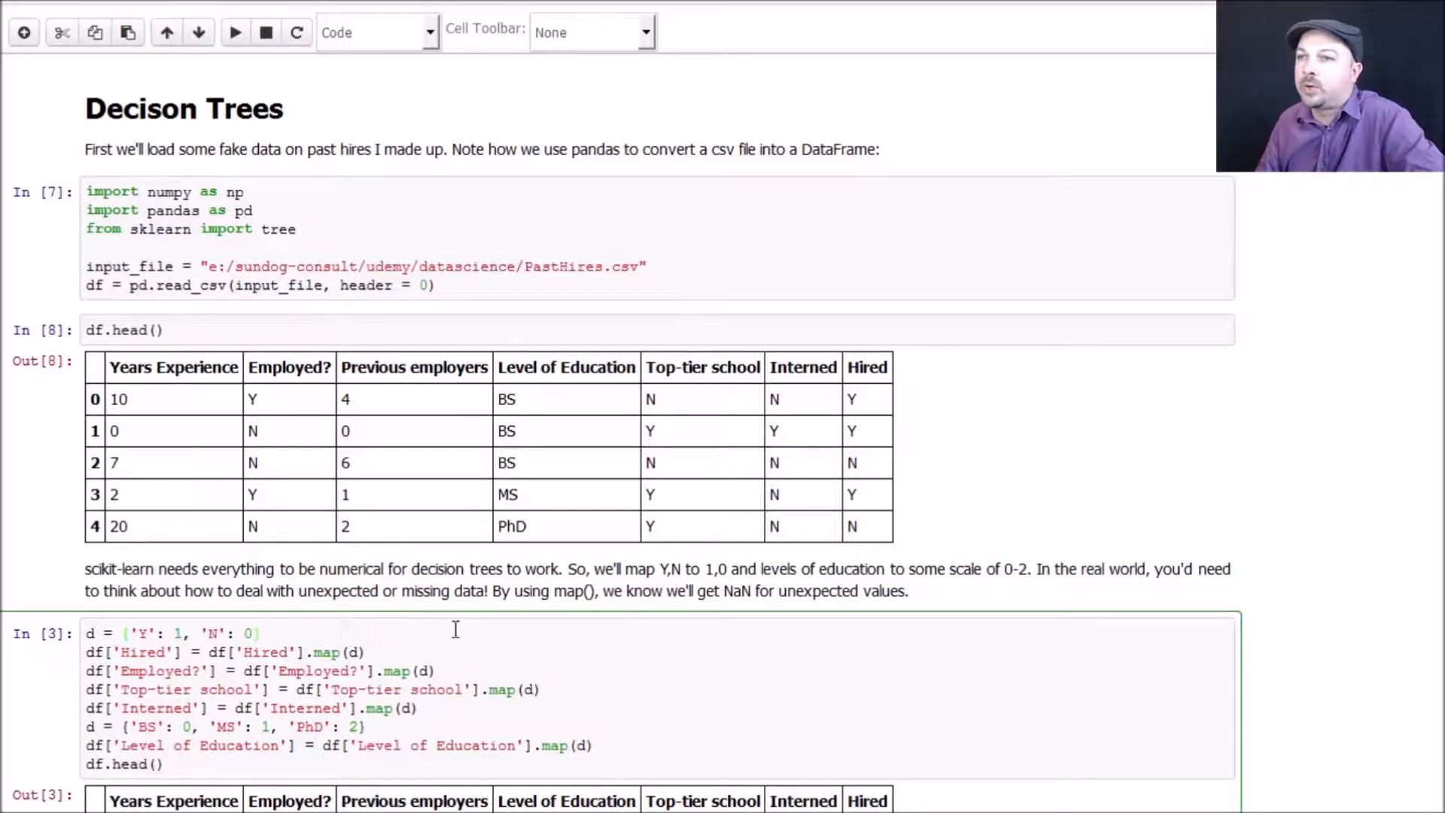
pyautogui.scroll(-3)
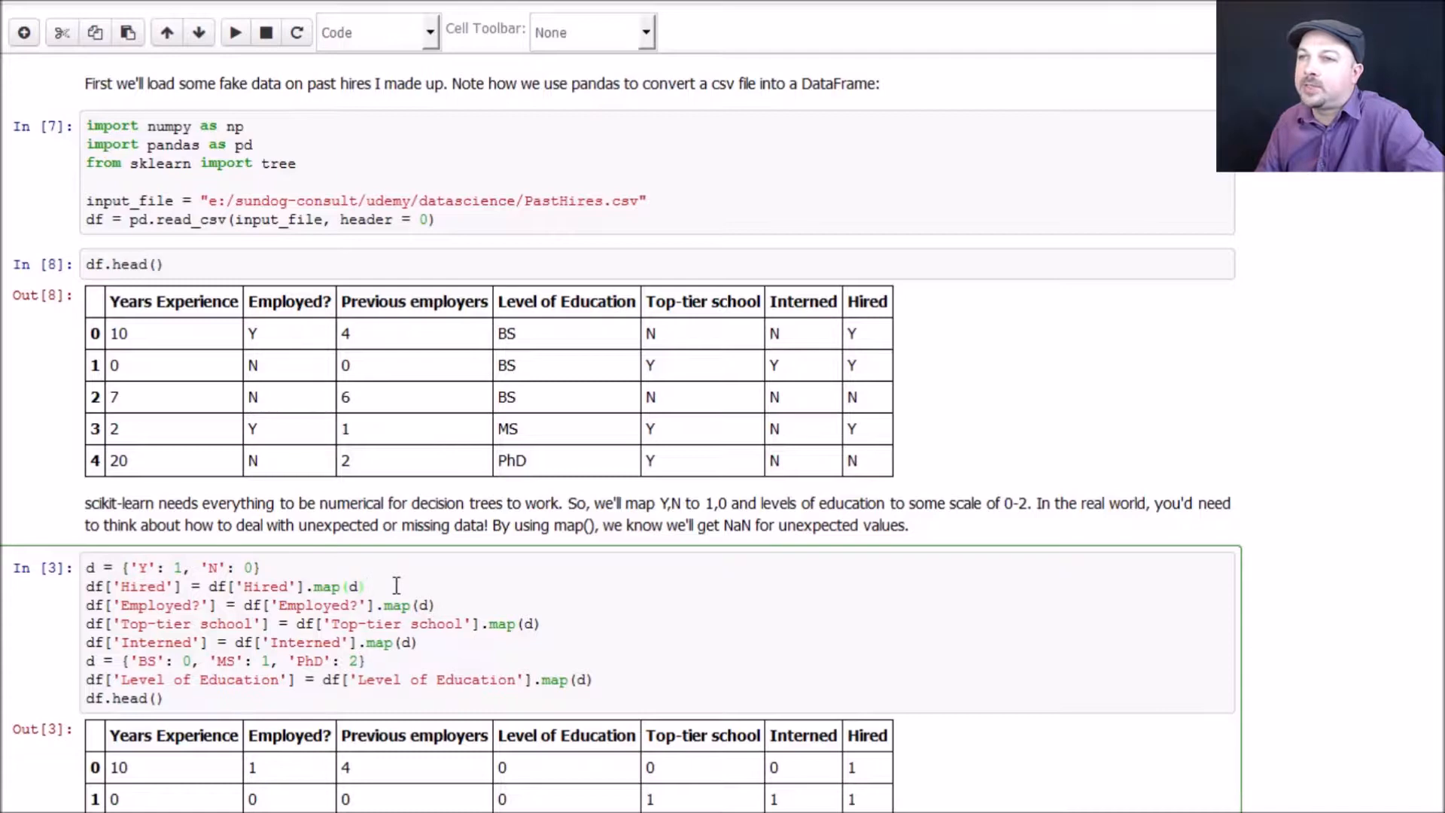
pyautogui.click(136, 567)
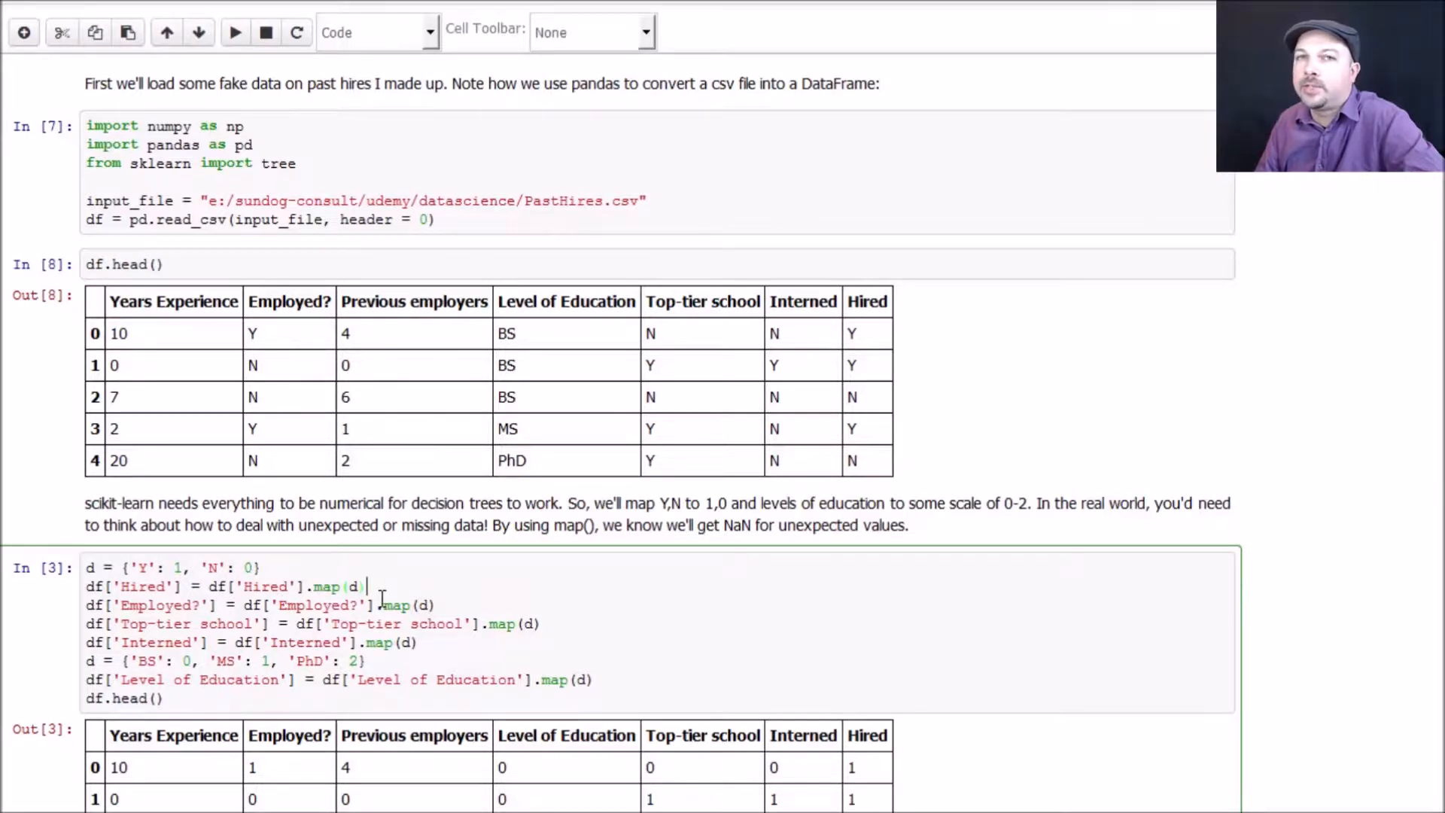
pyautogui.moveTo(329, 588)
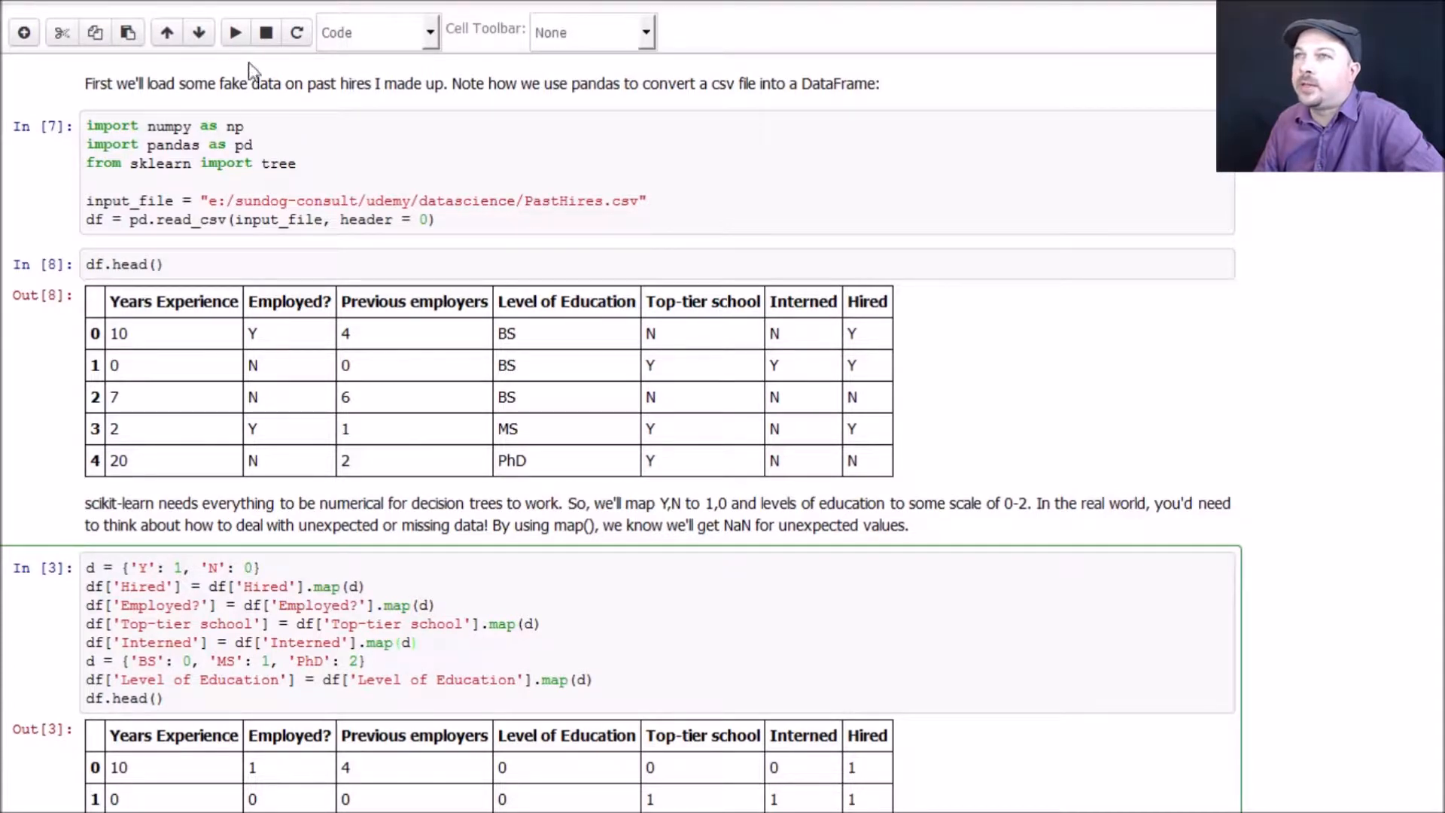
# Step: Run the cell mapping the Y/N and education columns to numeric values
pyautogui.click(234, 32)
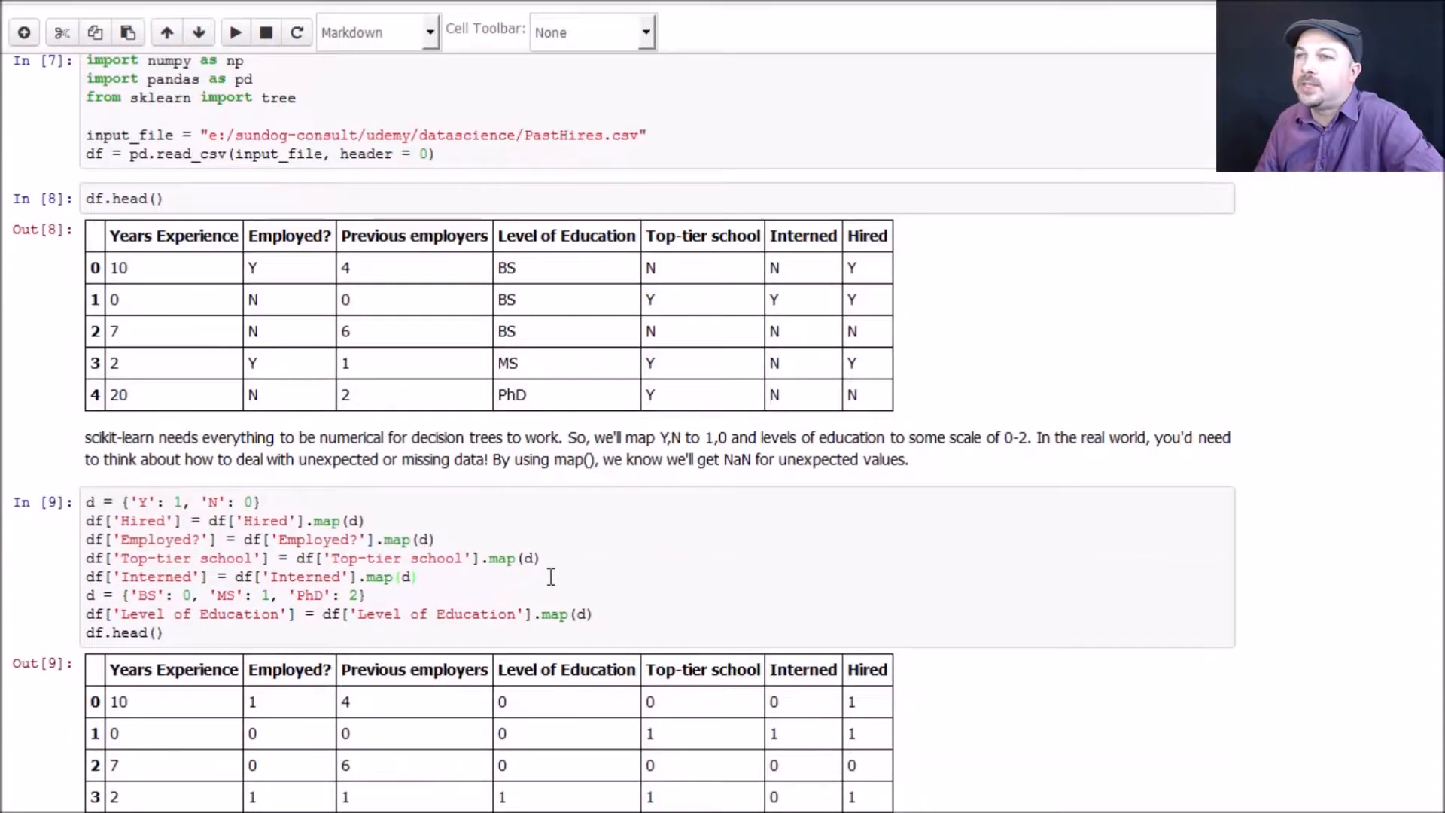
pyautogui.scroll(-3)
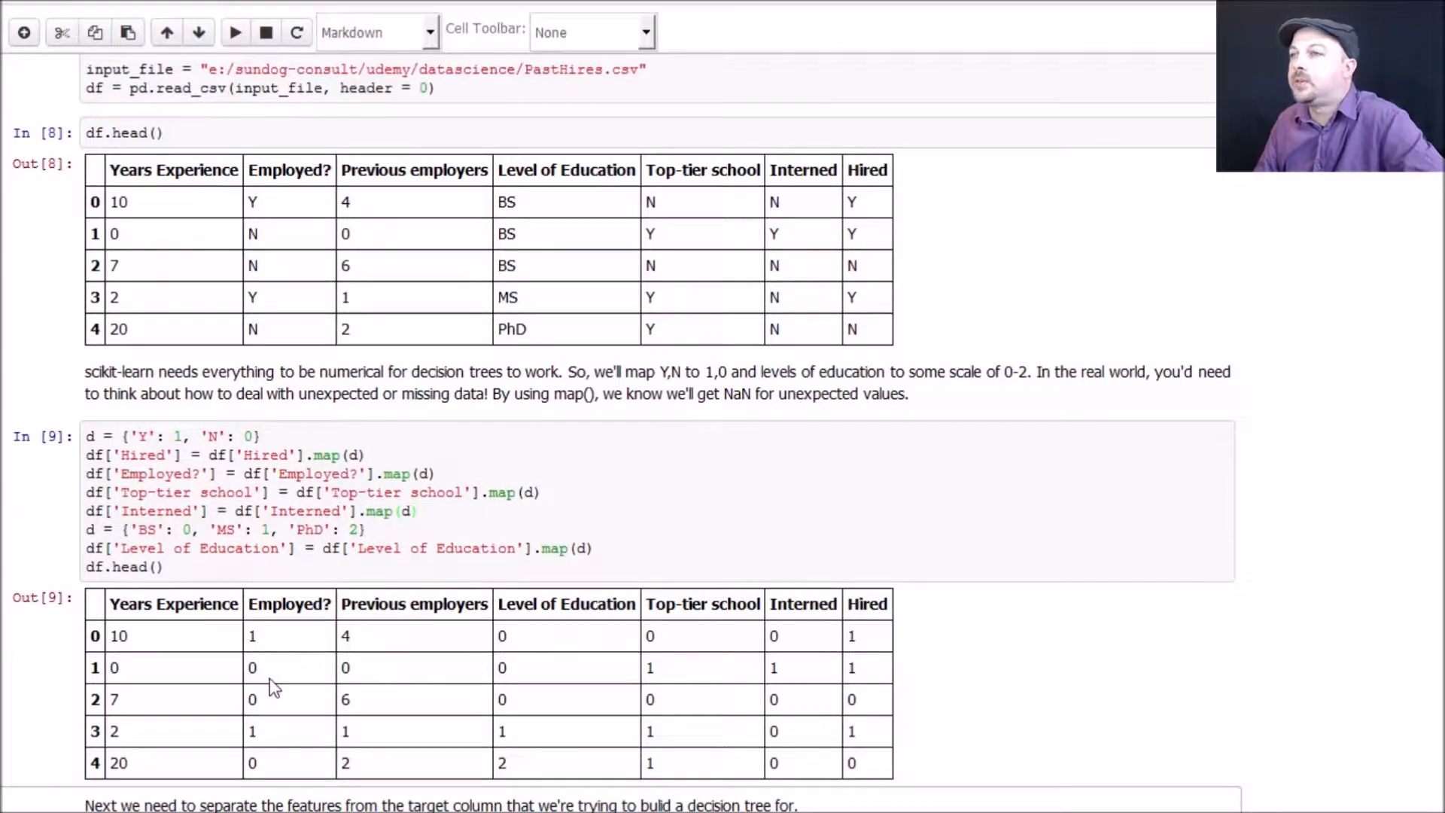
pyautogui.moveTo(529, 673)
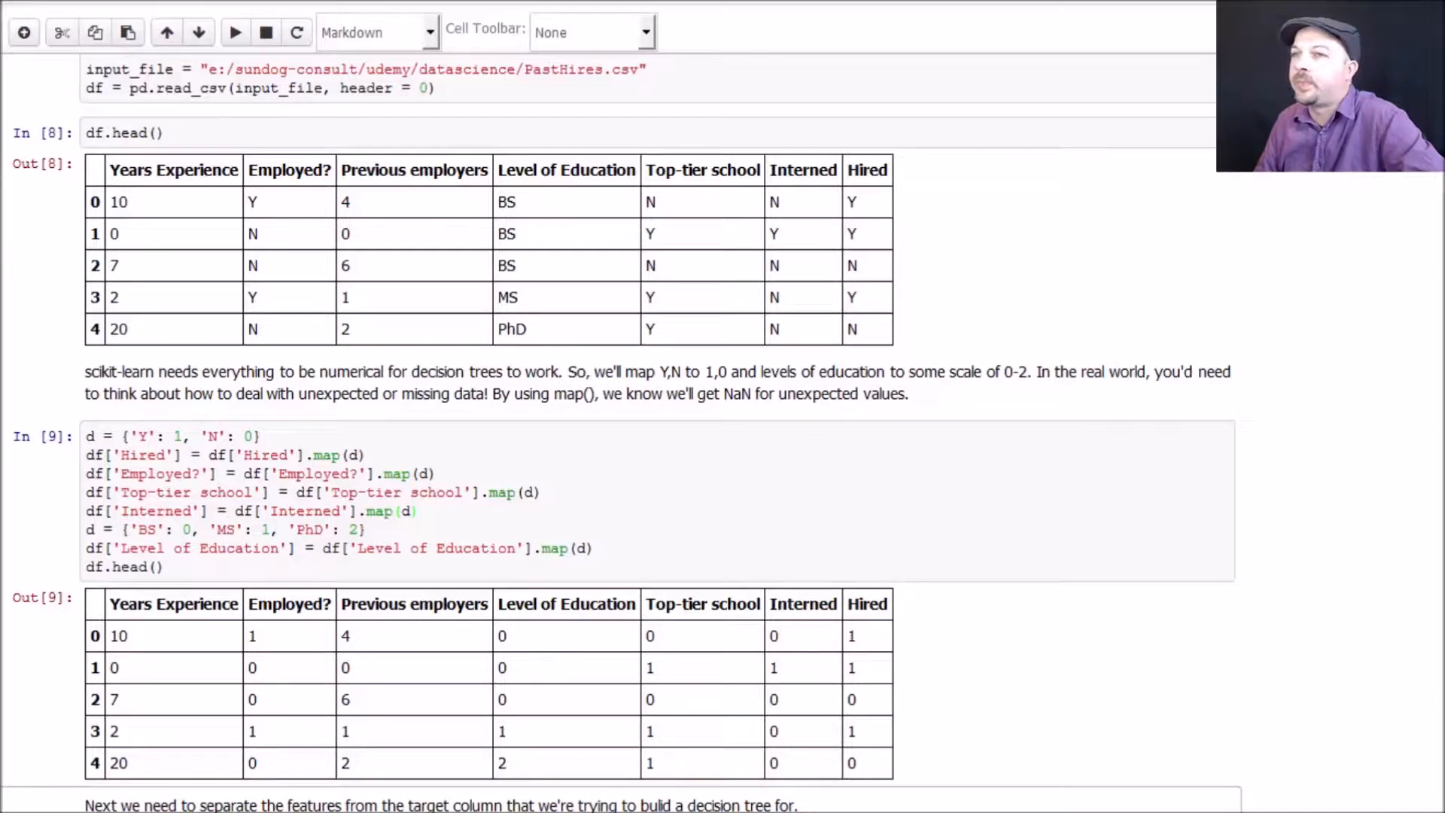
pyautogui.scroll(-3)
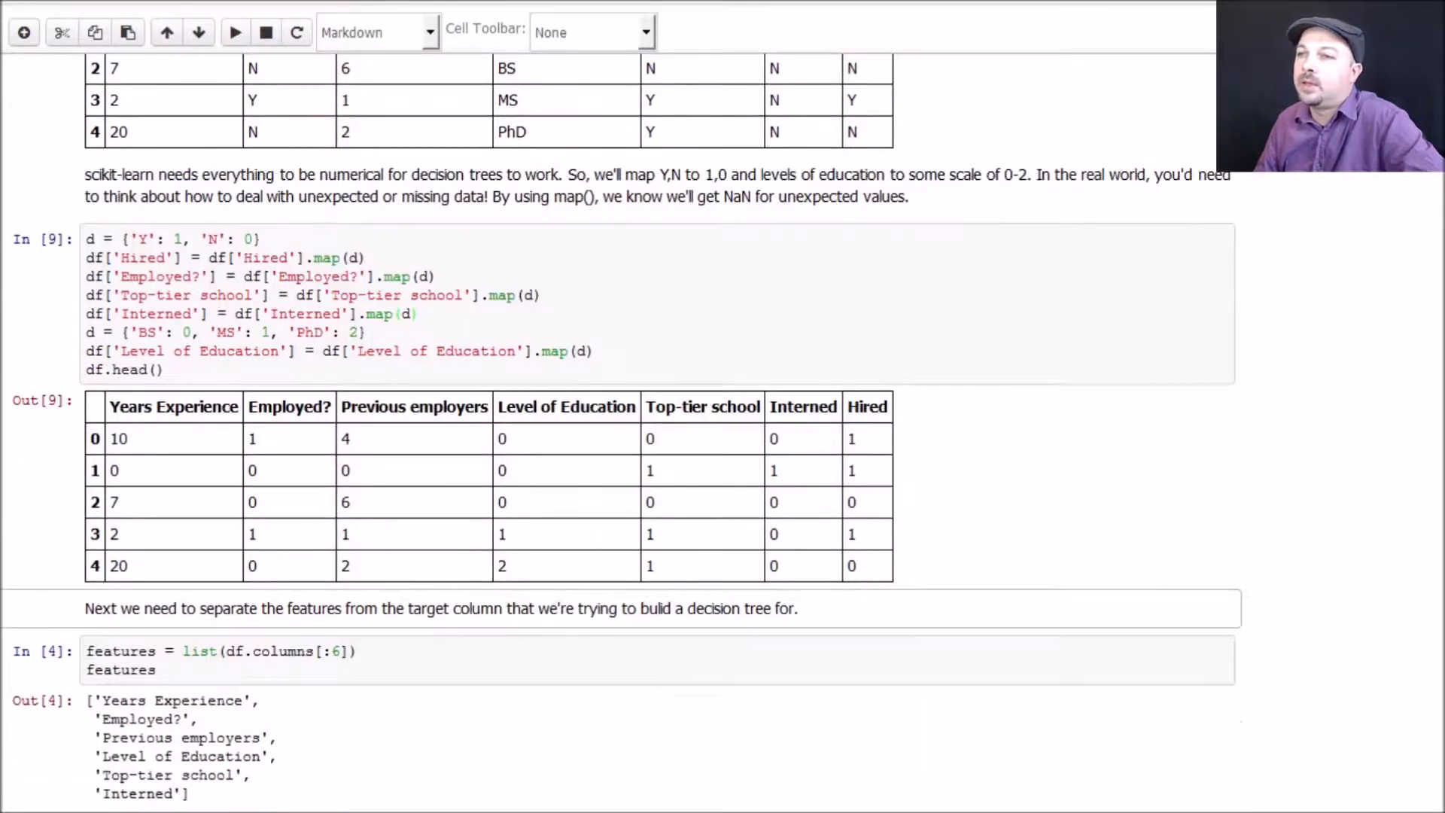
# Step: Scroll down toward the features and DecisionTreeClassifier fit cells
pyautogui.scroll(-3)
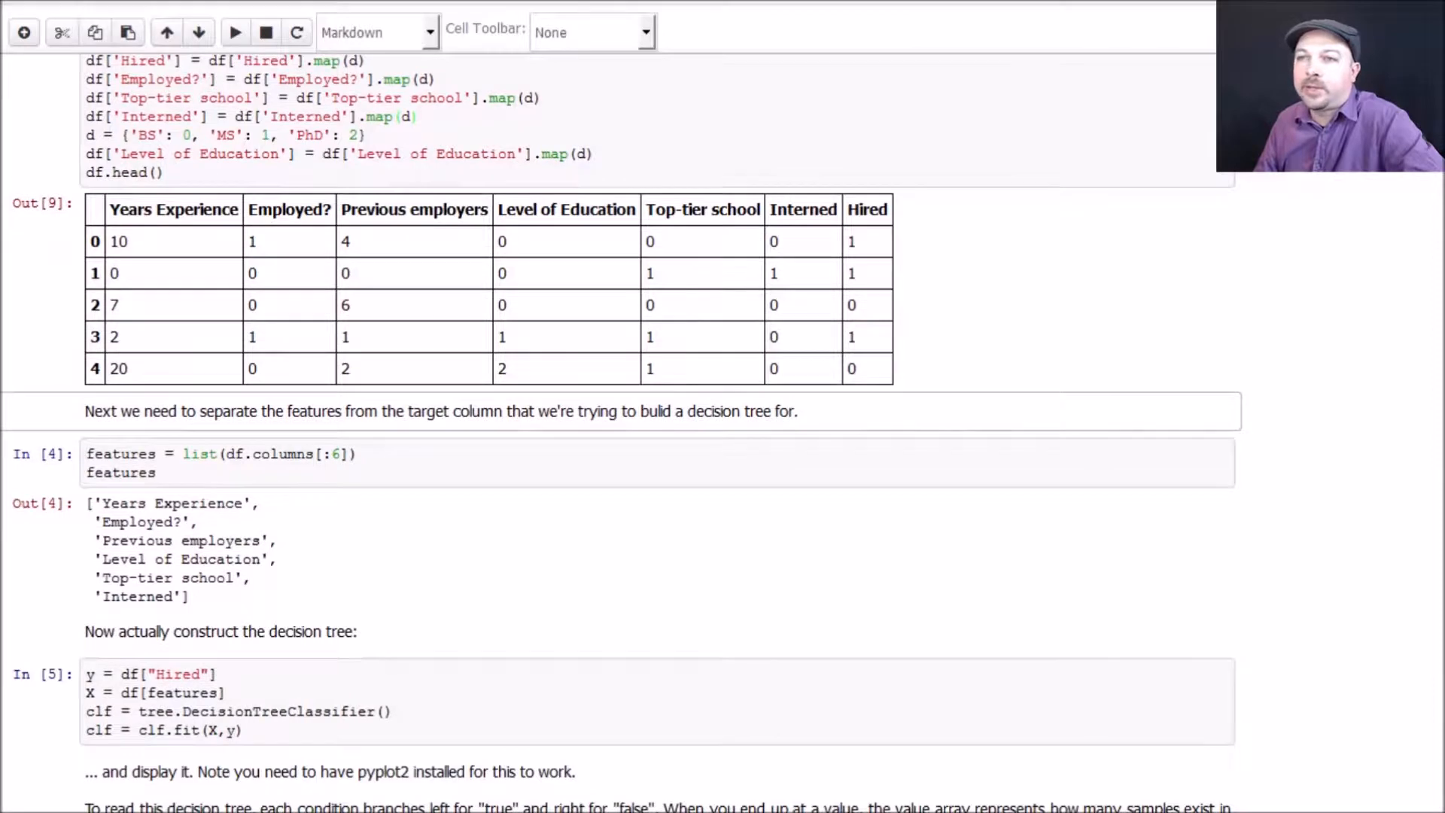
pyautogui.scroll(-3)
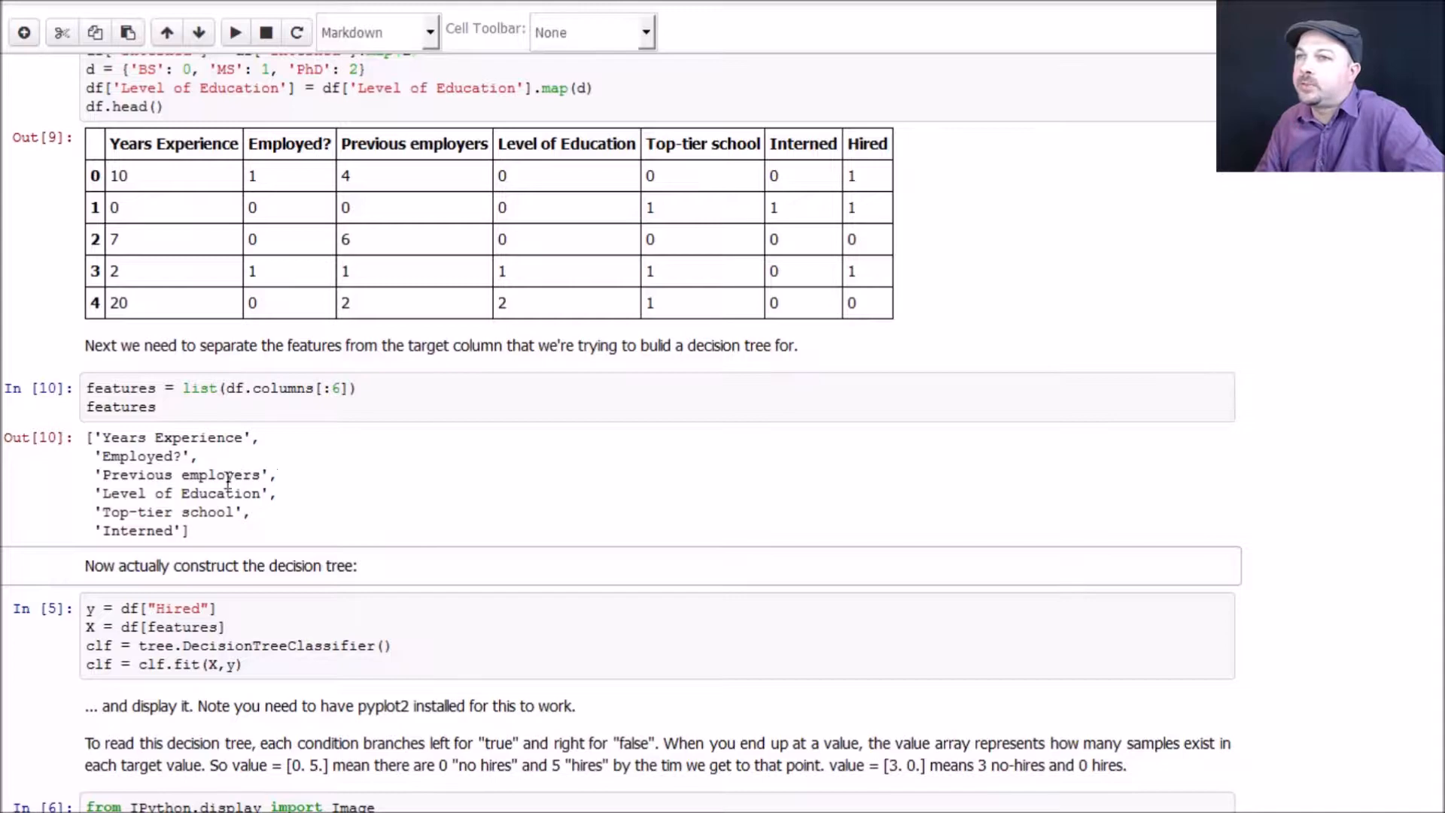
pyautogui.moveTo(280, 546)
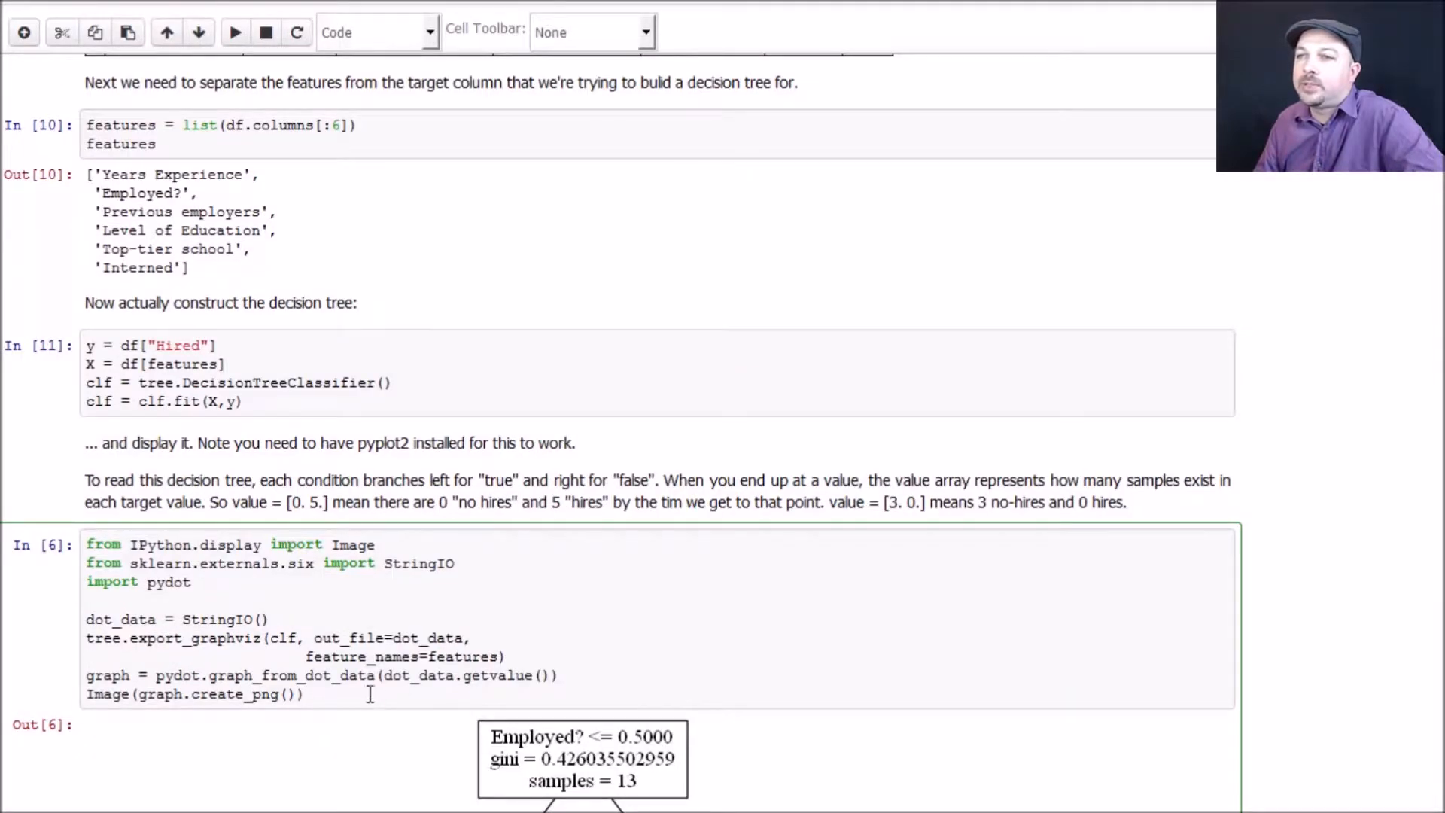
pyautogui.moveTo(368, 657)
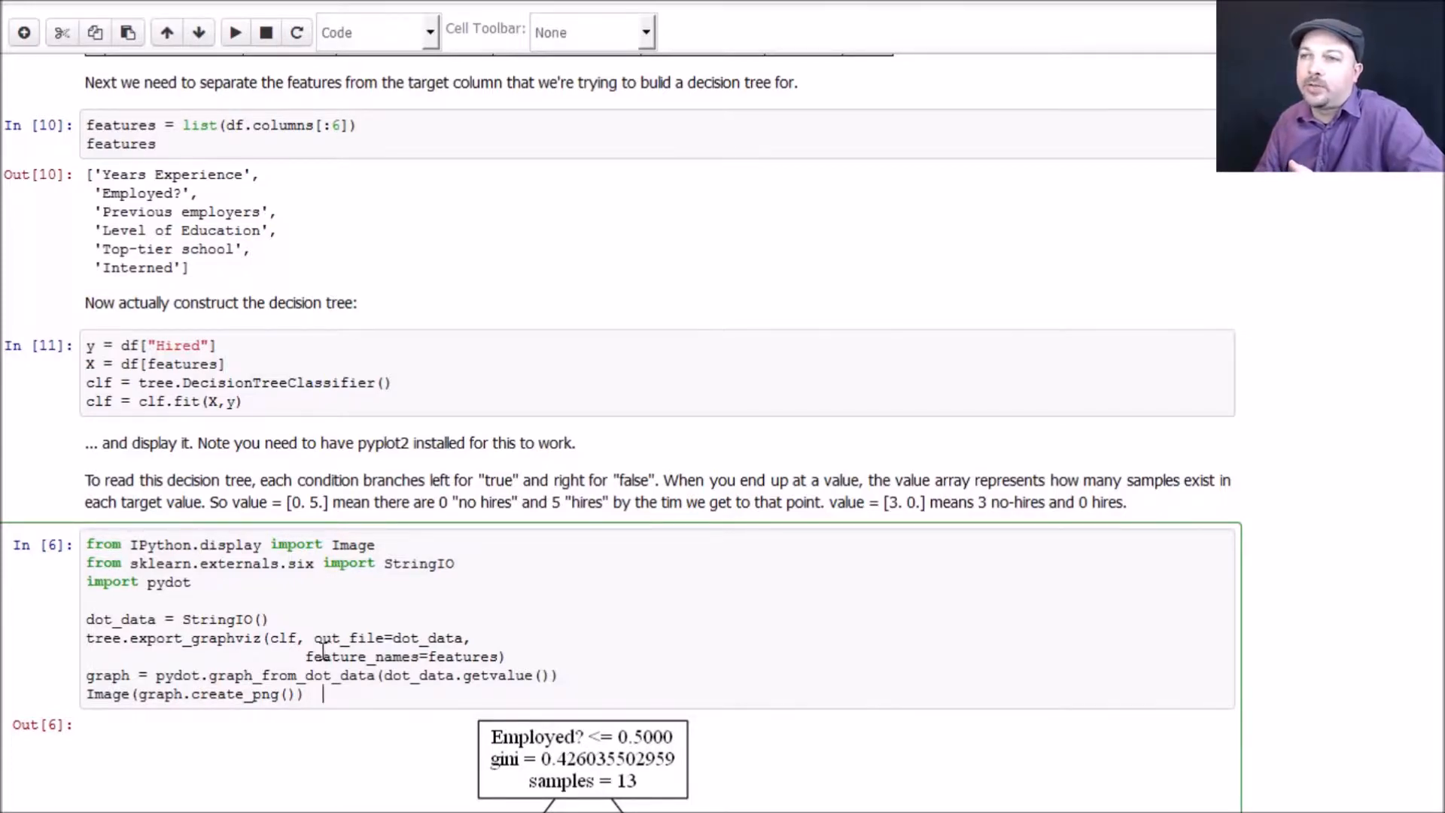
pyautogui.scroll(-3)
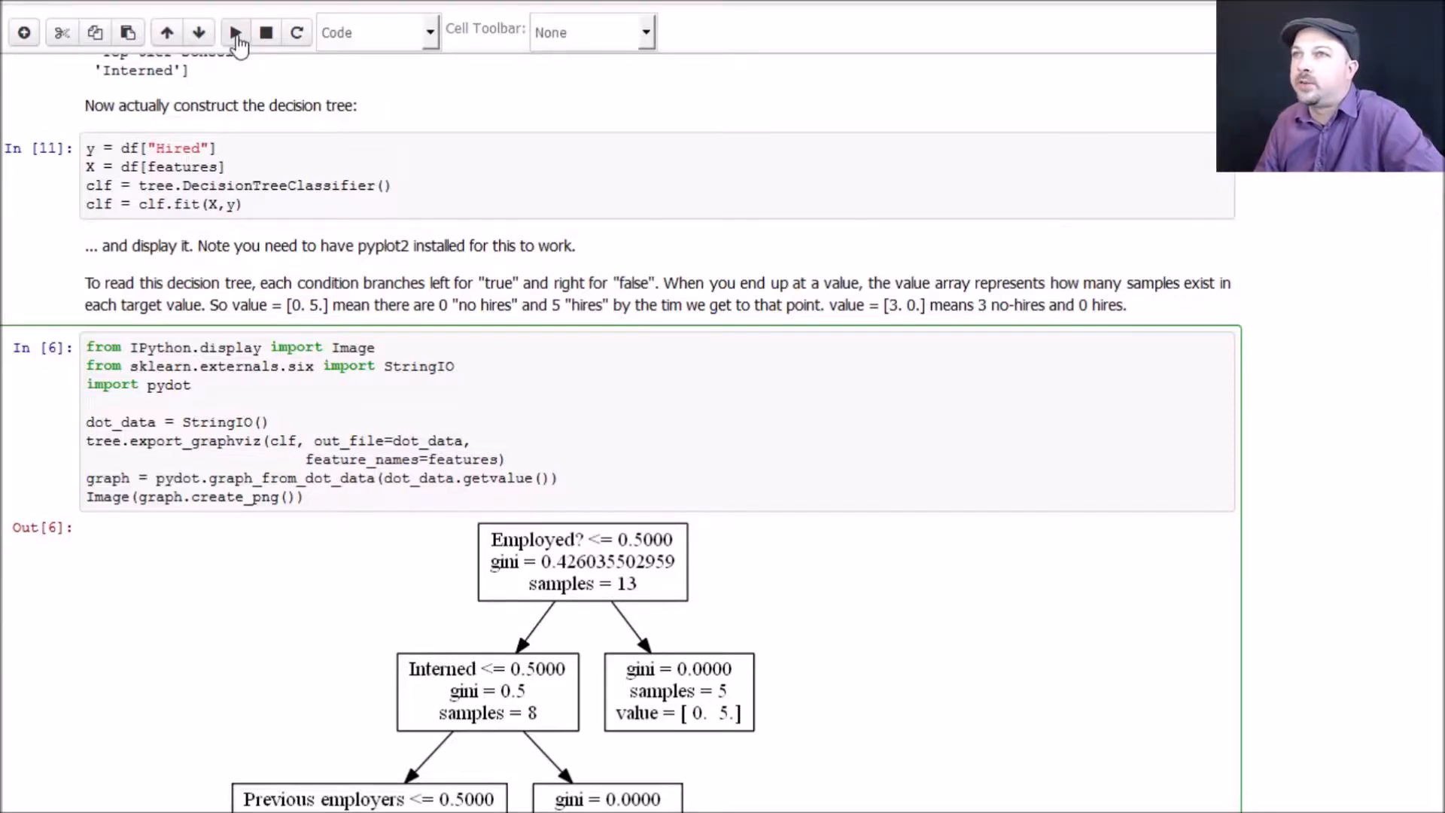
pyautogui.click(235, 33)
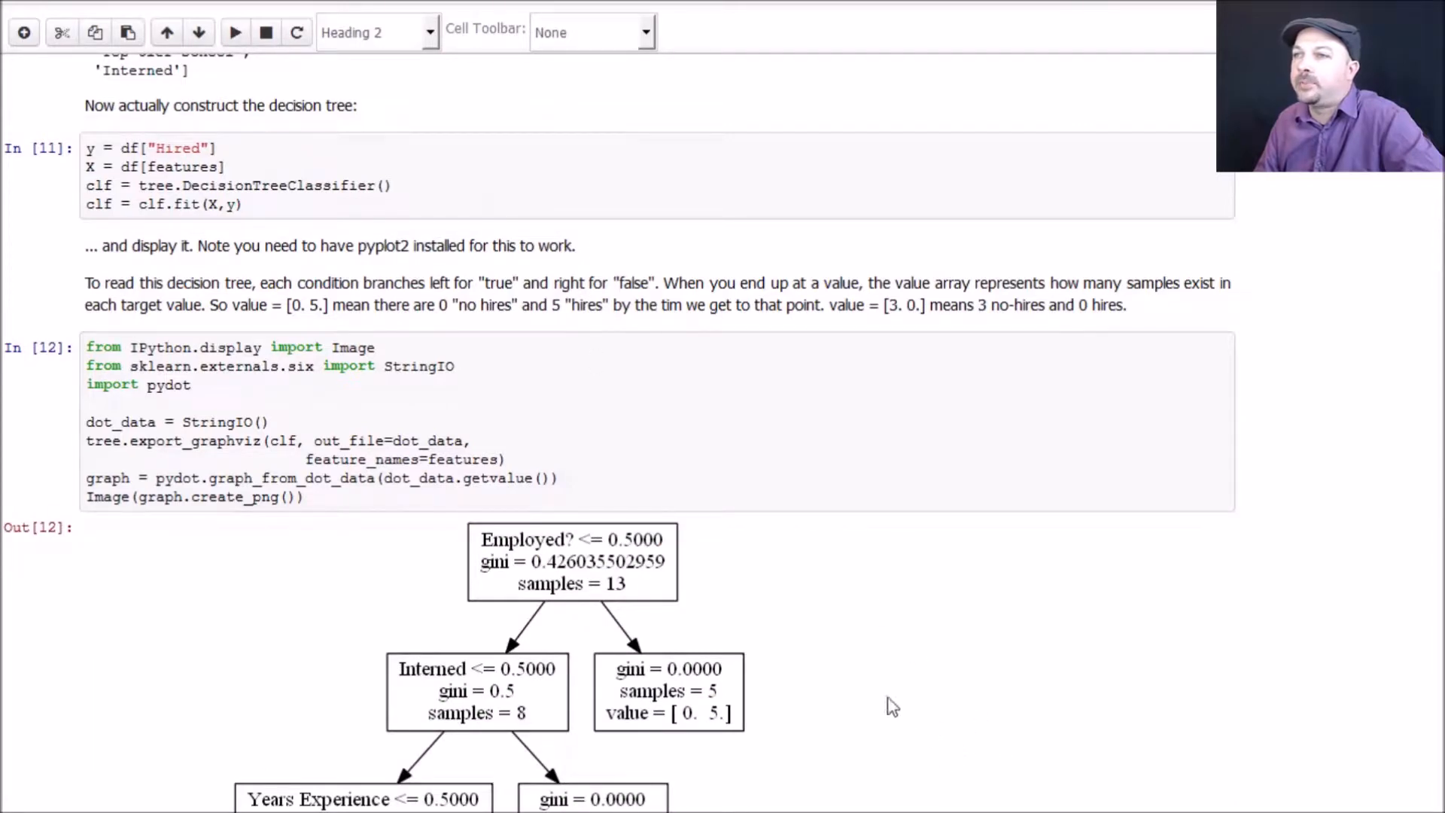
pyautogui.scroll(-3)
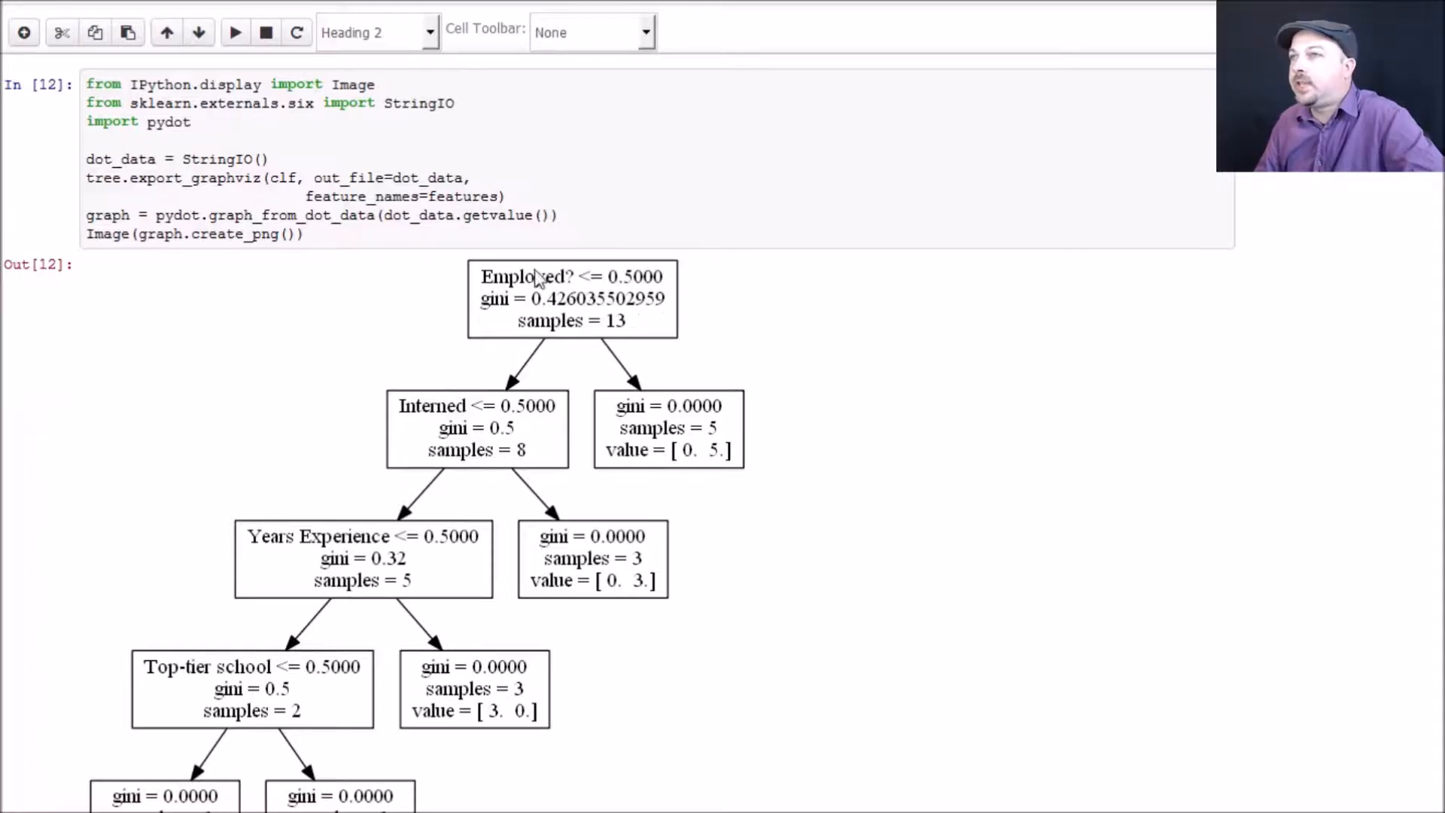
pyautogui.moveTo(557, 309)
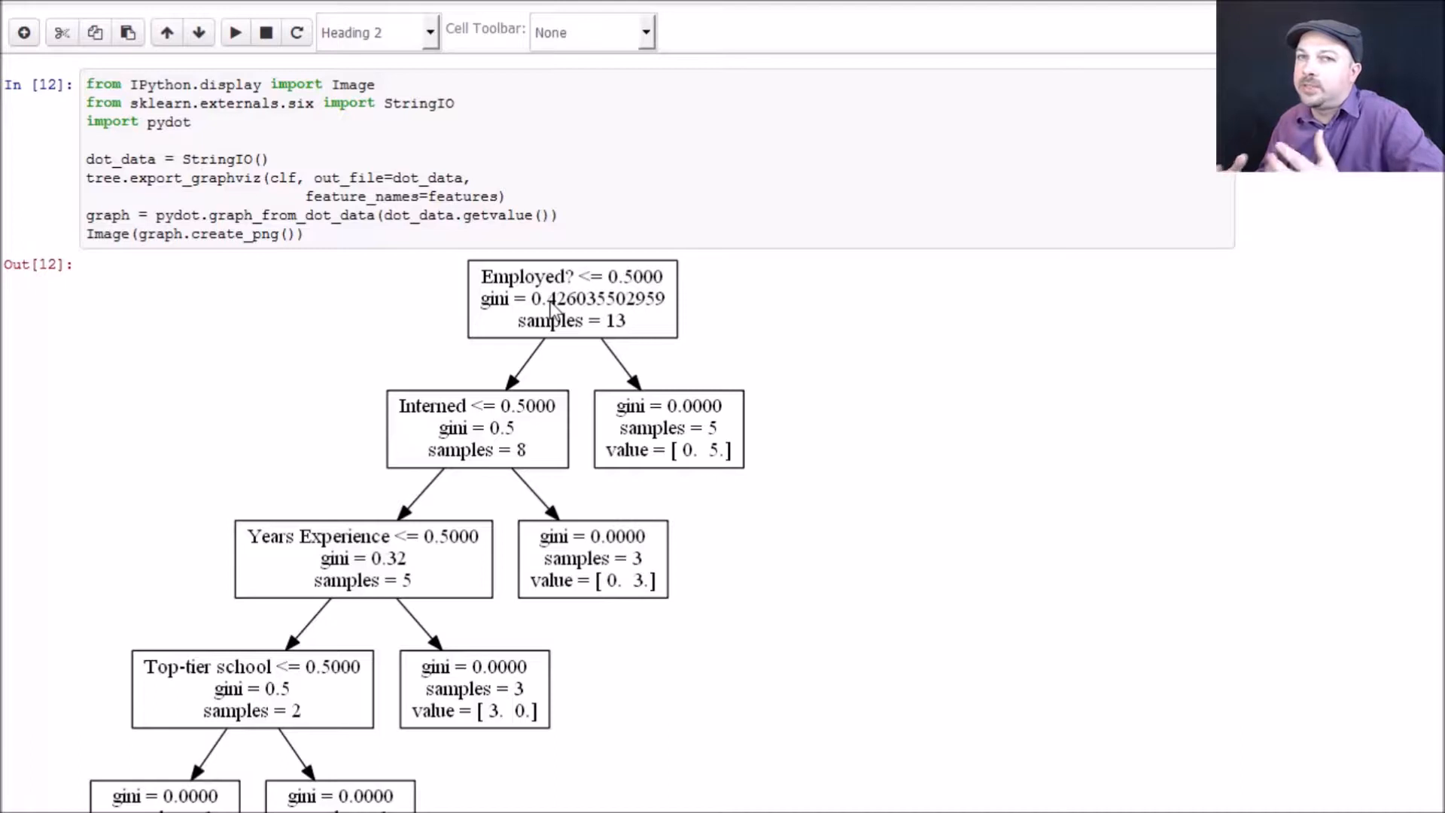
pyautogui.moveTo(613, 296)
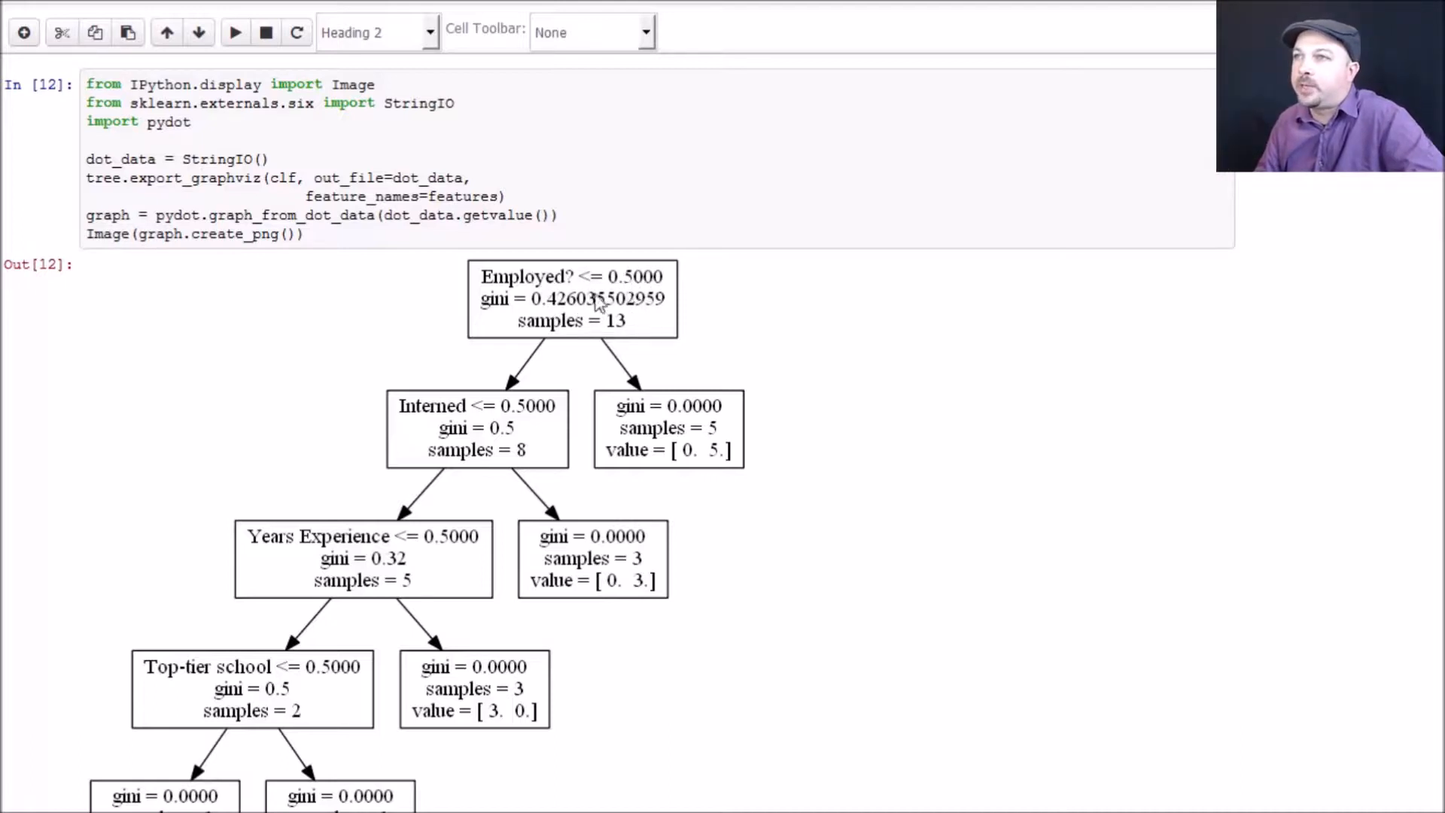
pyautogui.moveTo(597, 295)
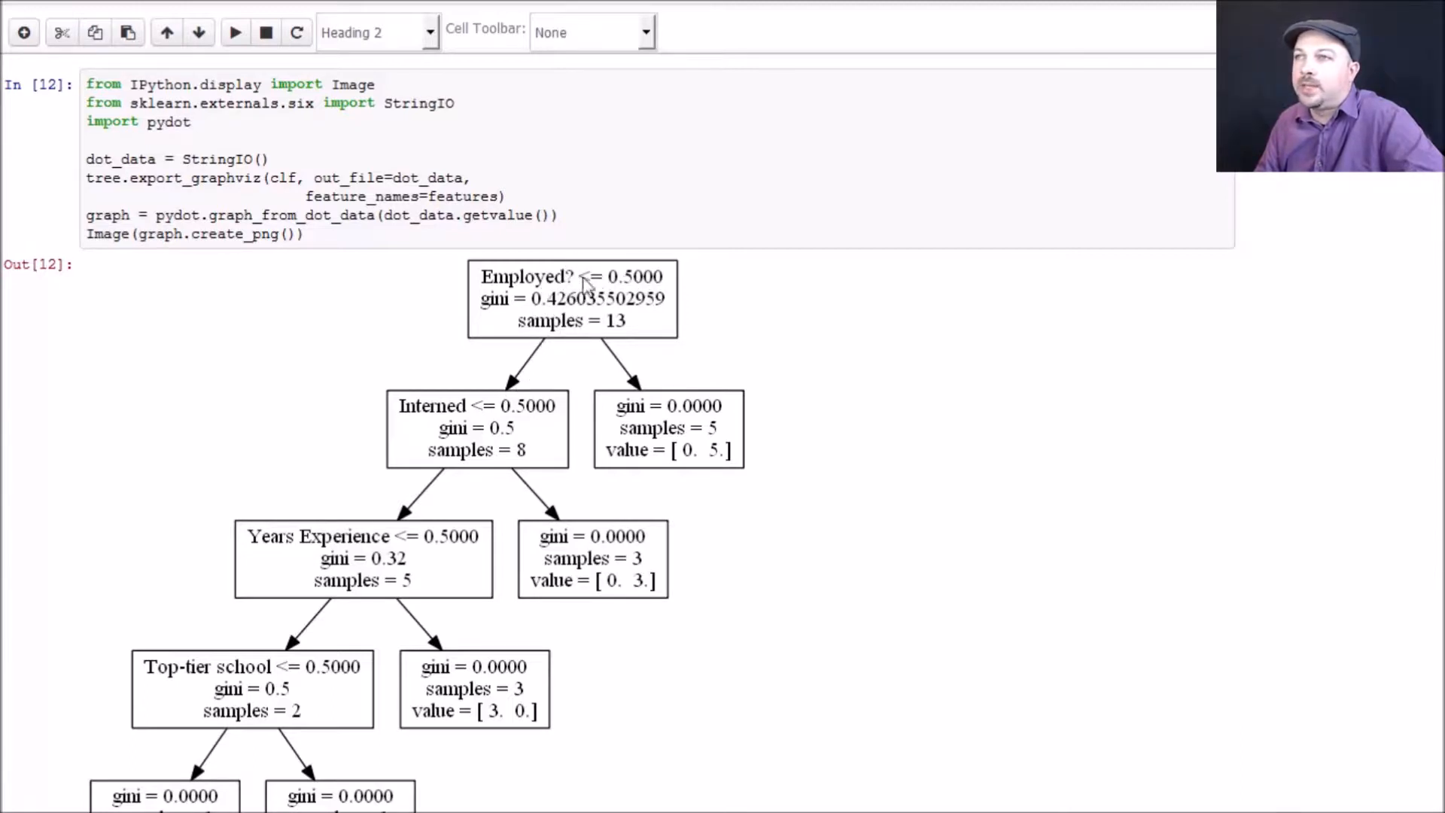
pyautogui.moveTo(571, 322)
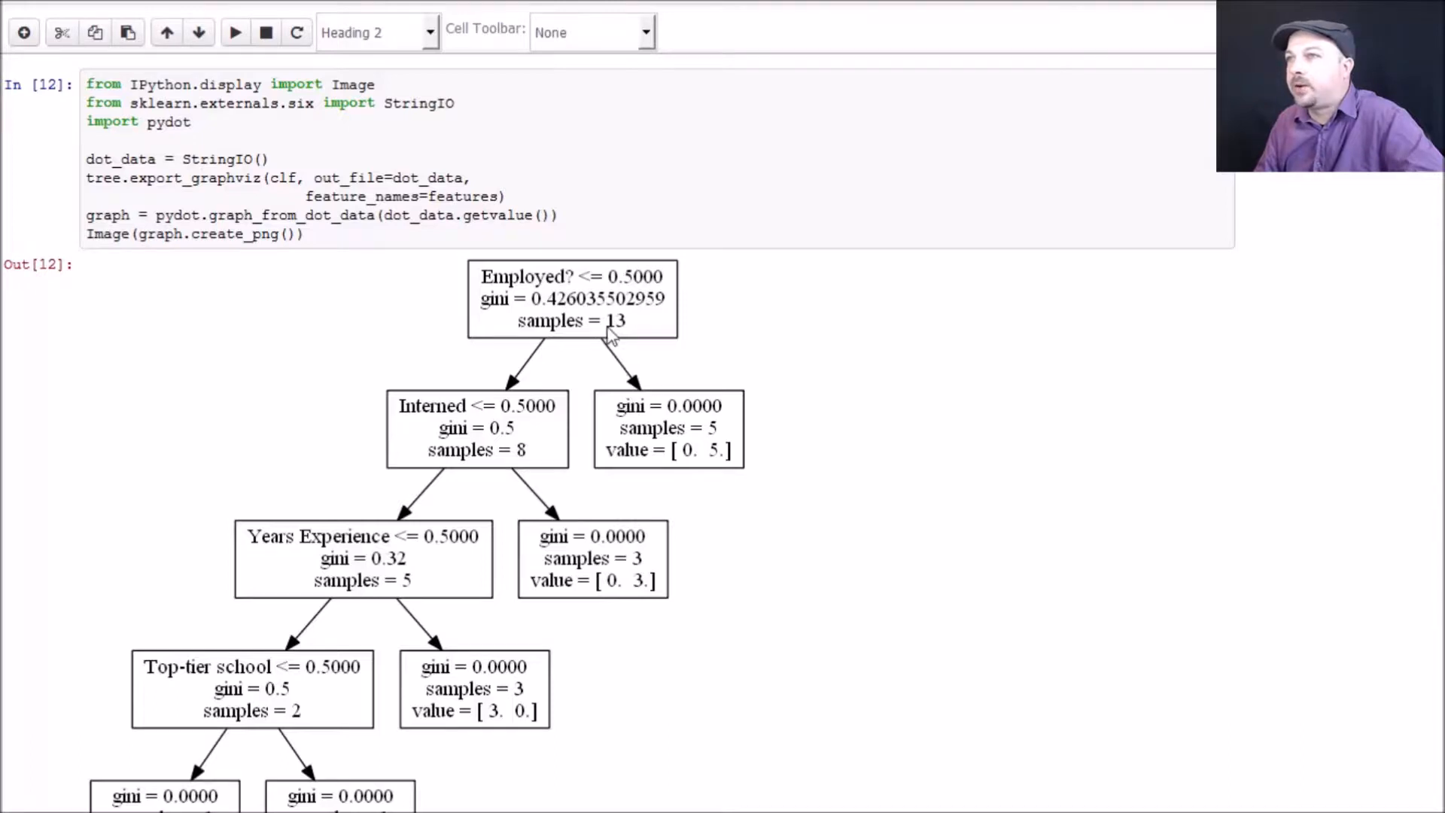
pyautogui.moveTo(701, 459)
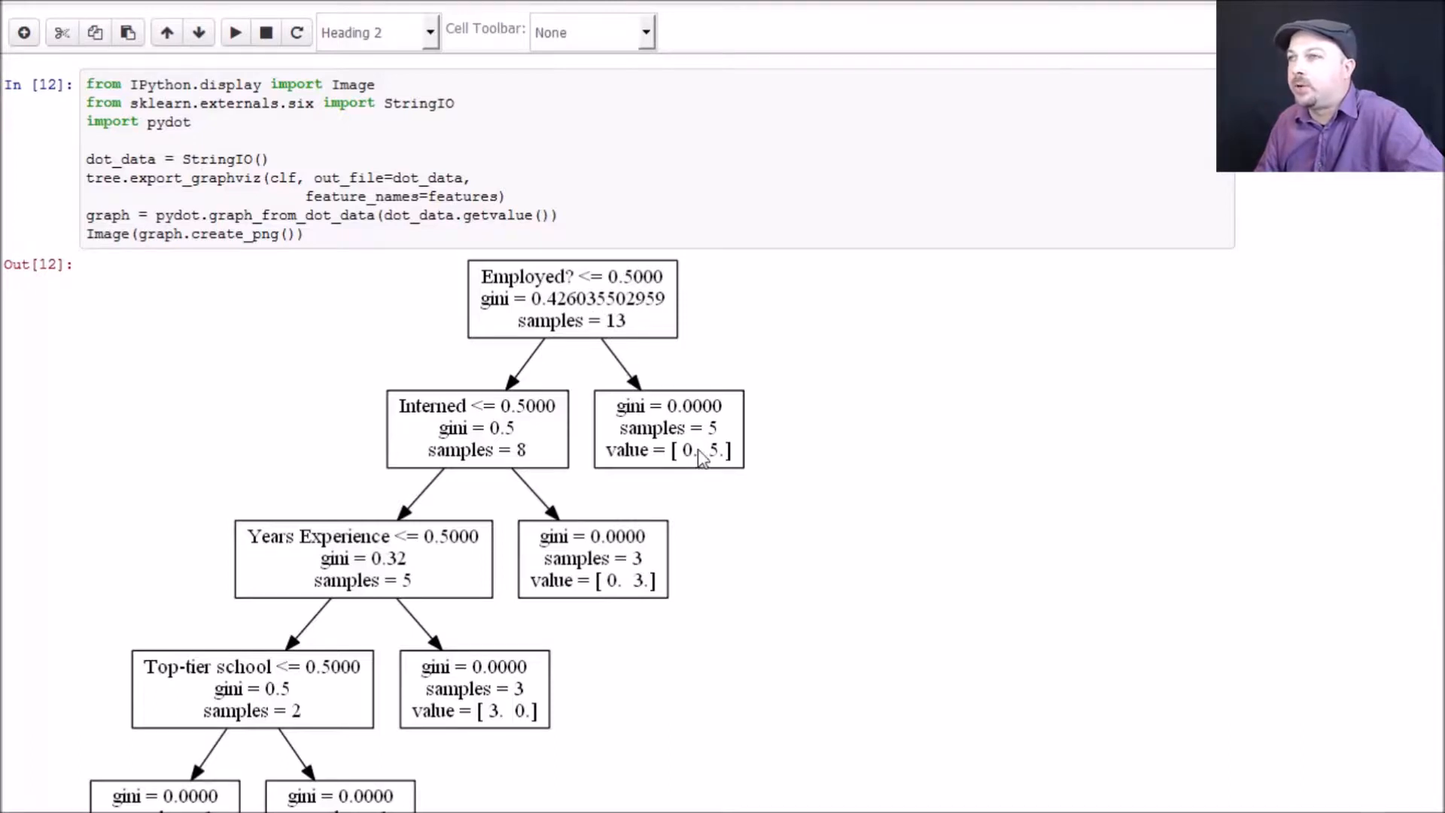
pyautogui.moveTo(701, 427)
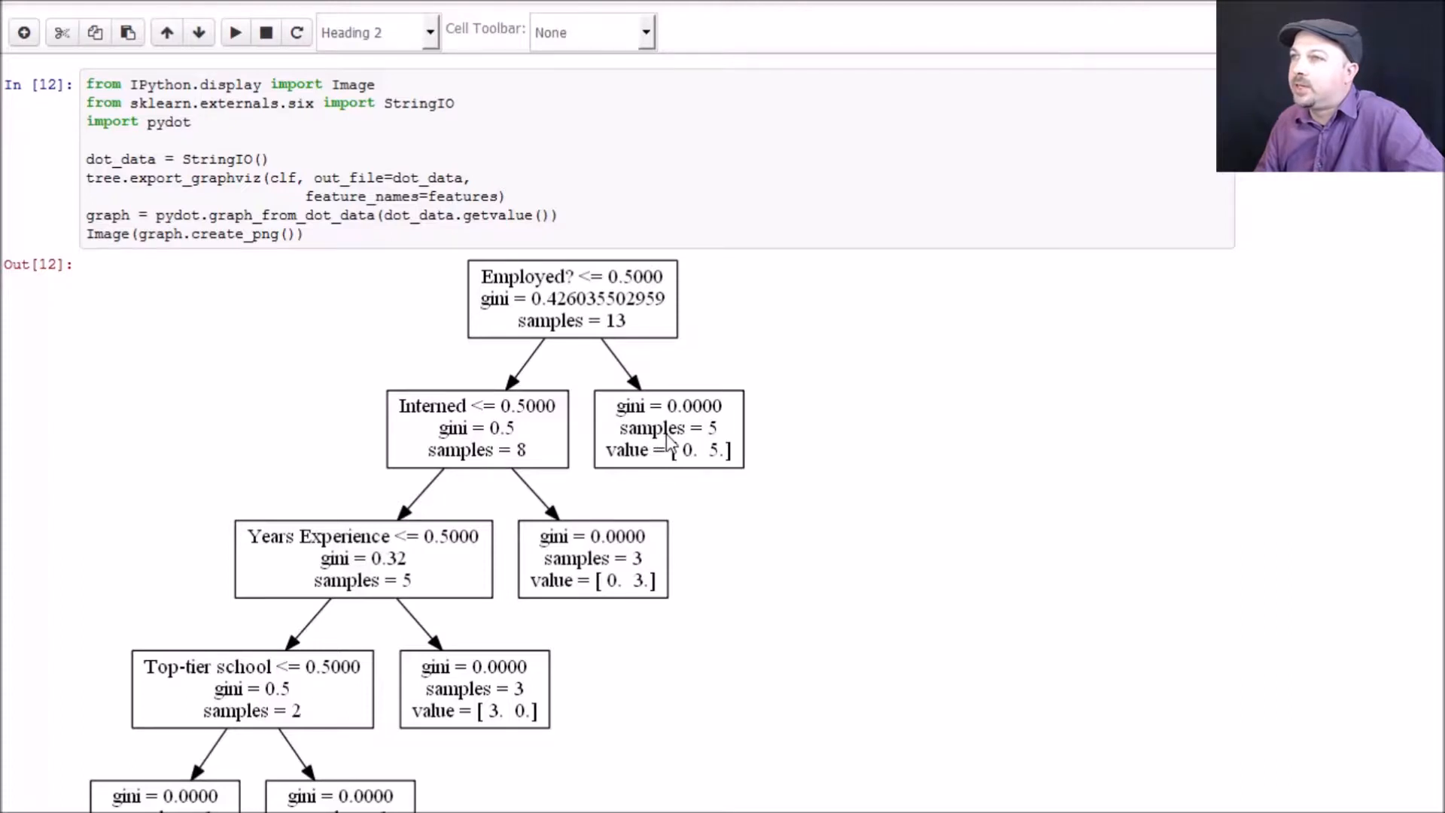
pyautogui.moveTo(719, 415)
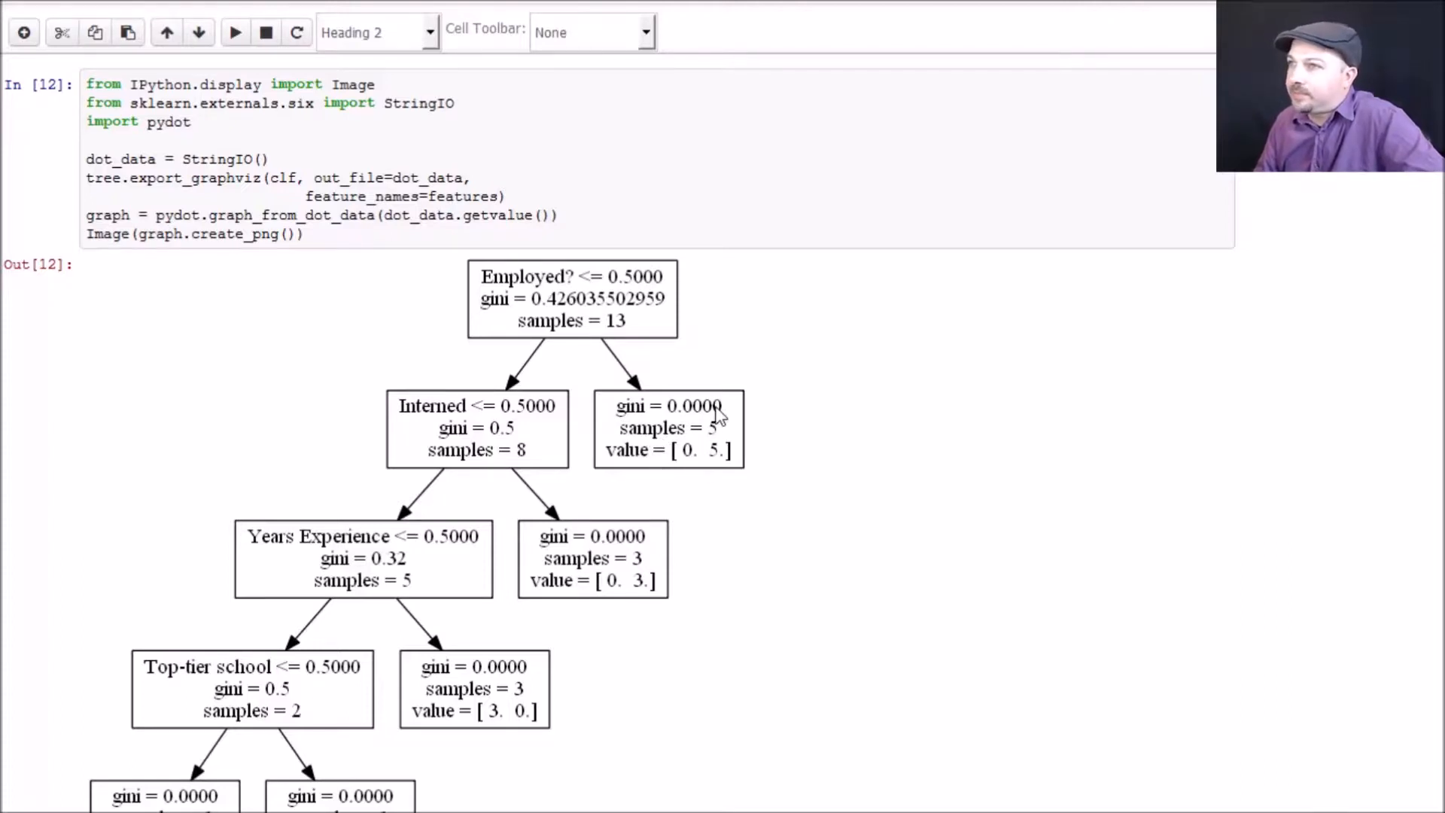
pyautogui.moveTo(523, 311)
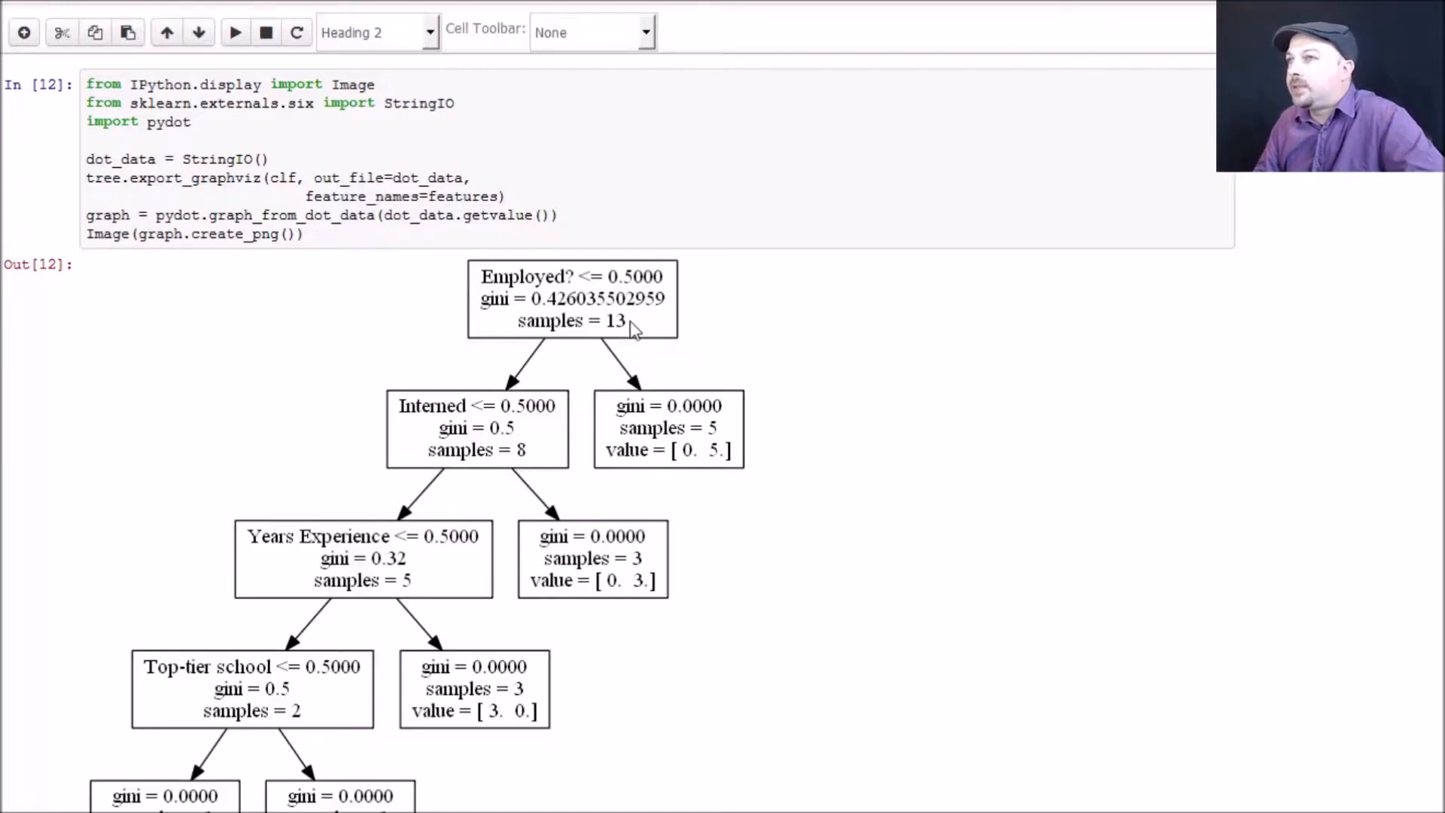
pyautogui.moveTo(528, 327)
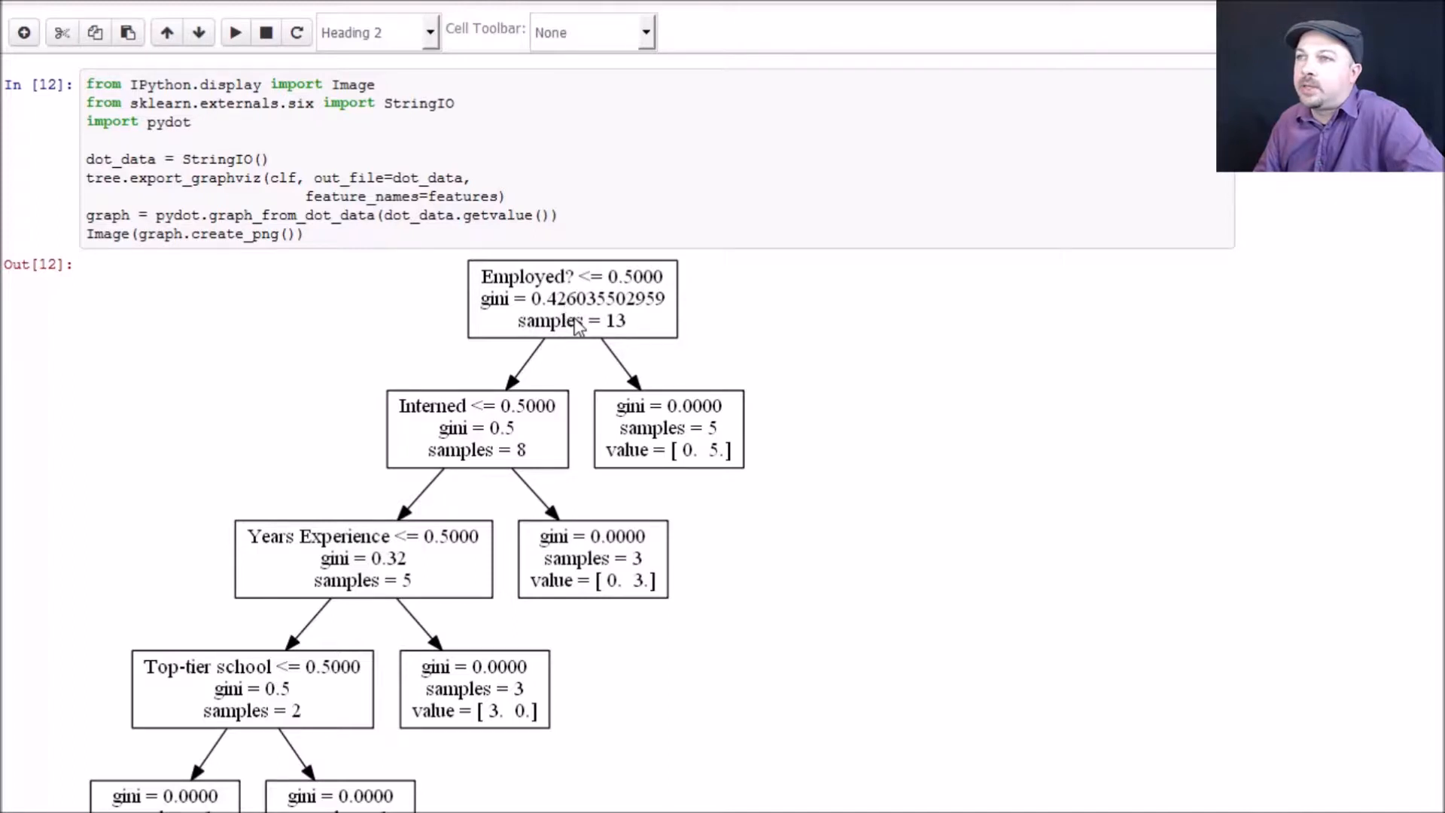
pyautogui.moveTo(645, 387)
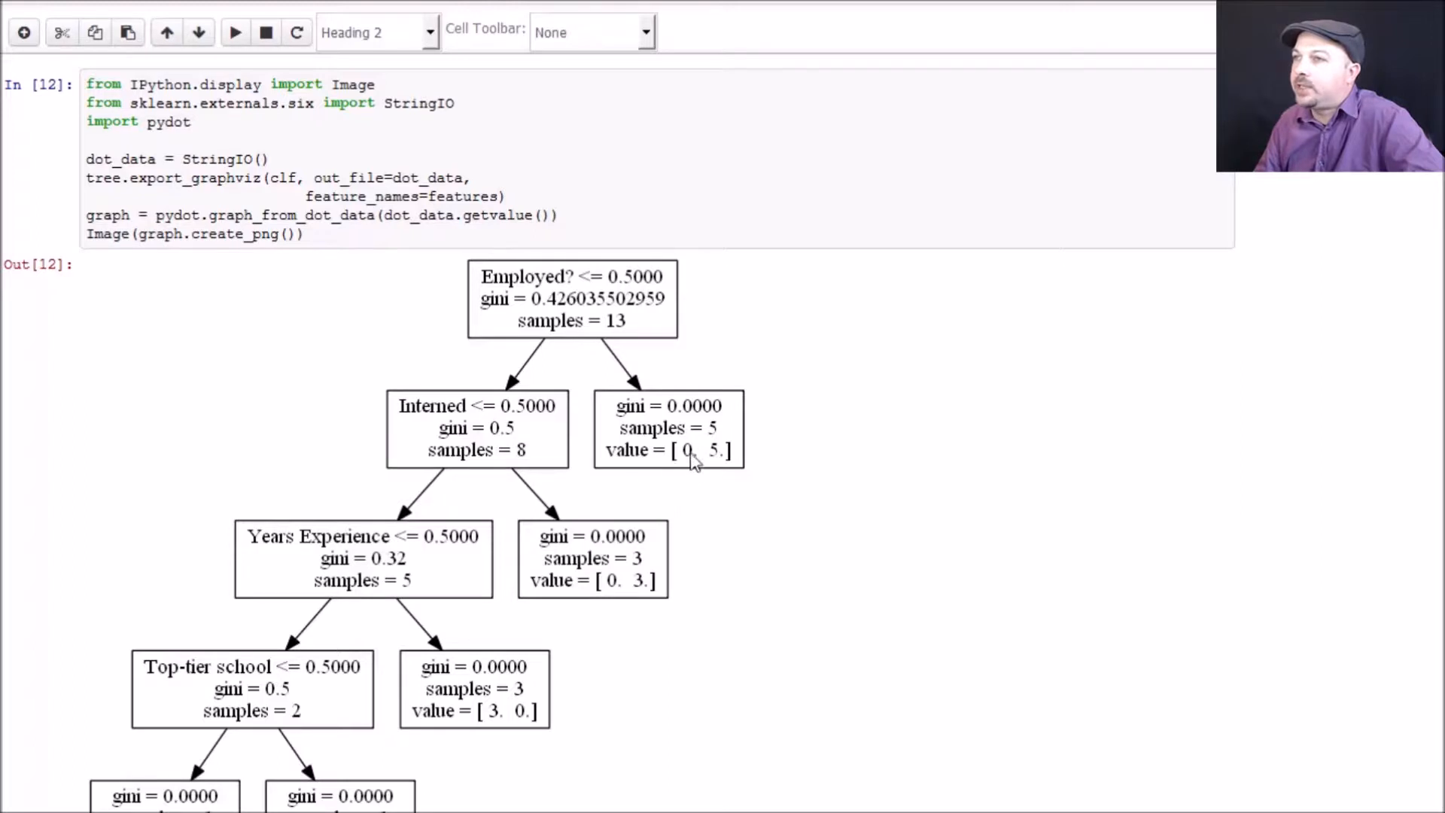
pyautogui.moveTo(694, 470)
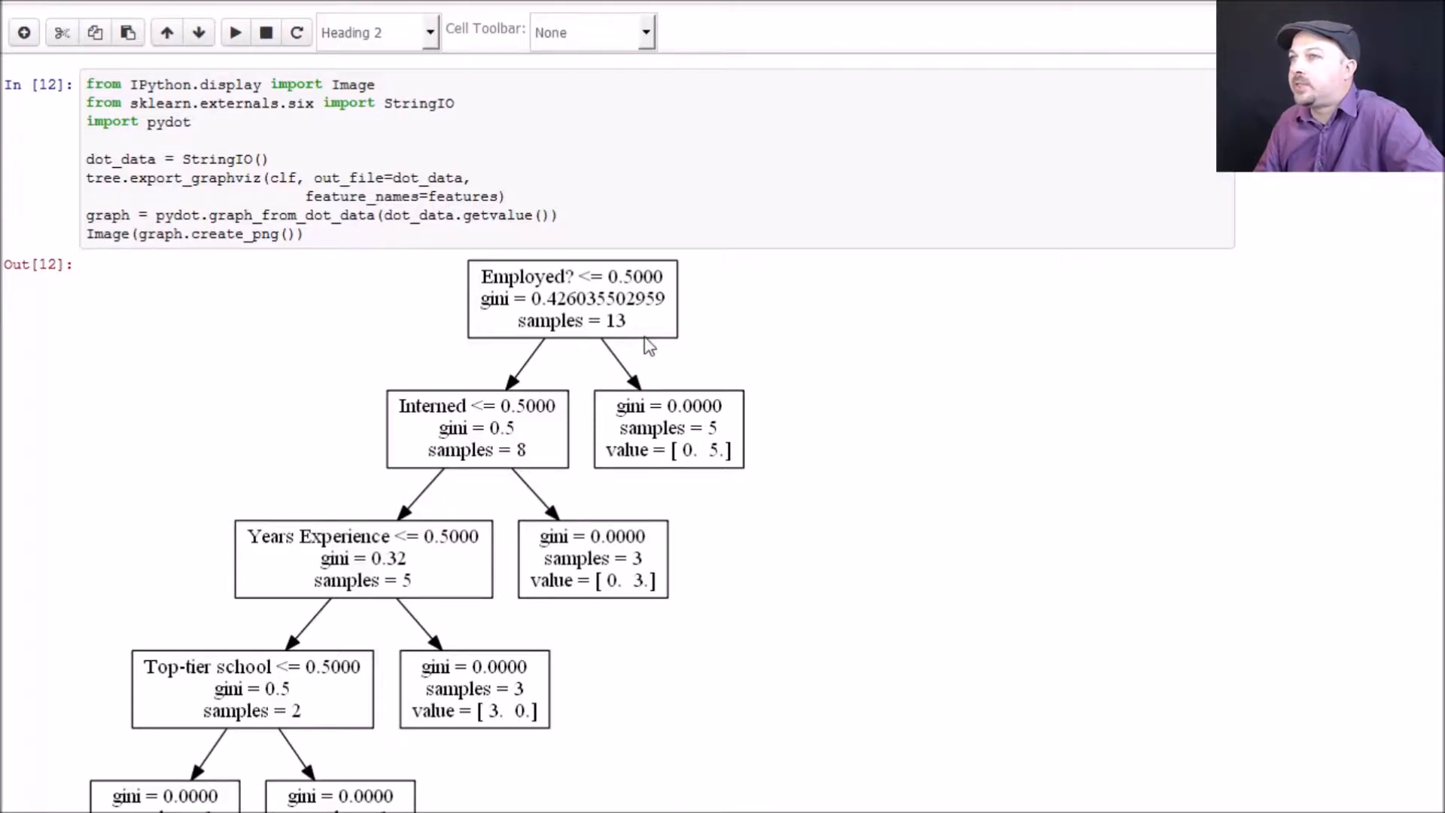
pyautogui.moveTo(562, 286)
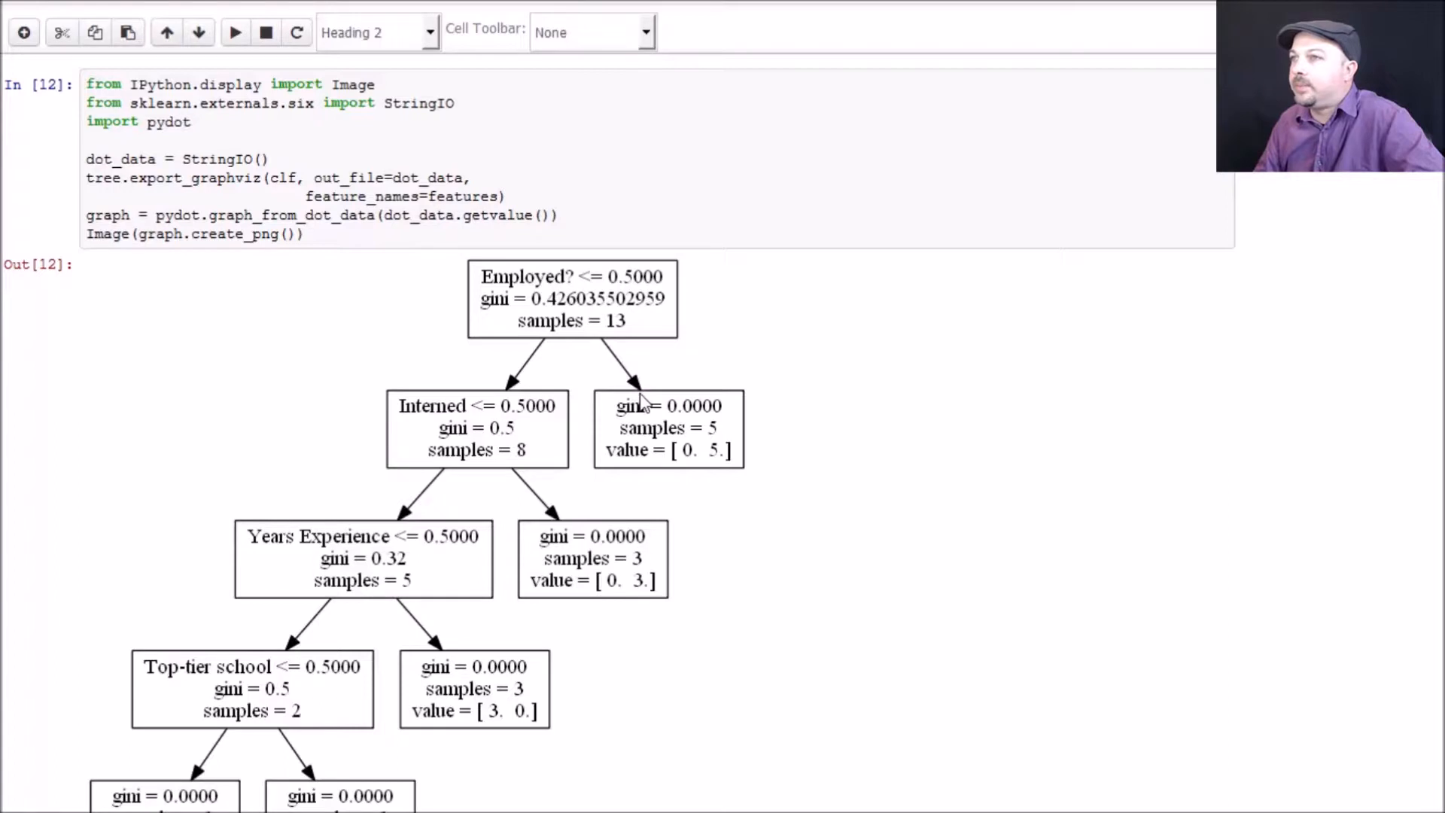
pyautogui.moveTo(664, 438)
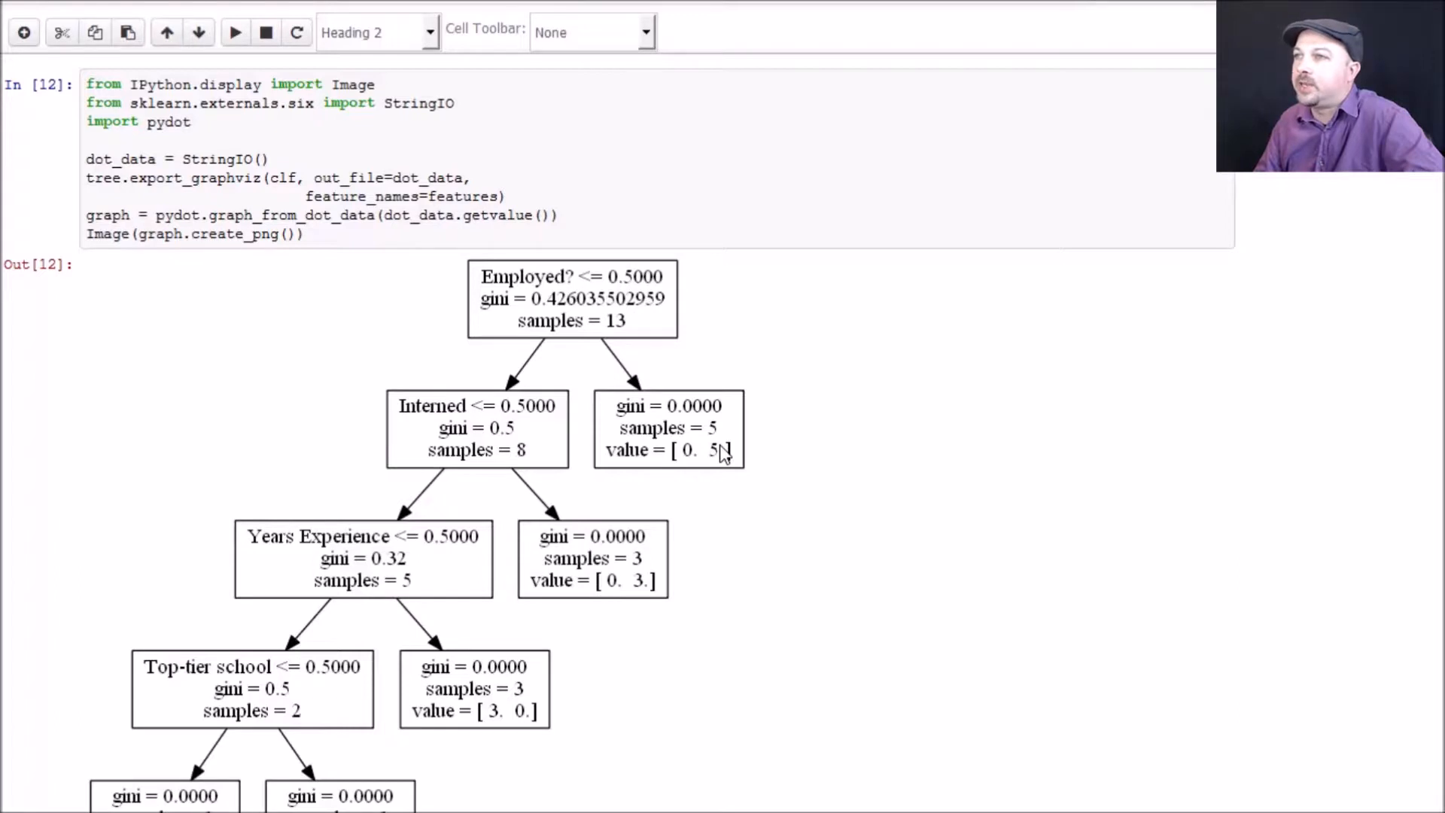
pyautogui.moveTo(567, 309)
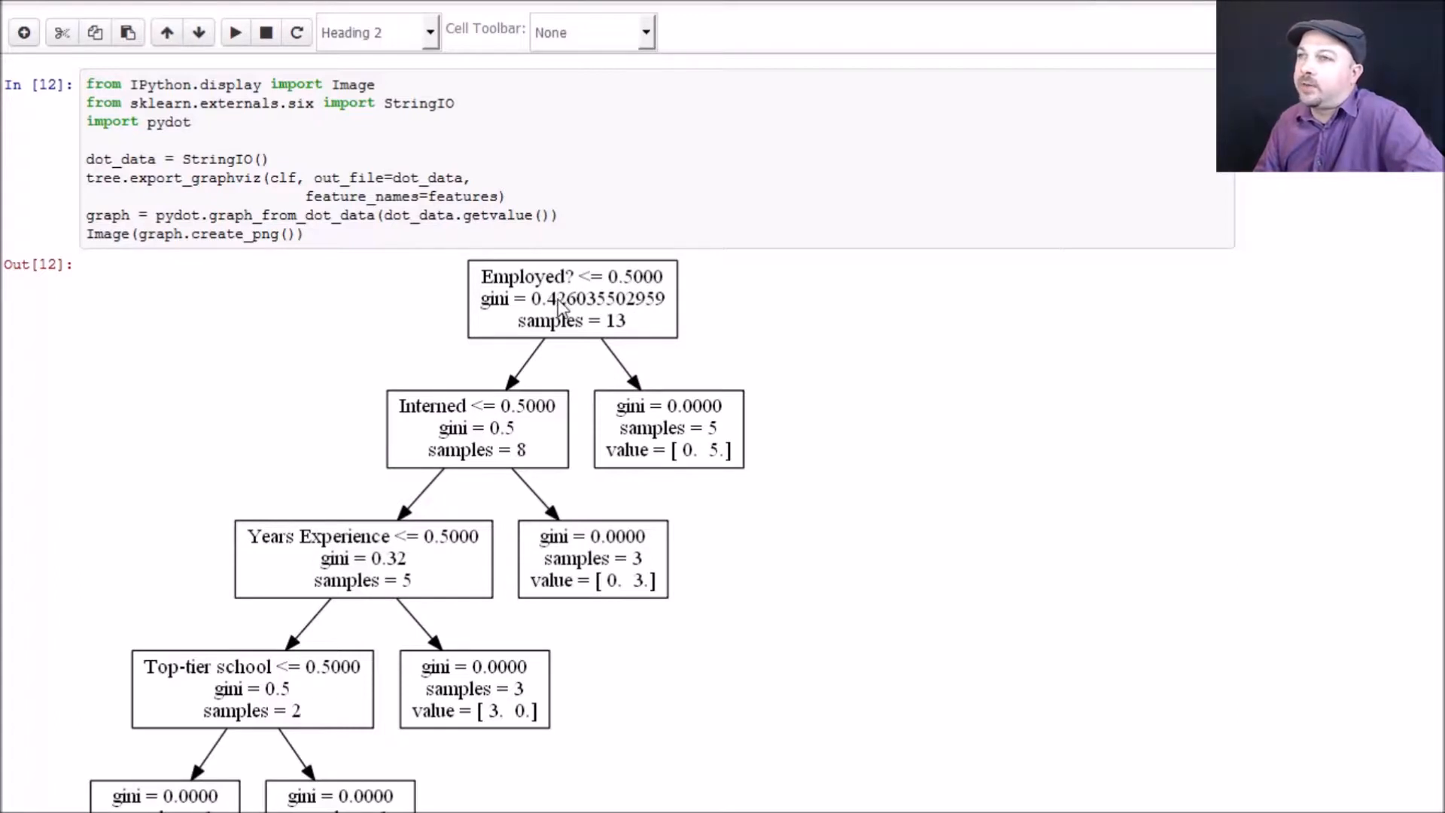
pyautogui.moveTo(484, 433)
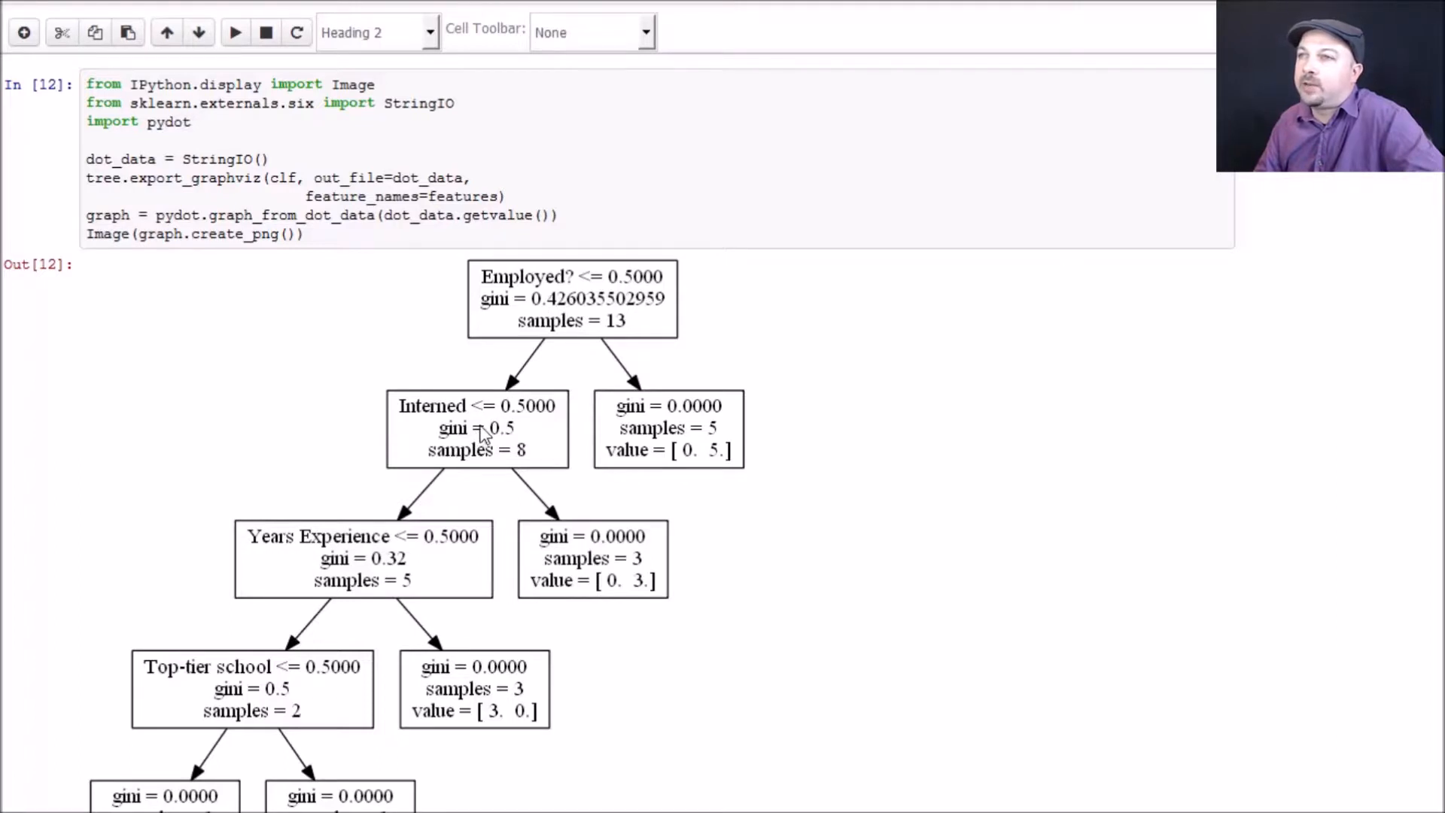
pyautogui.moveTo(615, 549)
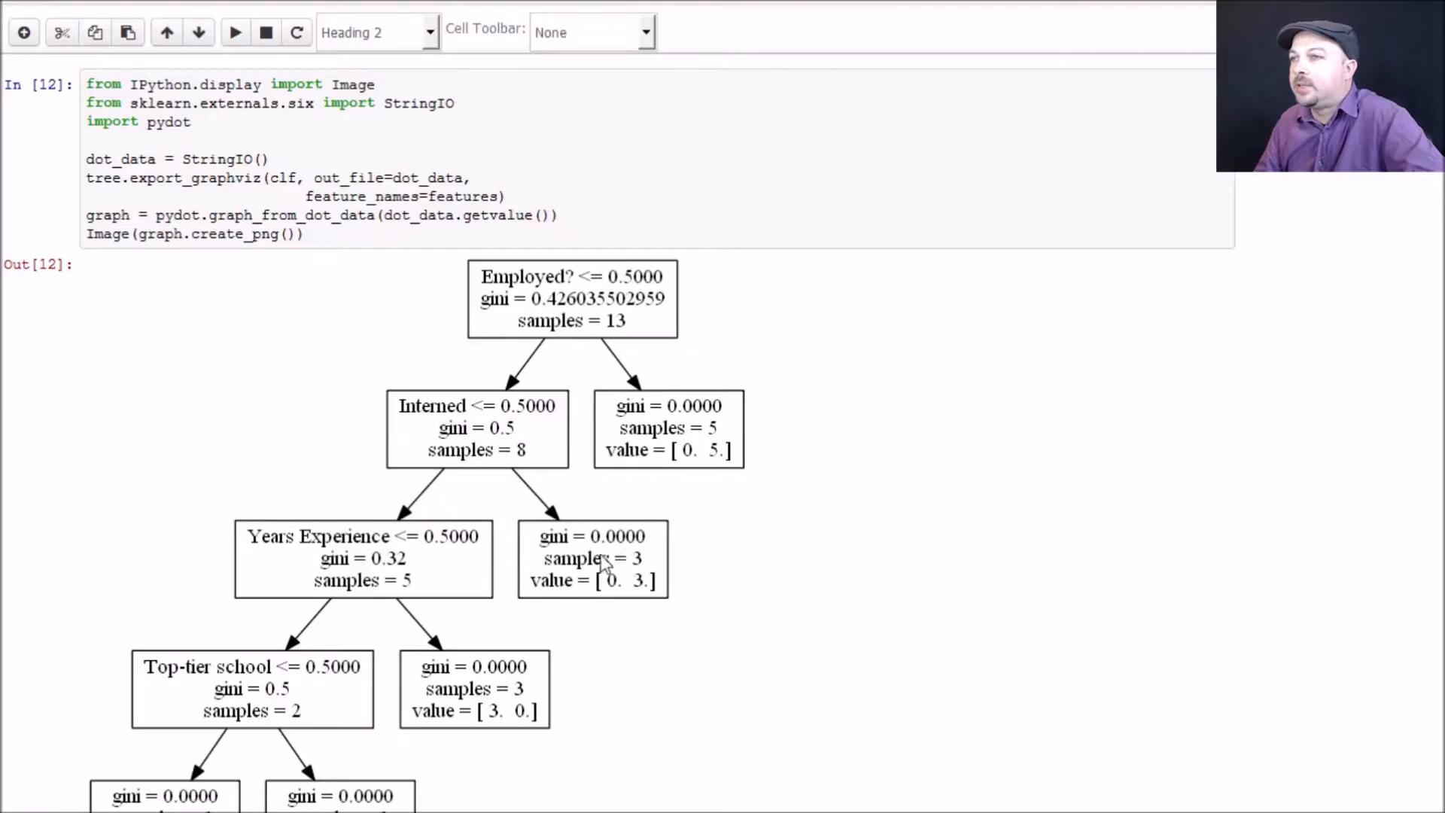
pyautogui.moveTo(627, 588)
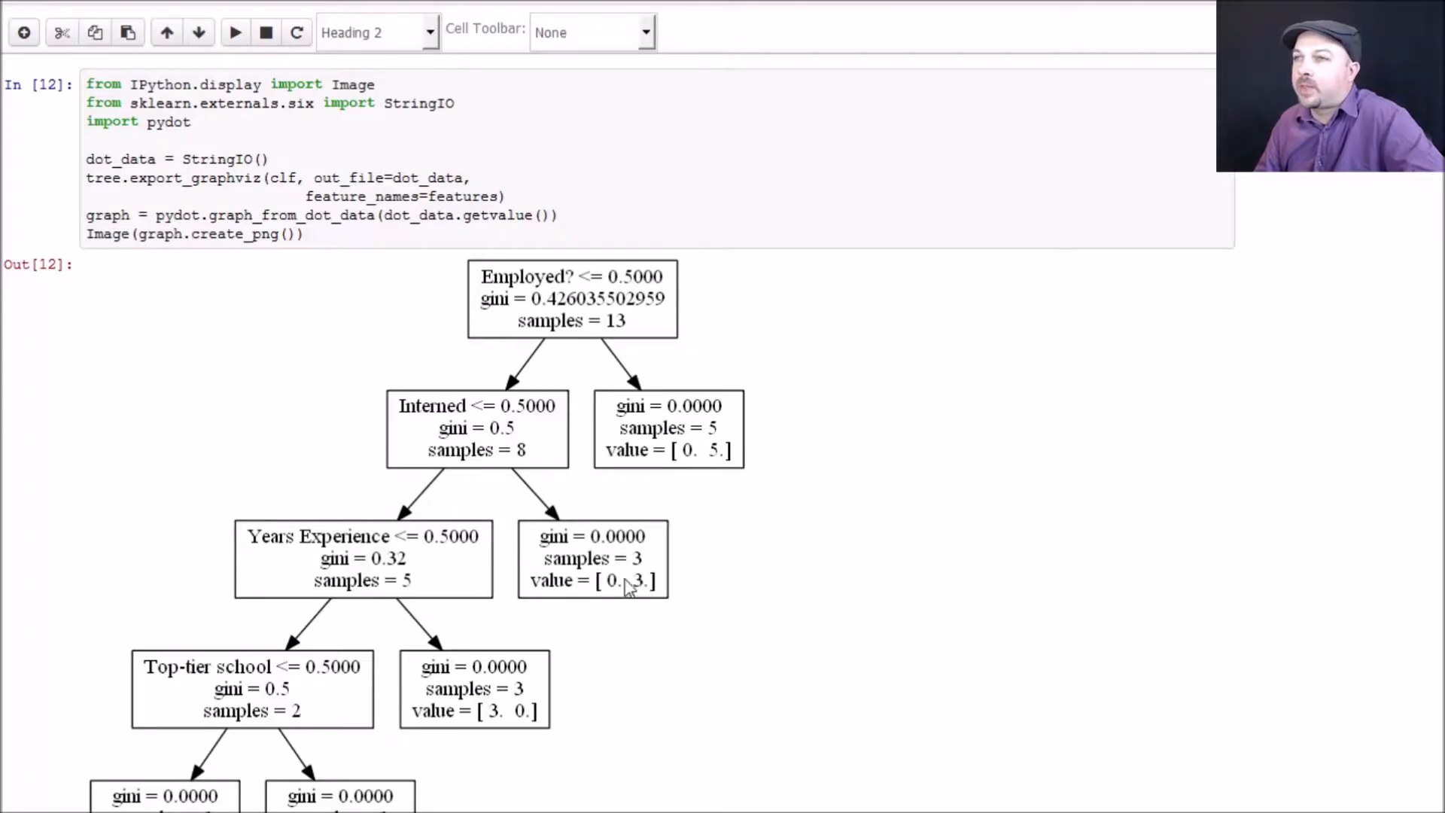
pyautogui.moveTo(636, 537)
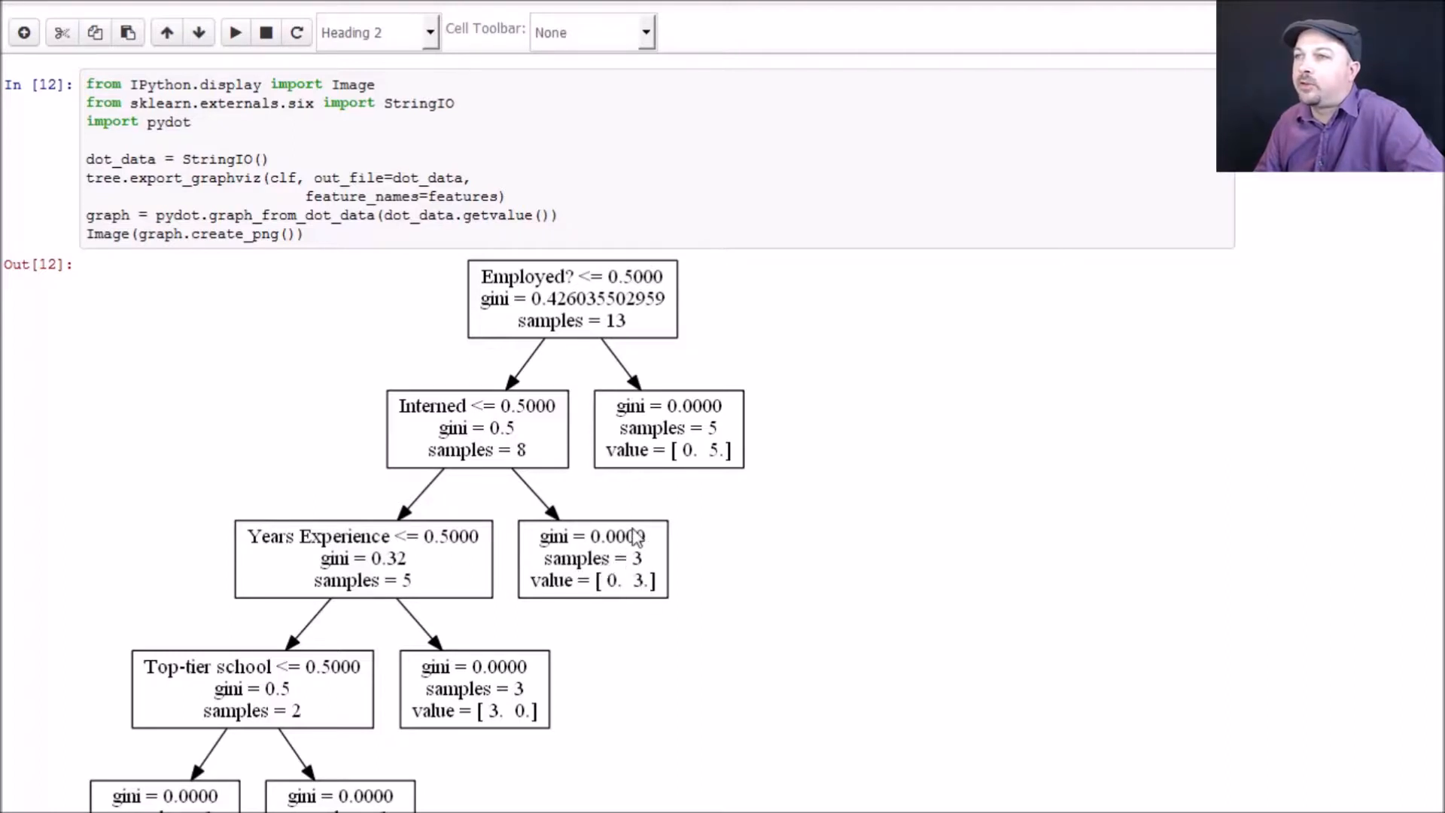
pyautogui.moveTo(572, 553)
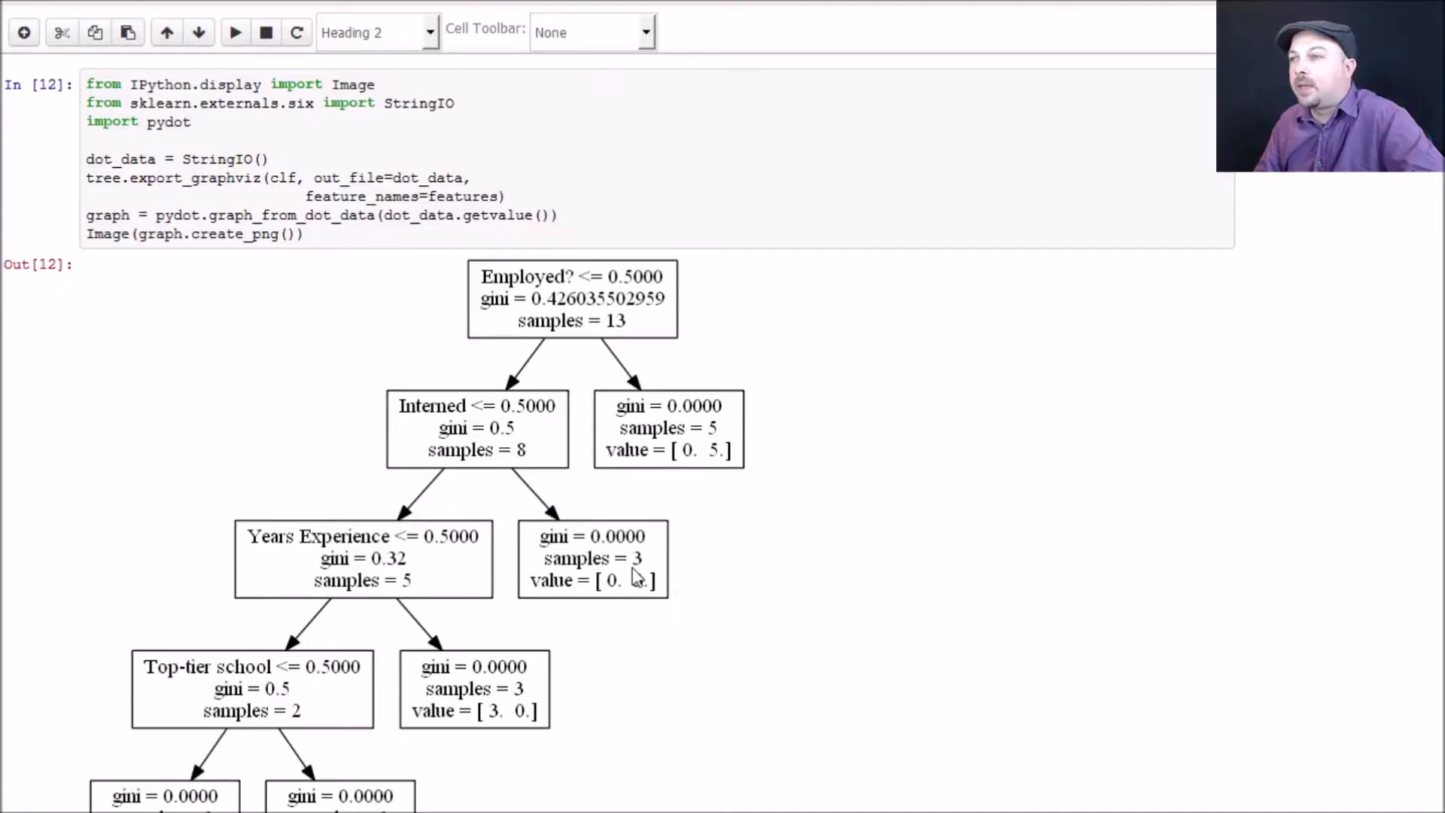
pyautogui.moveTo(537, 486)
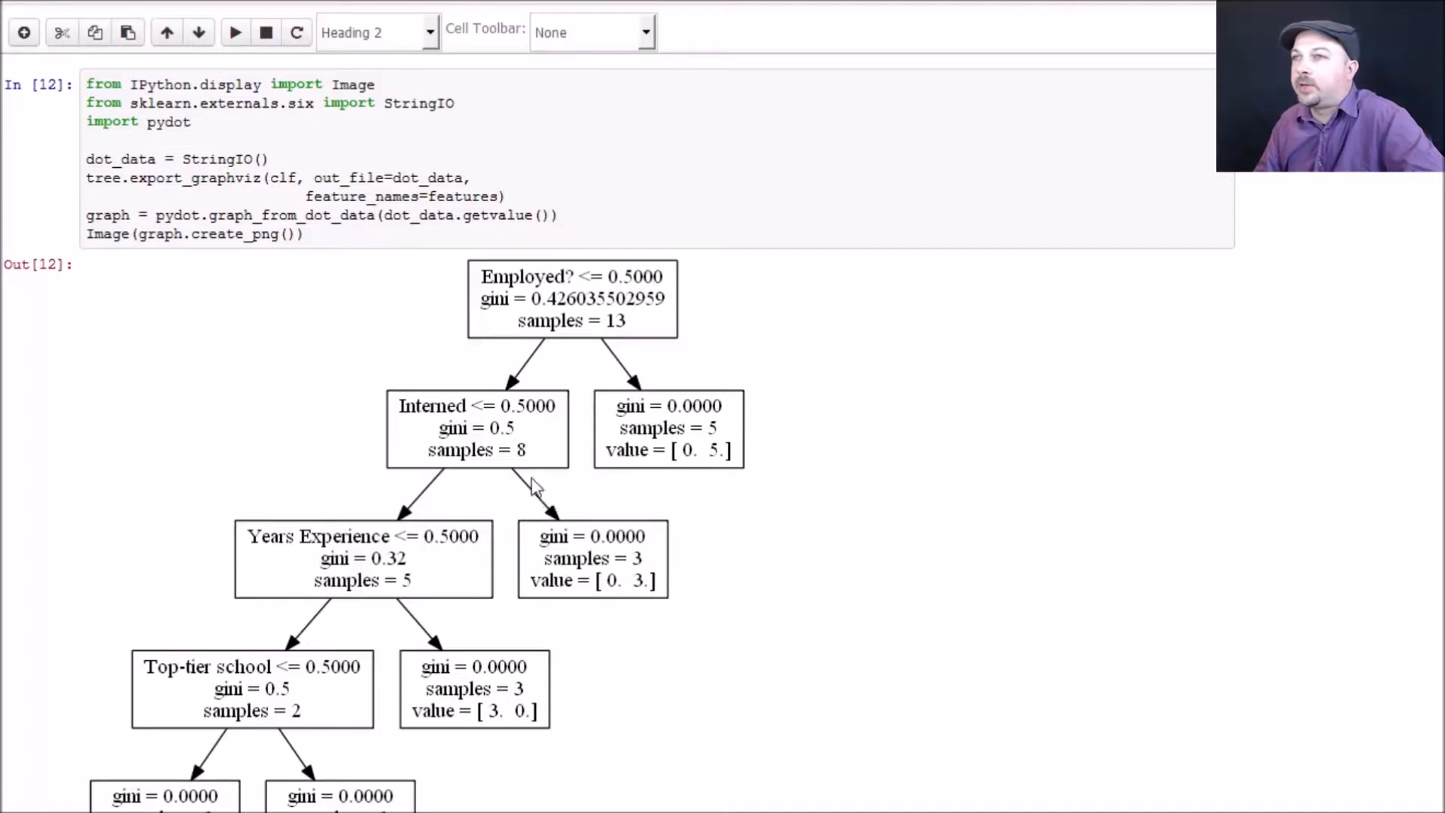
pyautogui.moveTo(505, 433)
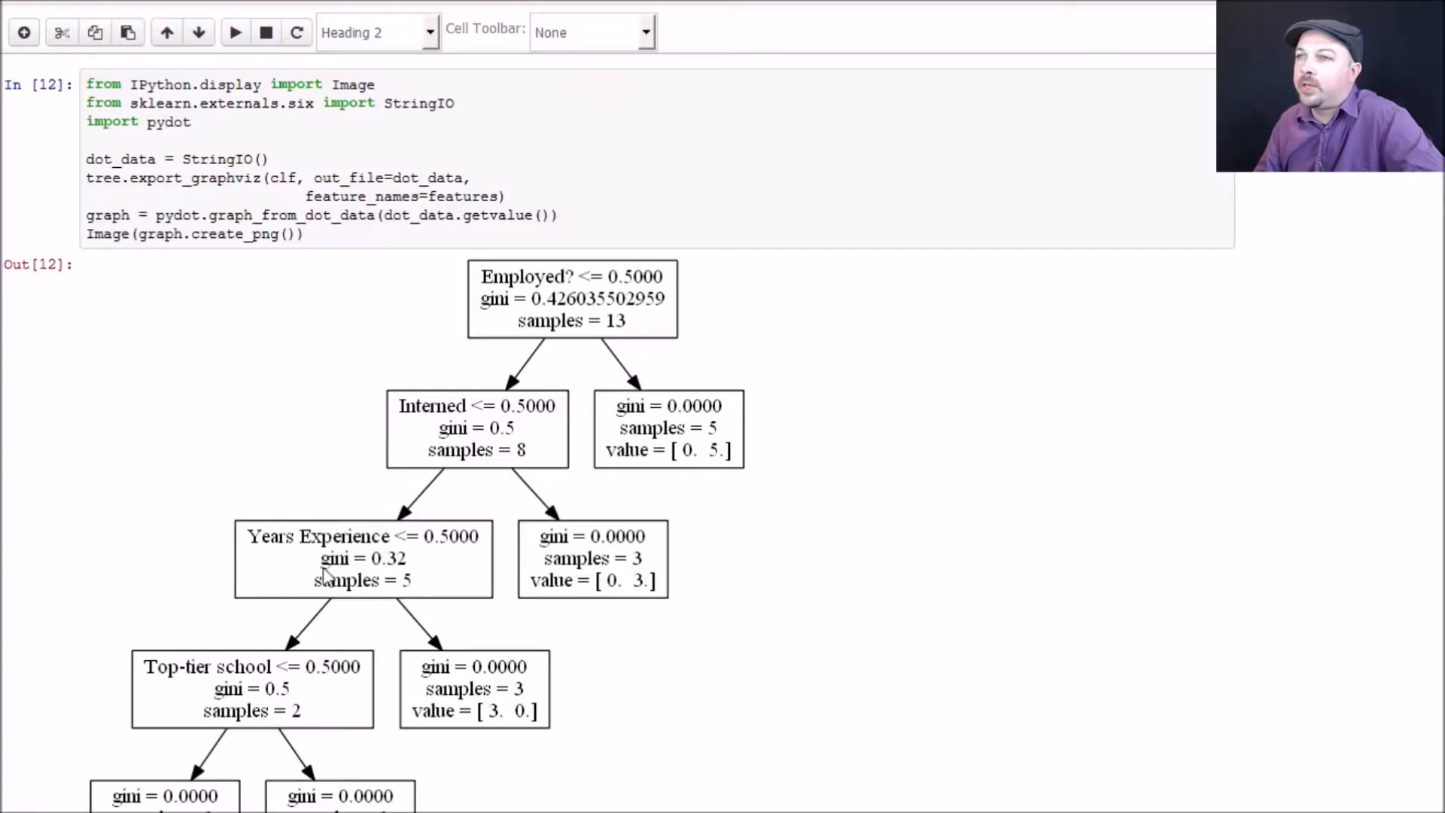
pyautogui.moveTo(401, 567)
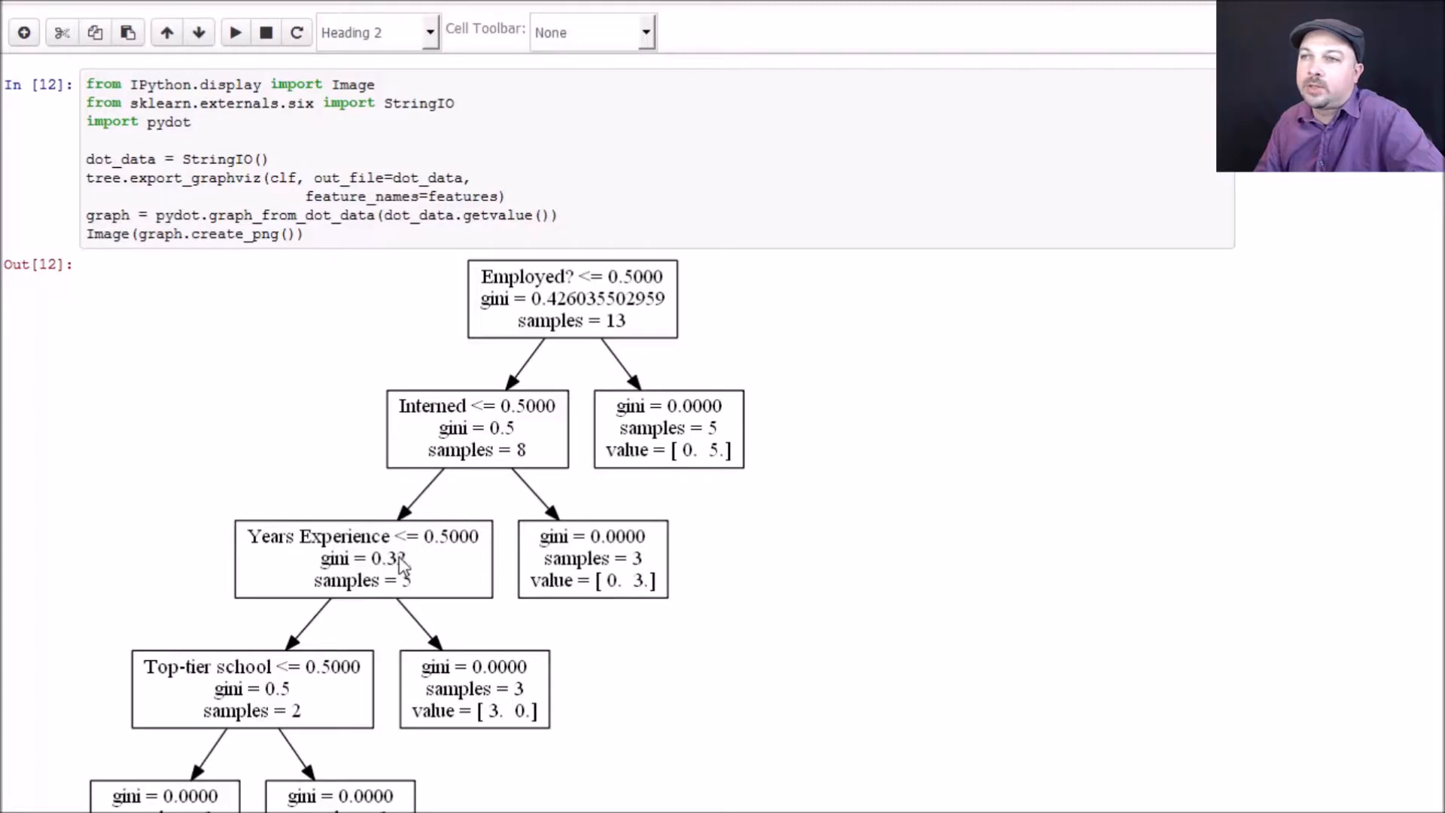
pyautogui.scroll(-3)
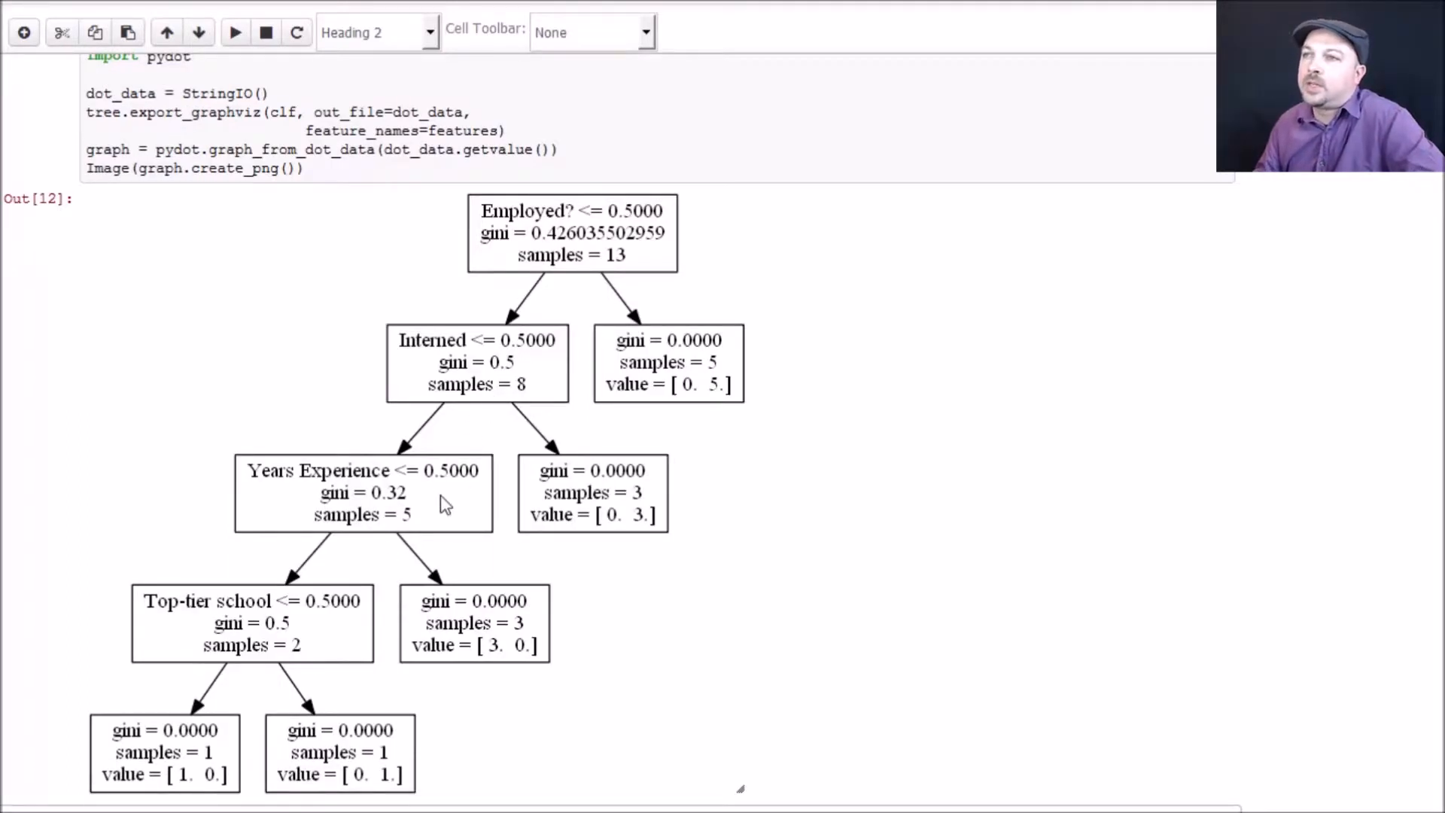
pyautogui.moveTo(438, 505)
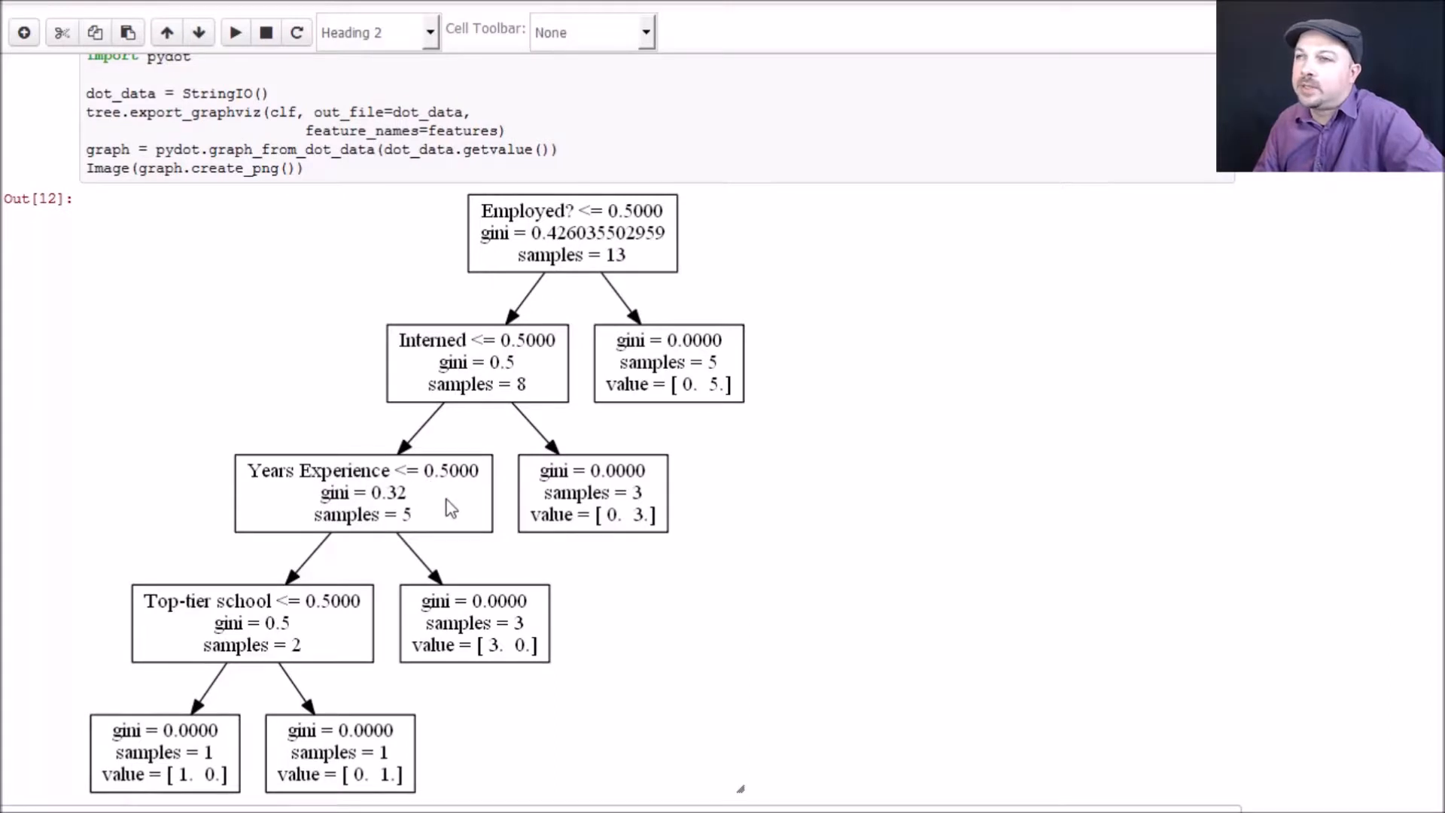
pyautogui.moveTo(416, 487)
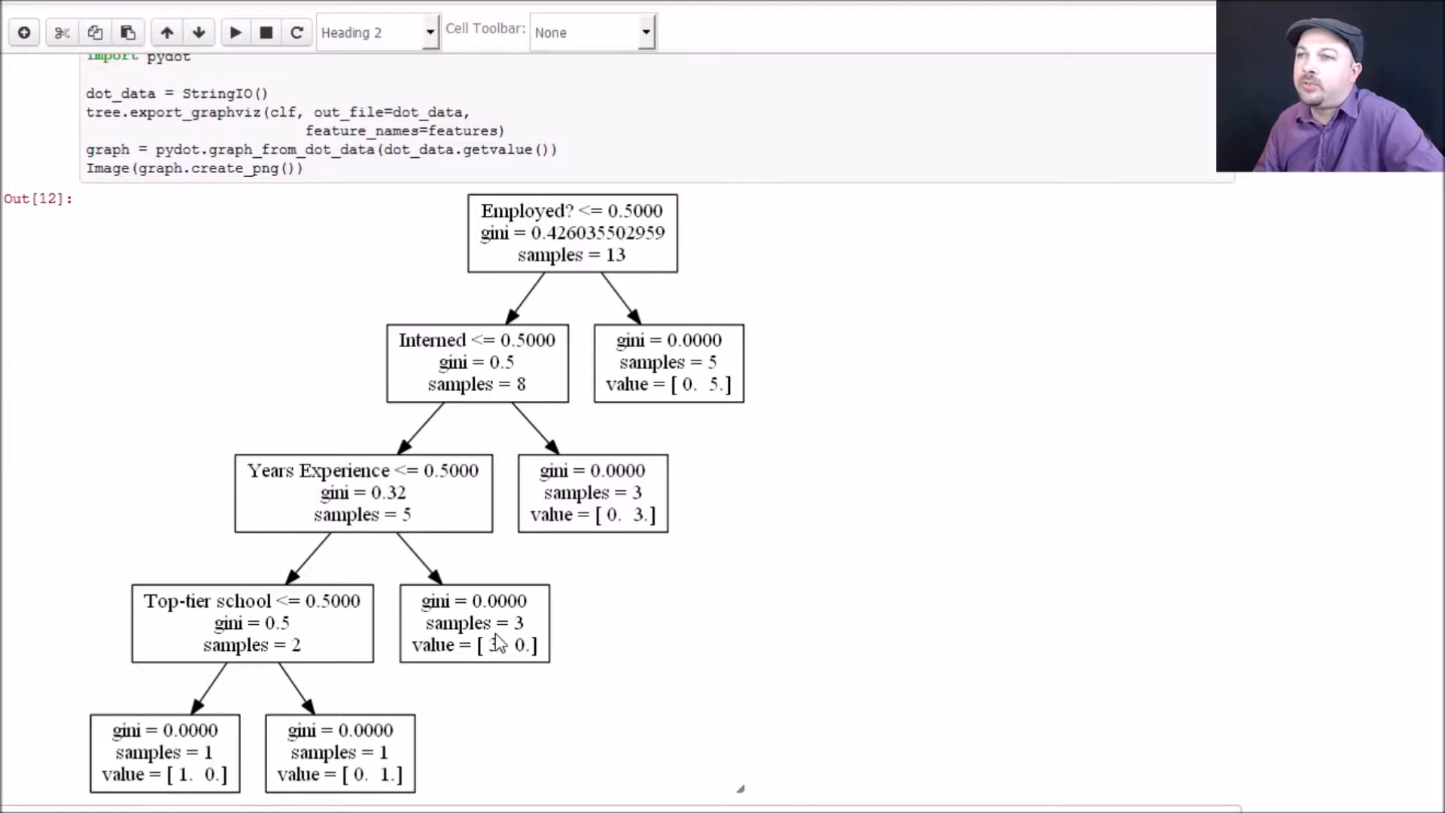
pyautogui.moveTo(406, 535)
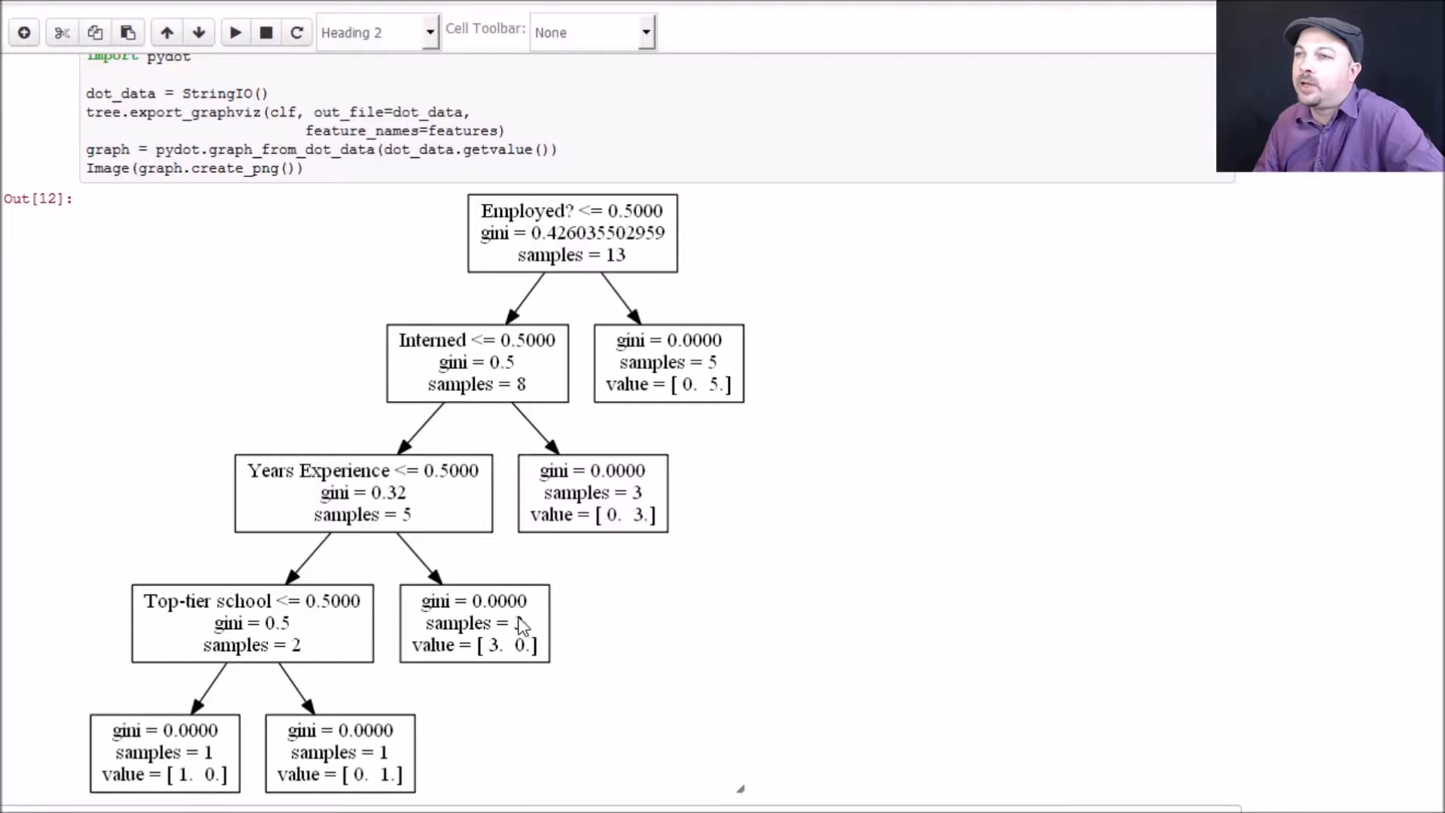
pyautogui.moveTo(519, 627)
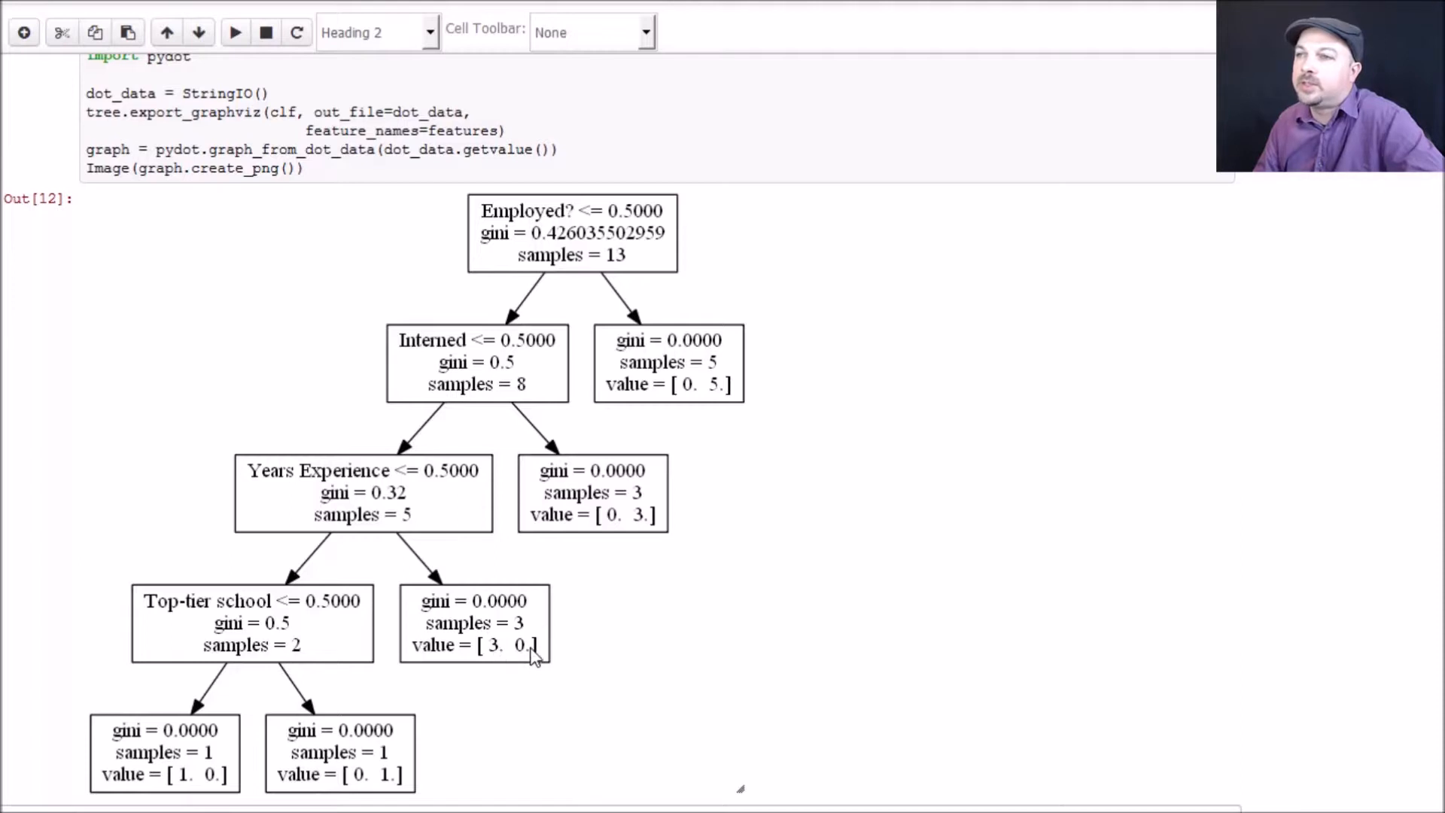
pyautogui.moveTo(429, 492)
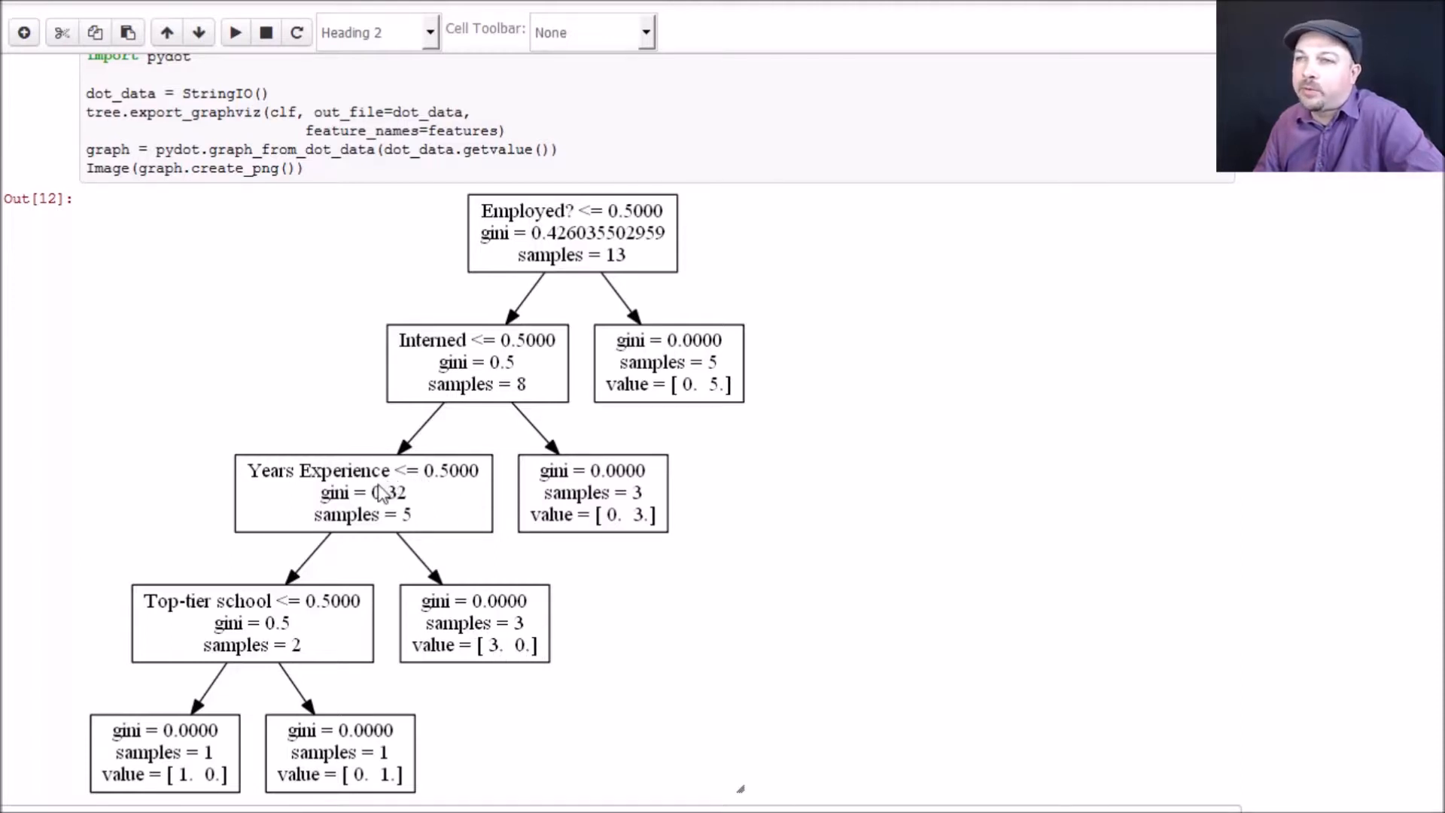
pyautogui.moveTo(255, 654)
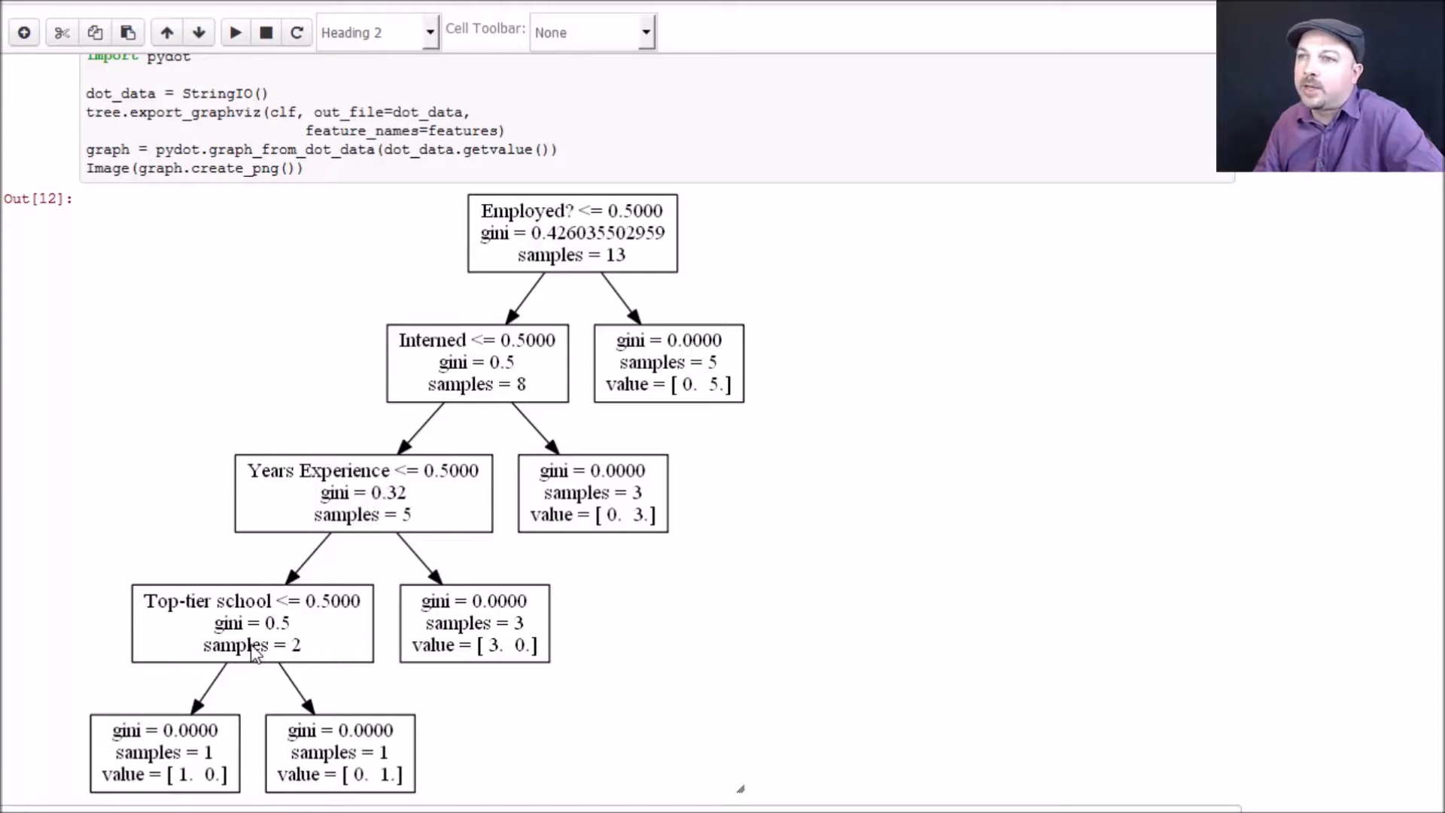
pyautogui.moveTo(271, 636)
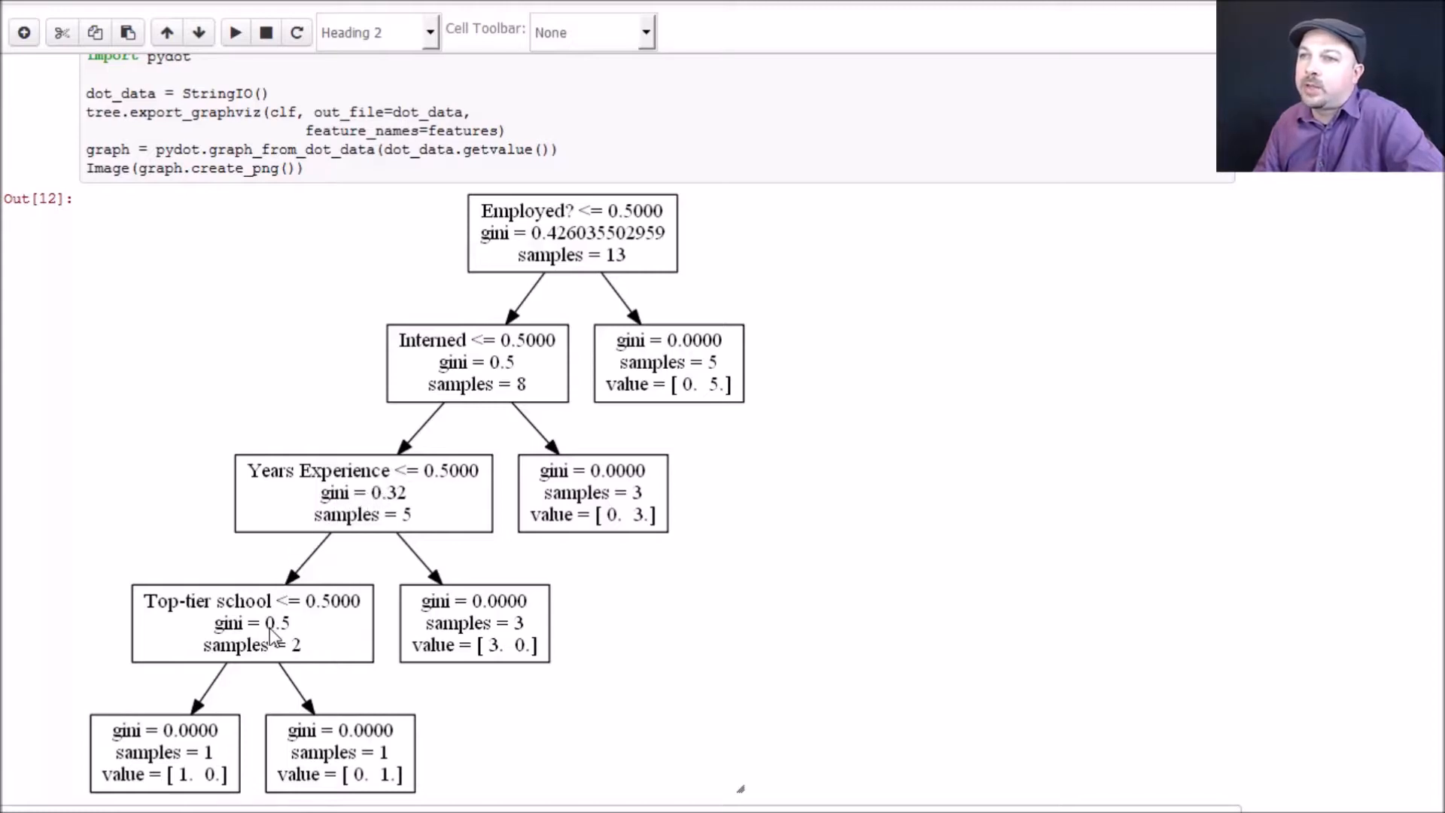
pyautogui.moveTo(307, 625)
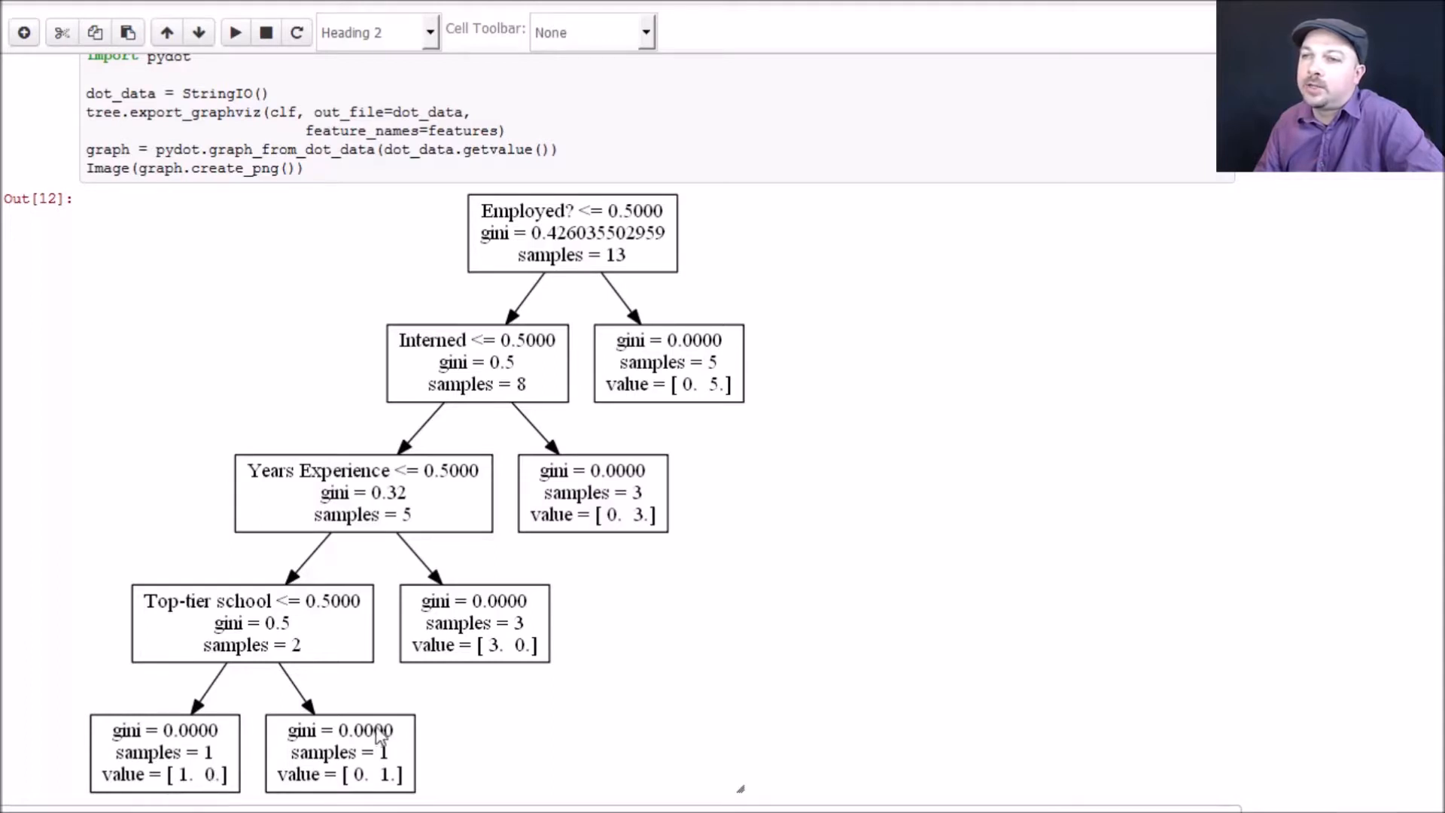
pyautogui.moveTo(362, 786)
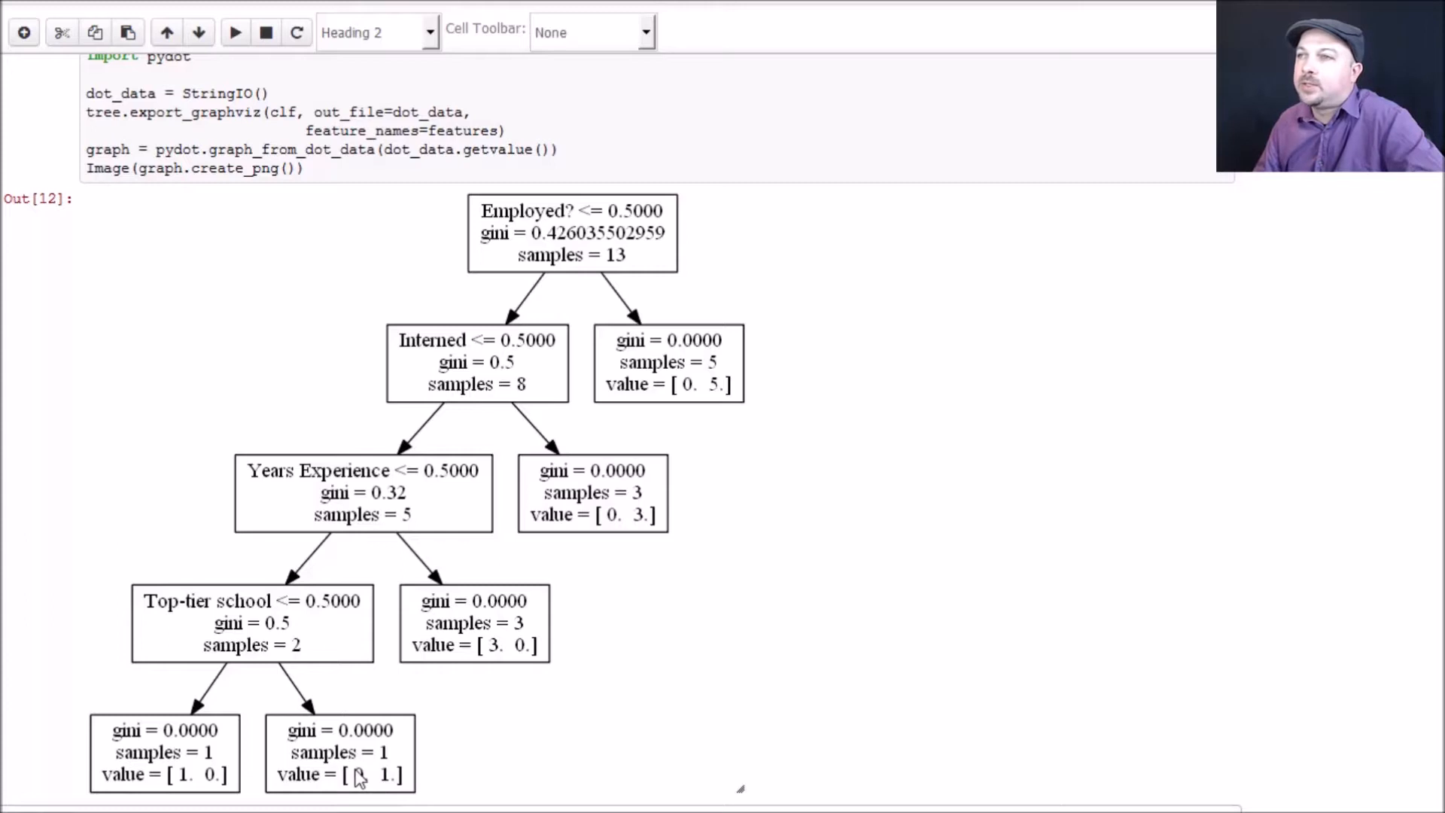
pyautogui.moveTo(219, 732)
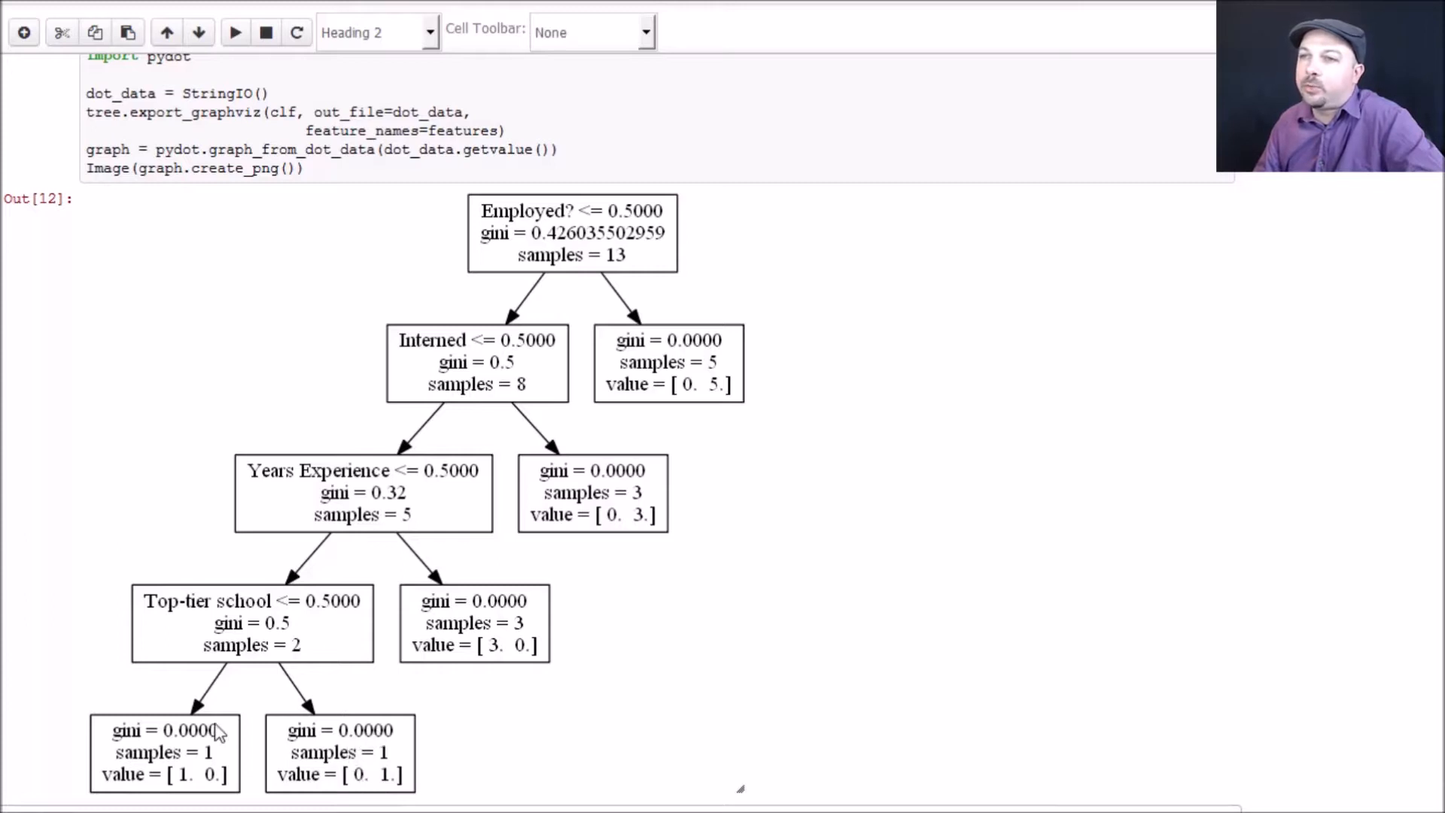
pyautogui.moveTo(336, 751)
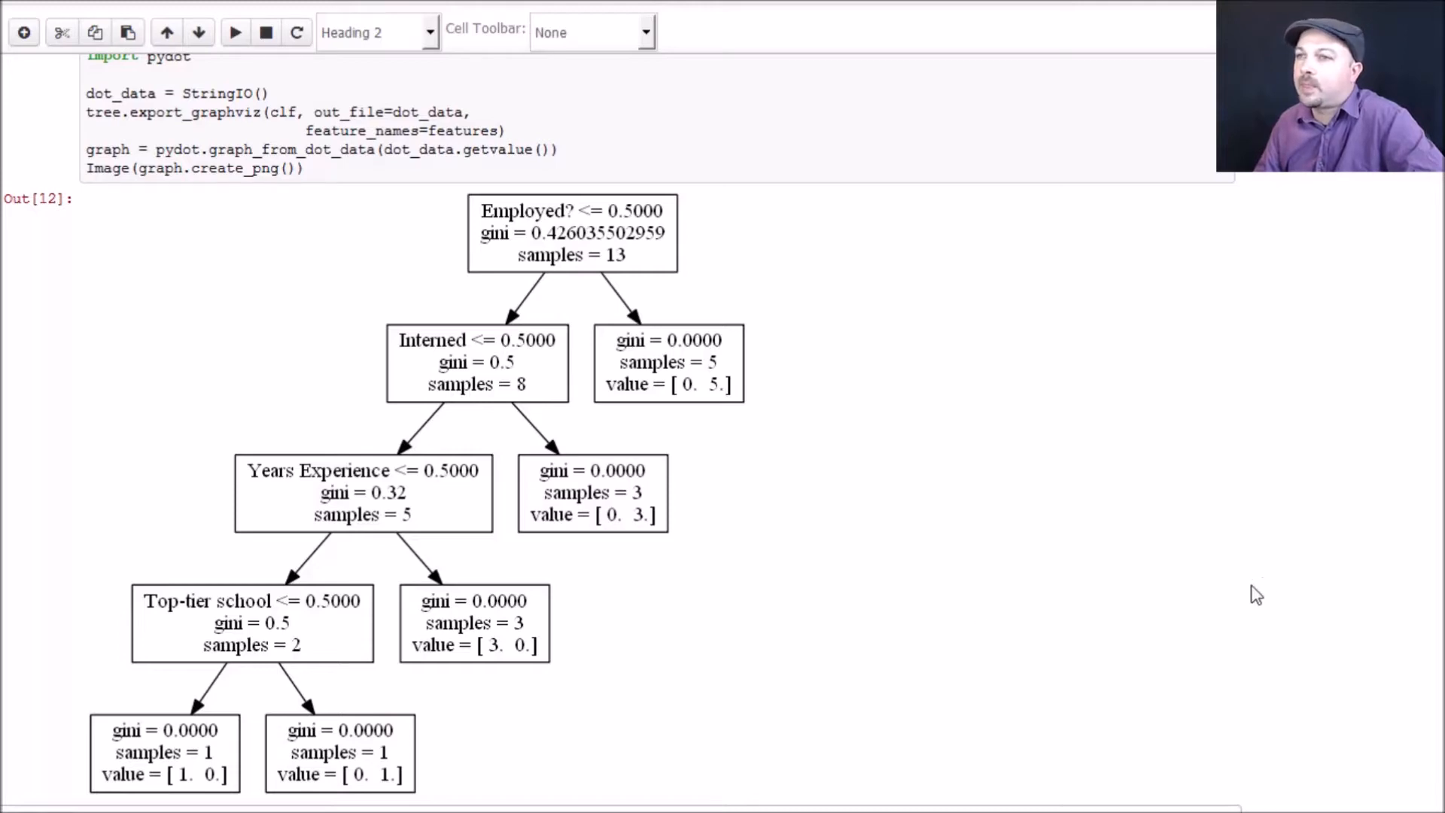
pyautogui.scroll(-3)
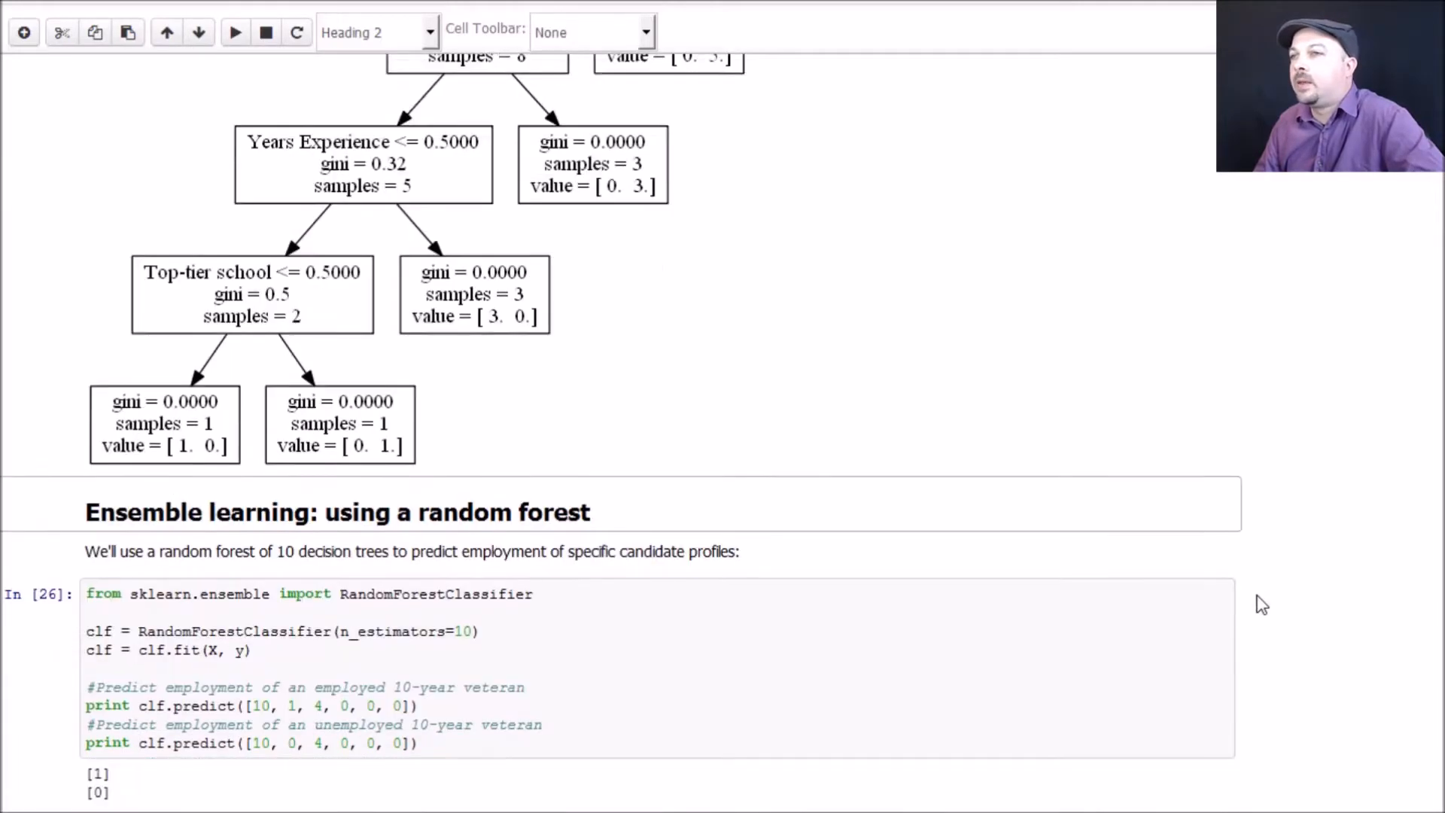
pyautogui.scroll(-3)
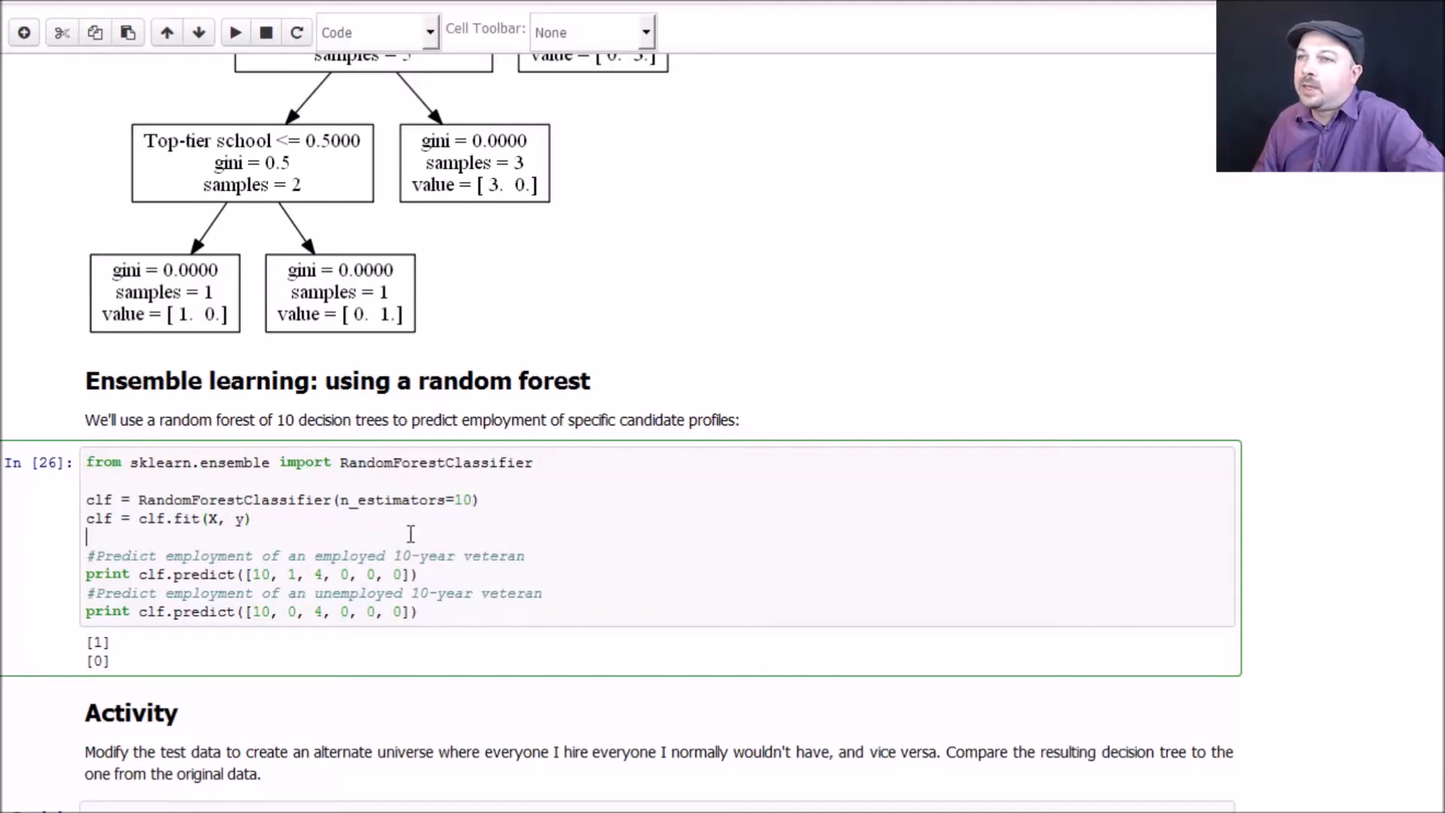
pyautogui.click(422, 573)
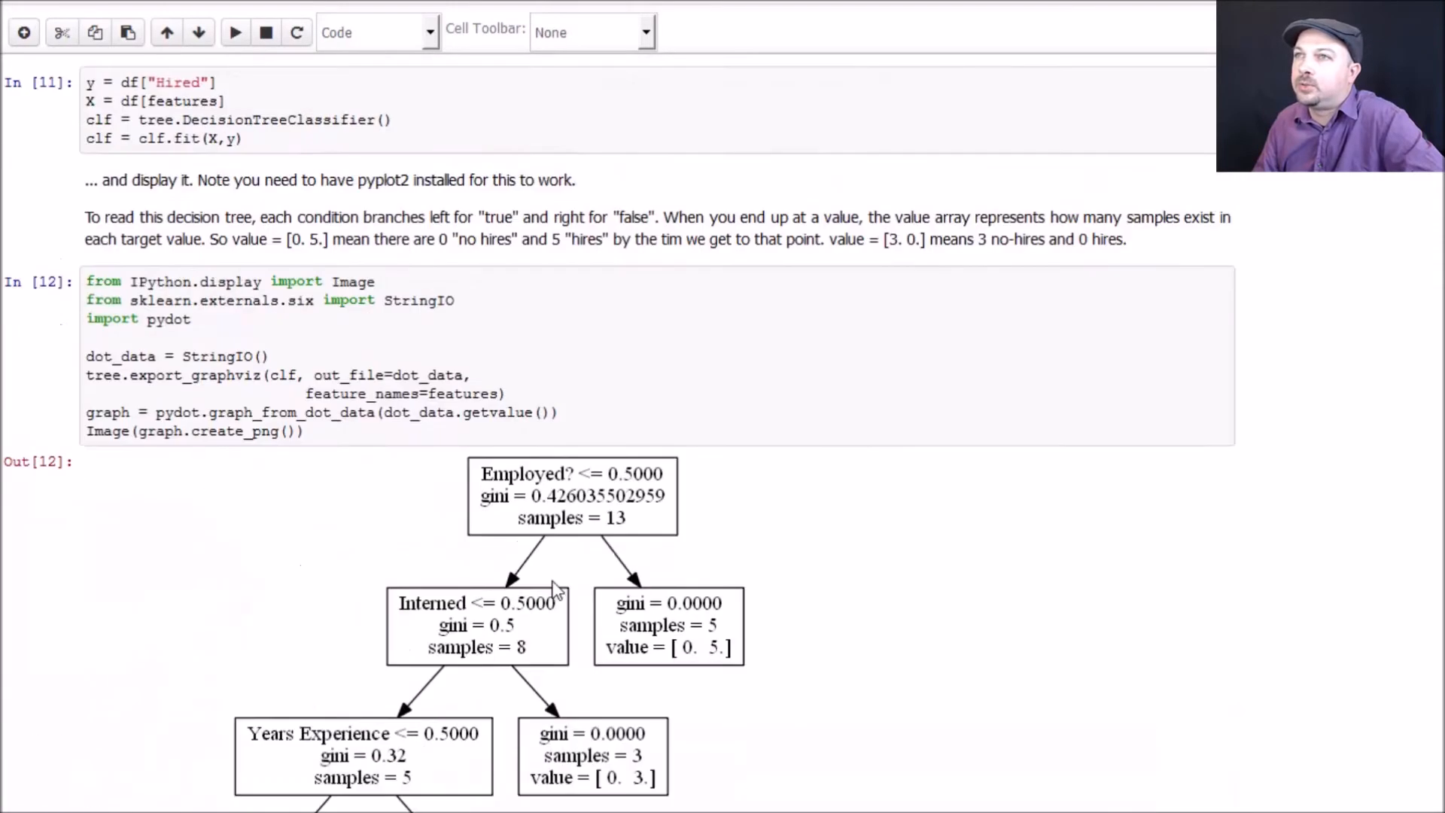
# Step: Scroll through the notebook to locate the random forest cell
pyautogui.scroll(3)
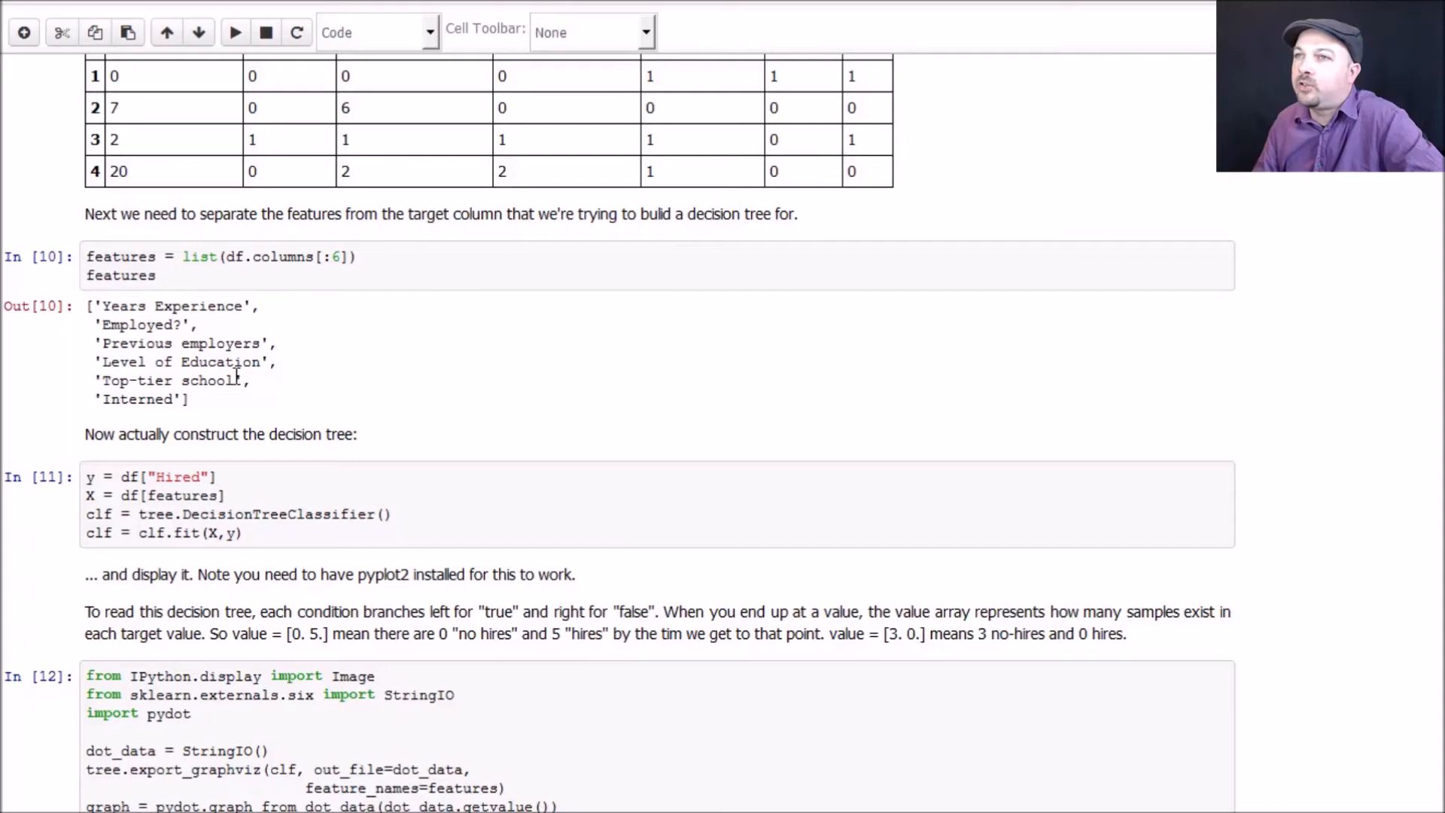
pyautogui.scroll(-3)
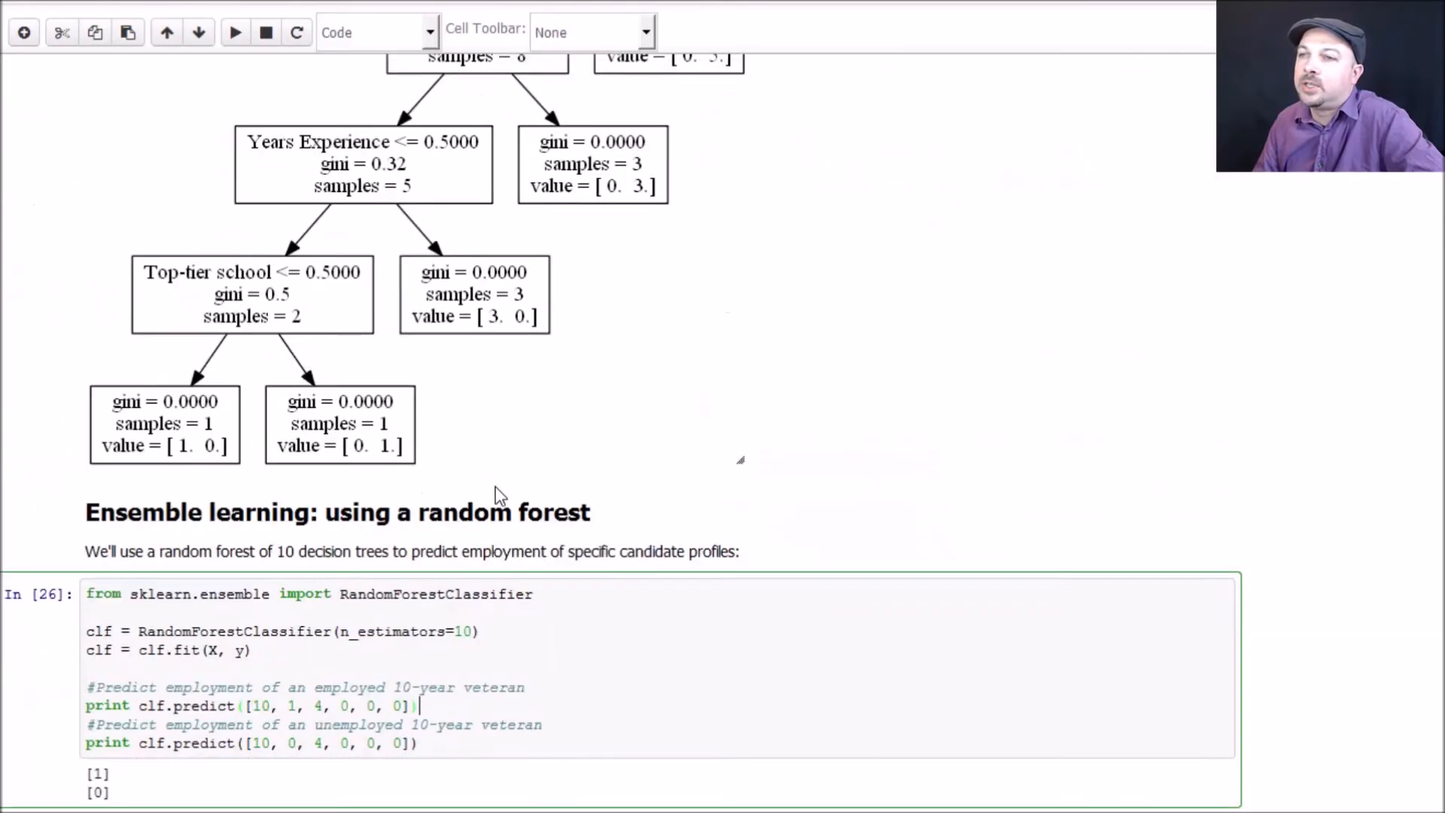
pyautogui.scroll(-3)
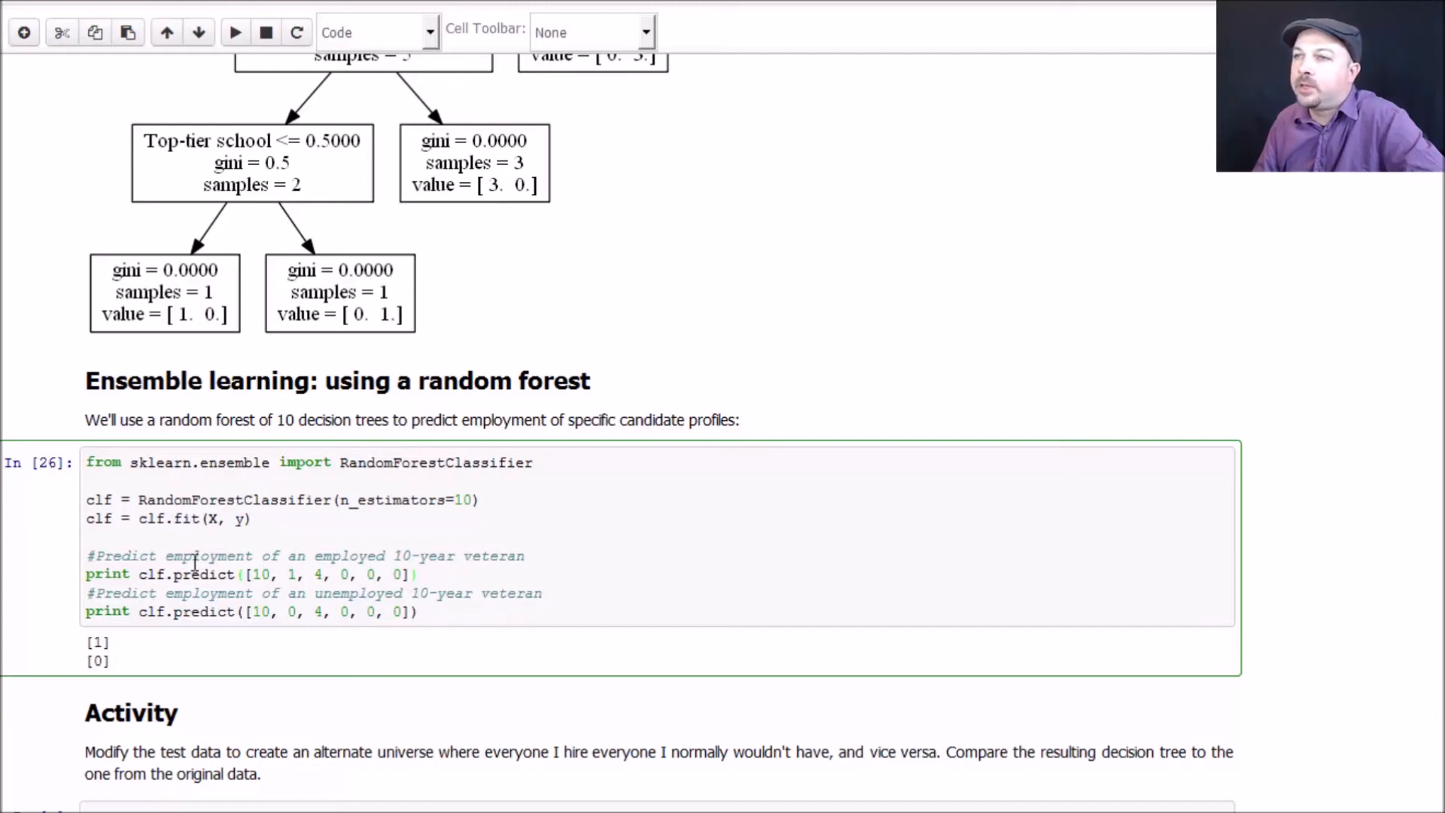
pyautogui.moveTo(215, 592)
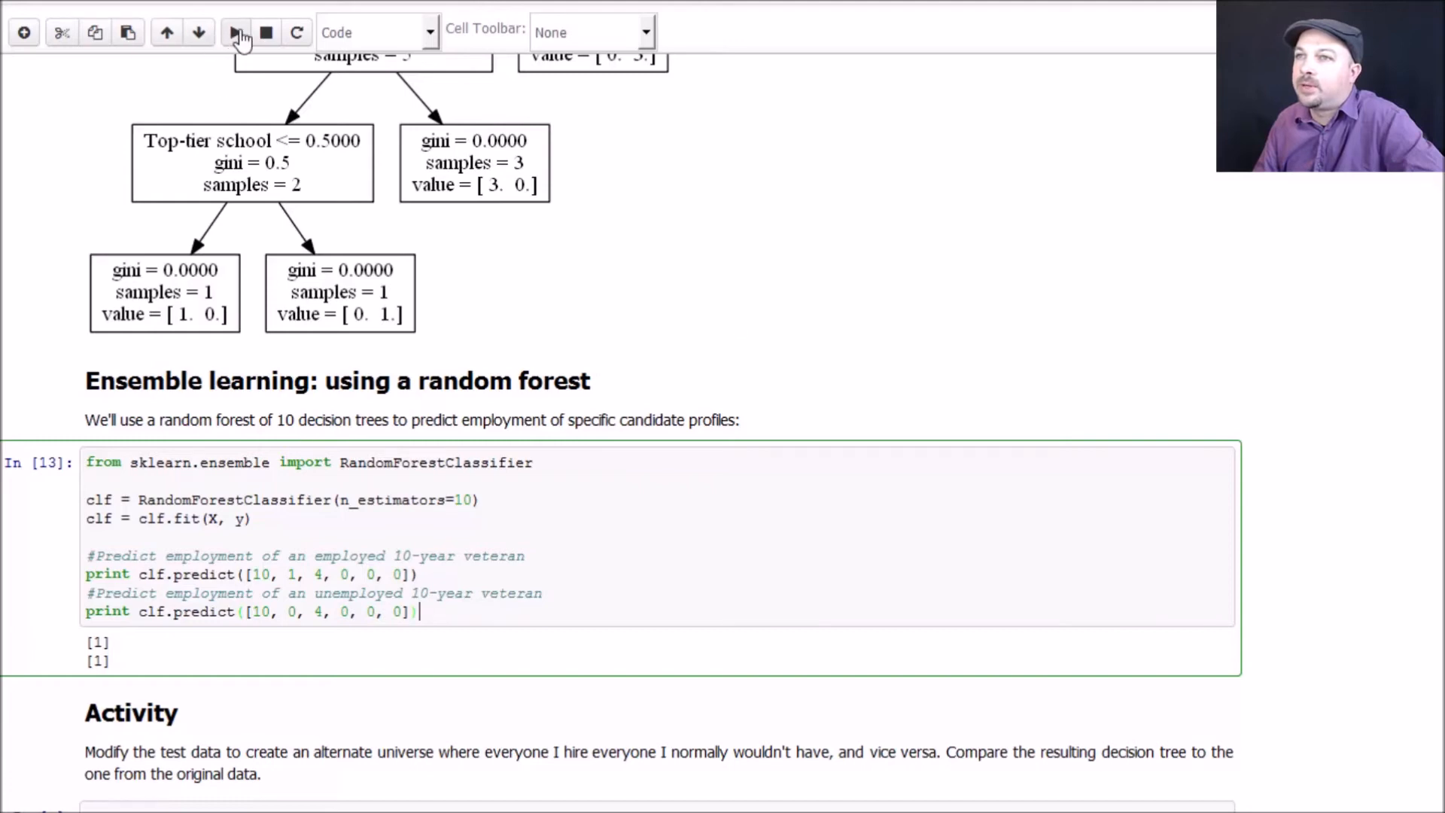
# Step: Rerun the random forest cell three times until it predicts 1 for the employed veteran and 0 for the unemployed one
pyautogui.click(236, 32)
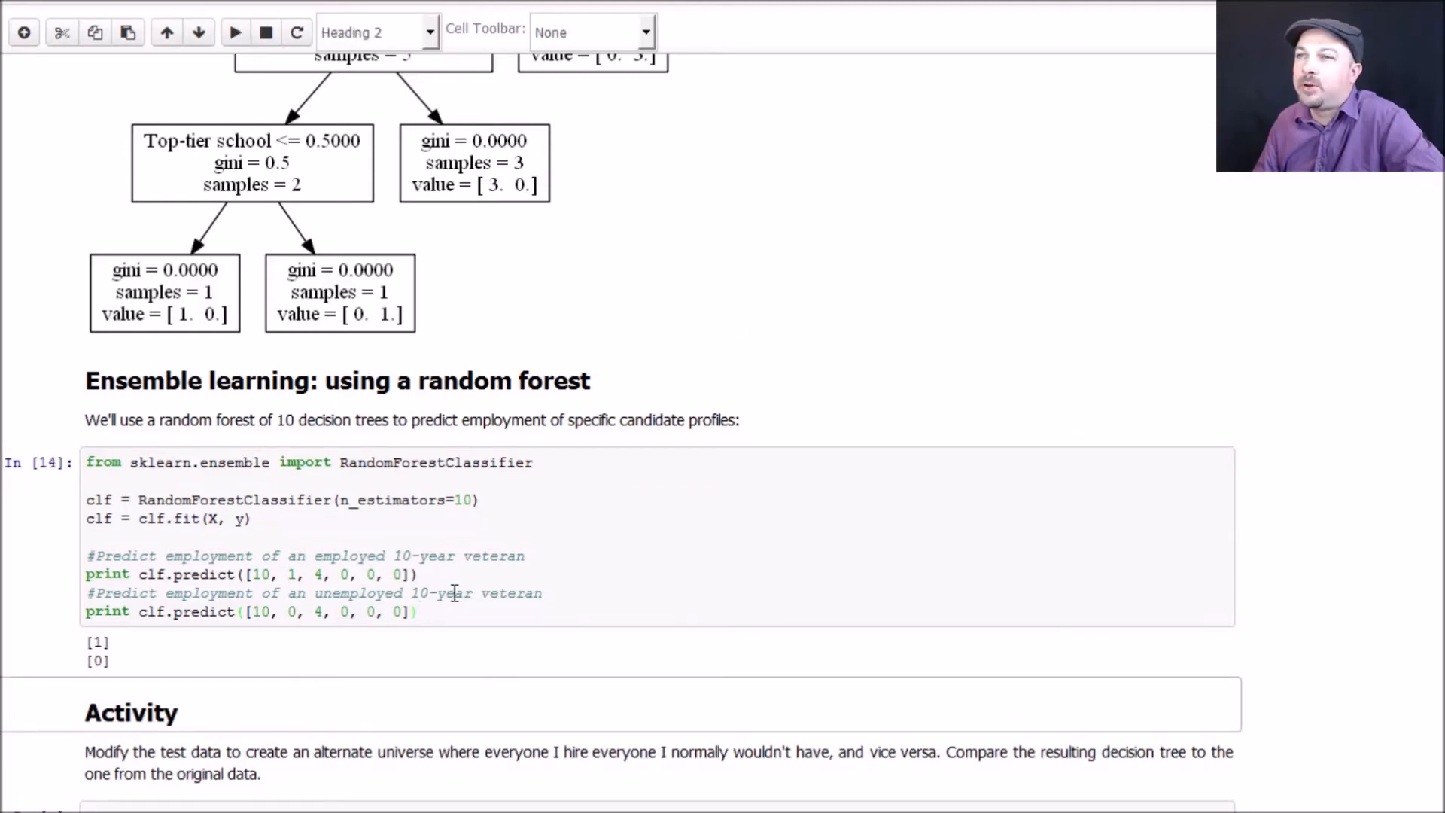
pyautogui.click(419, 612)
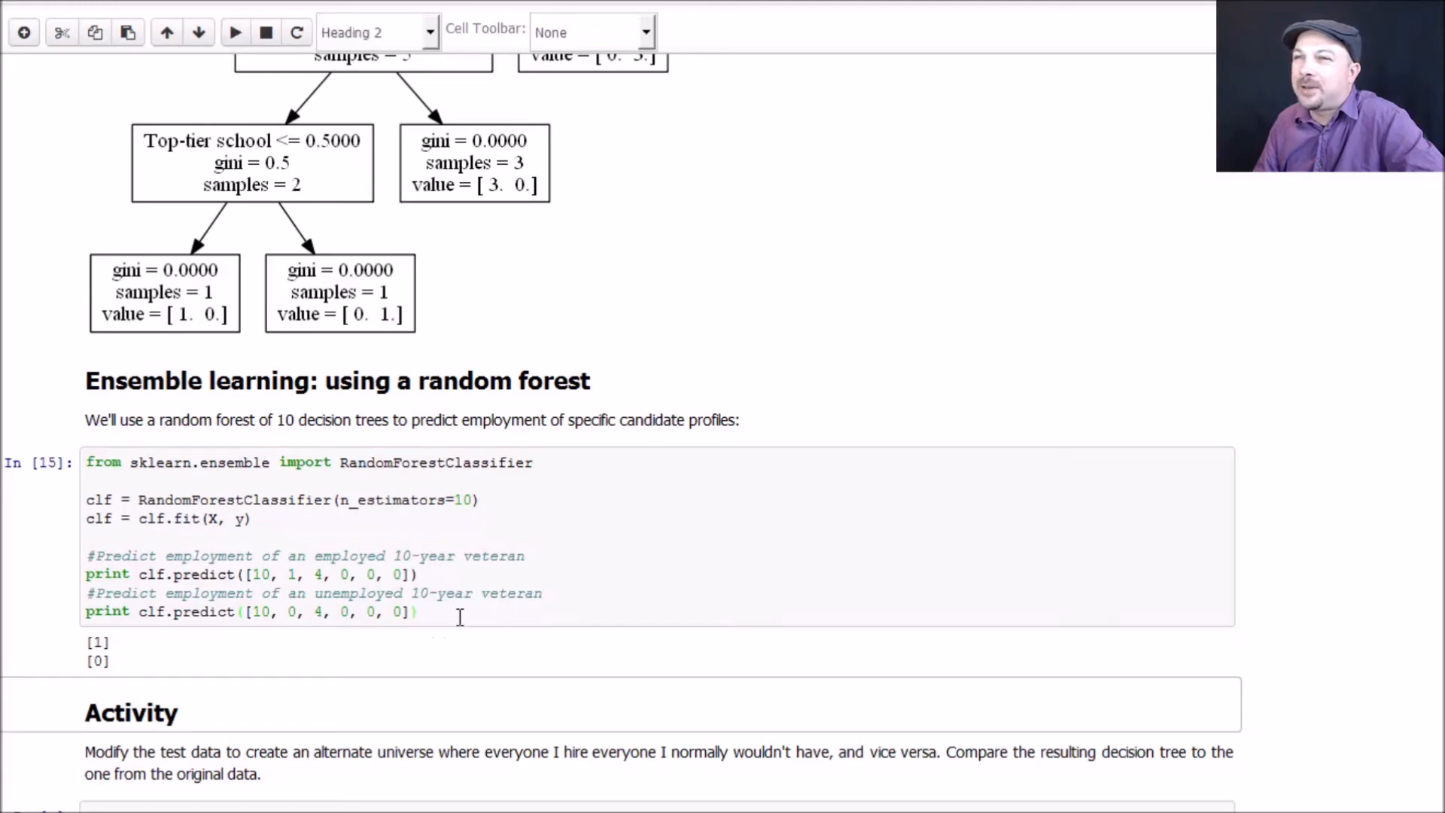
pyautogui.click(234, 32)
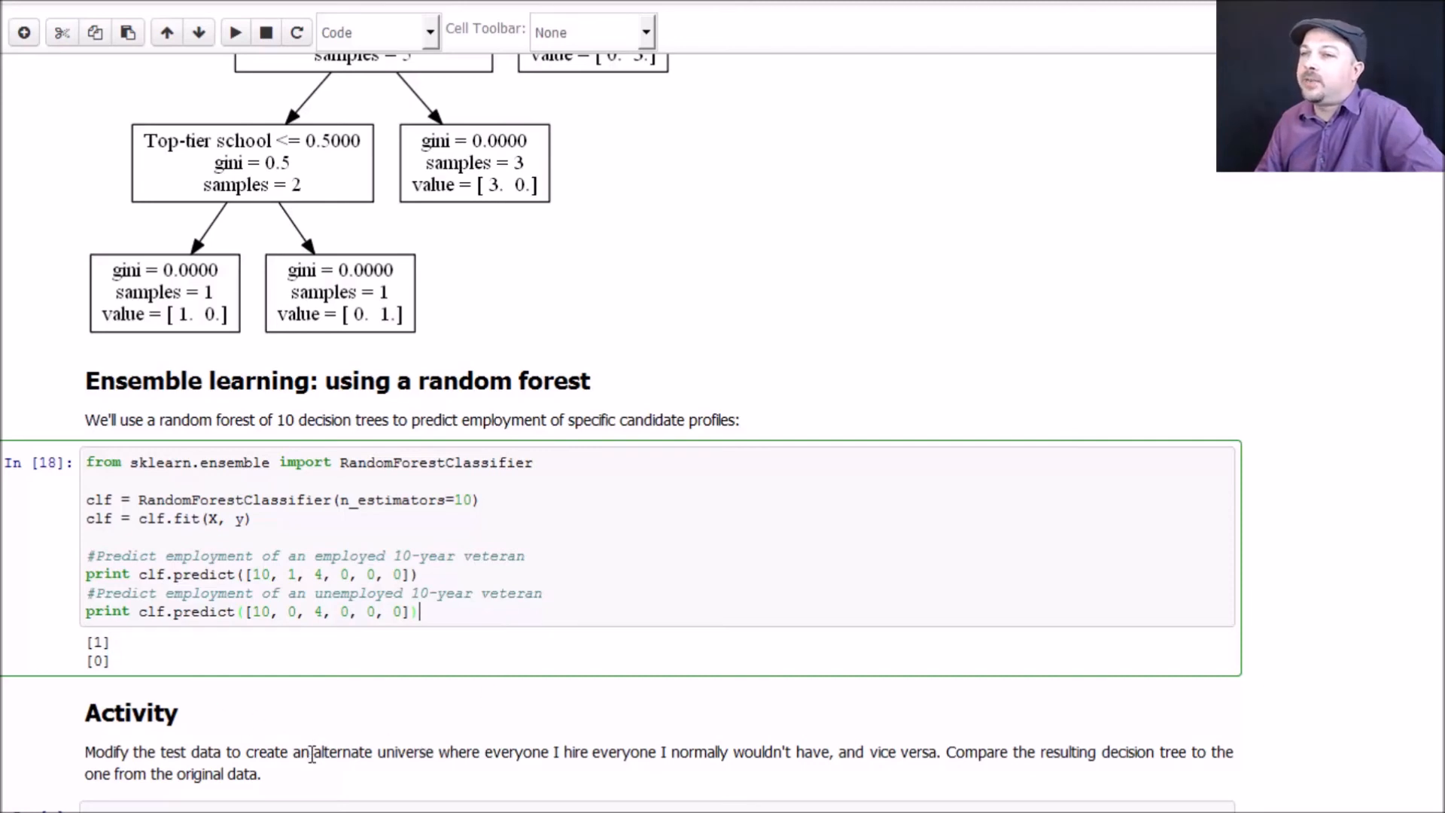
pyautogui.moveTo(281, 775)
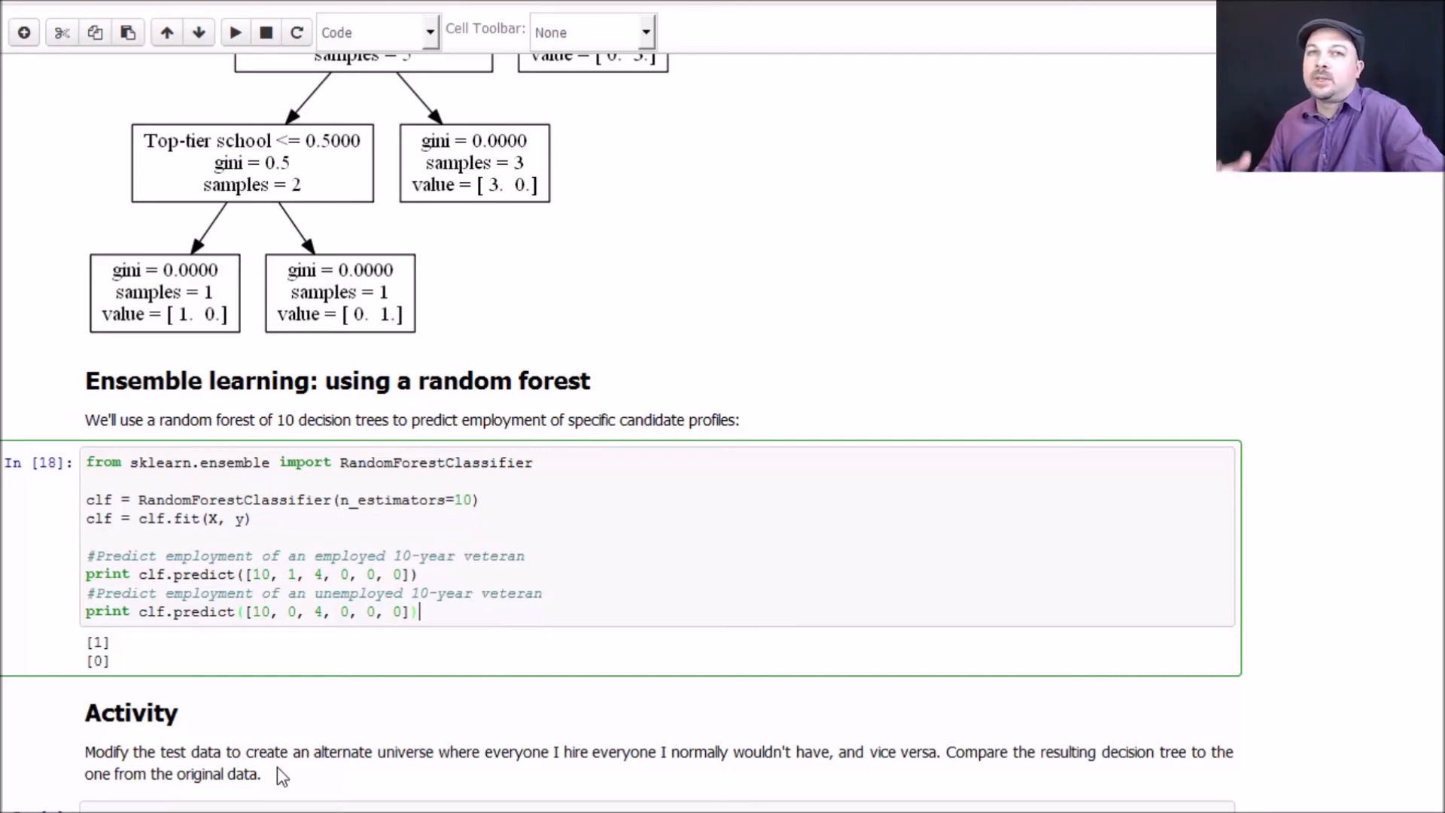